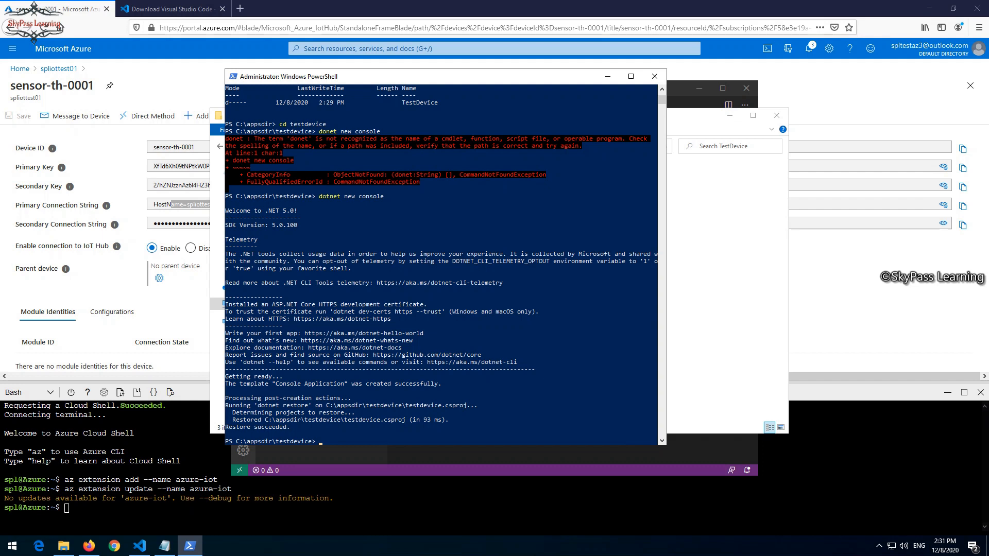
Add the Microsoft.Azure.Devices.Client package to the testdevice project with dotnet add package
text(dotnet add package Microsoft.Azure.Devices.Client)
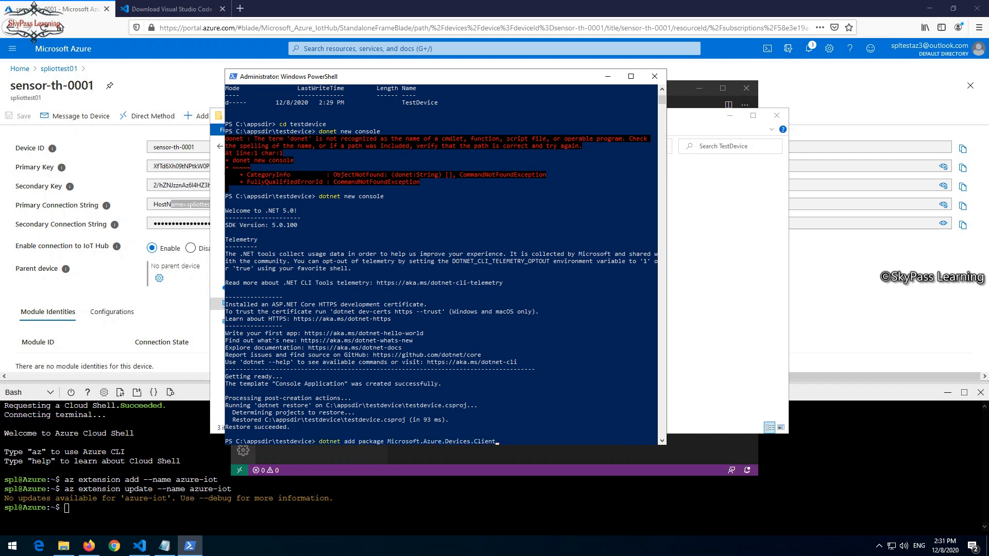
scroll(down, 3)
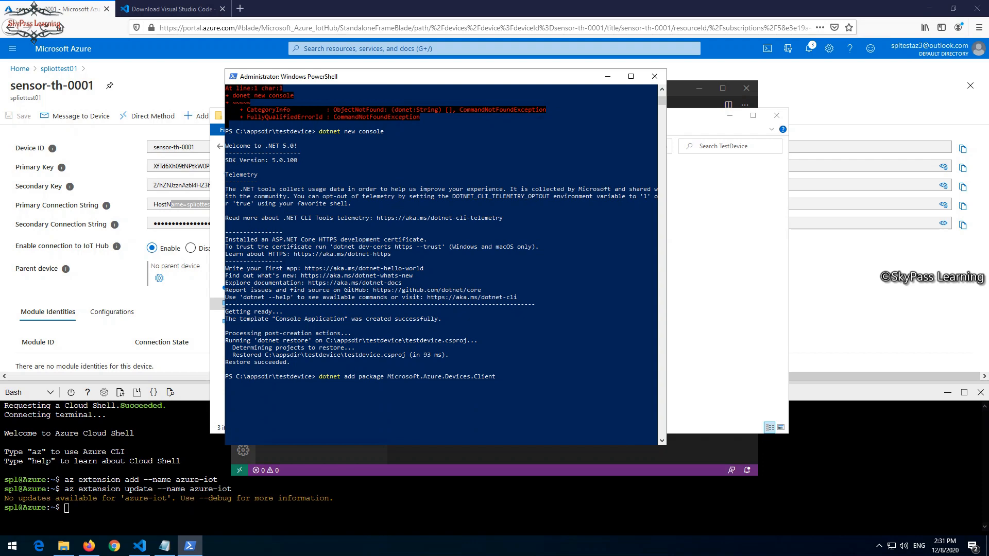
click(63, 546)
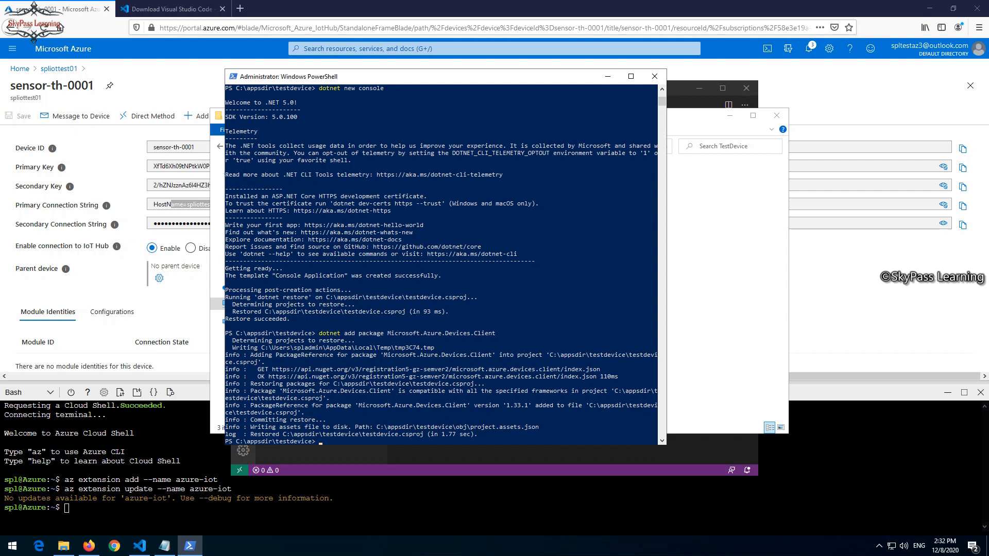
Restore the project's dependencies with dotnet restore and return to the TestDevice folder
text(dotnet rs)
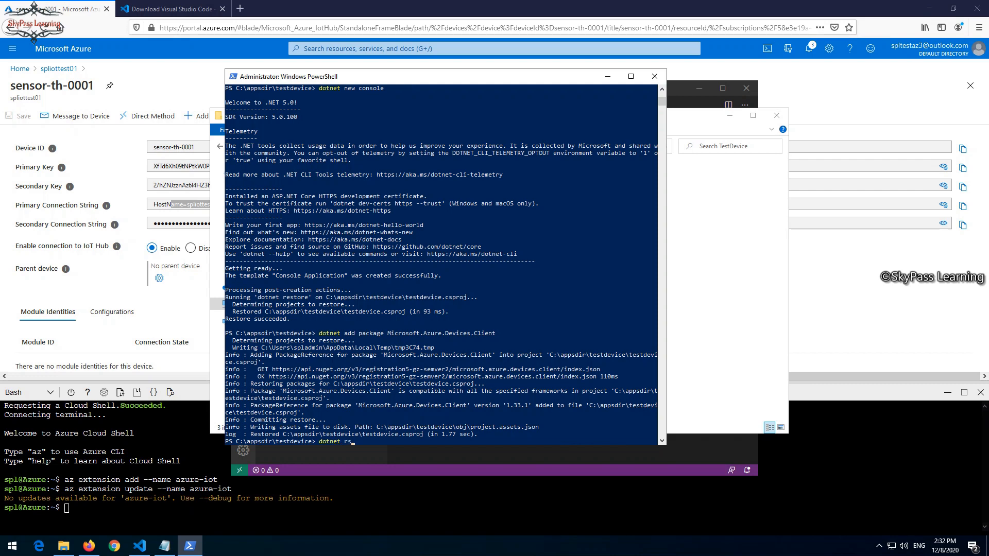
text(tore)
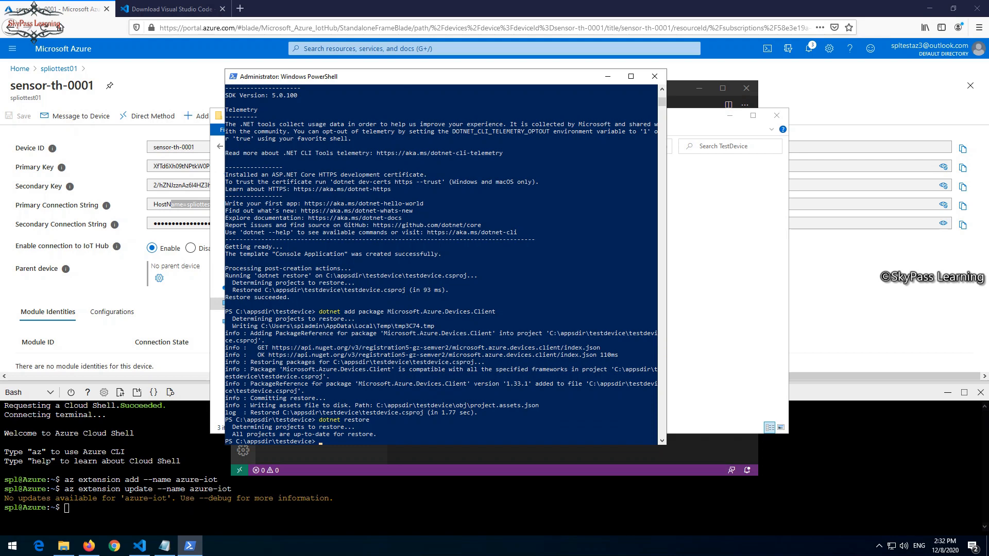
click(63, 546)
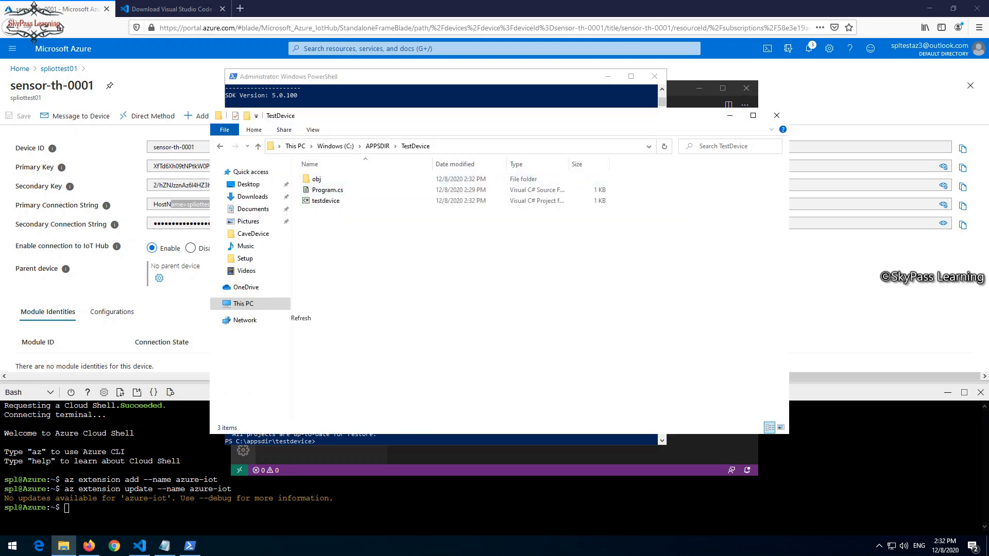
Launch Visual Studio Code from the TestDevice folder in File Explorer
double_click(316, 178)
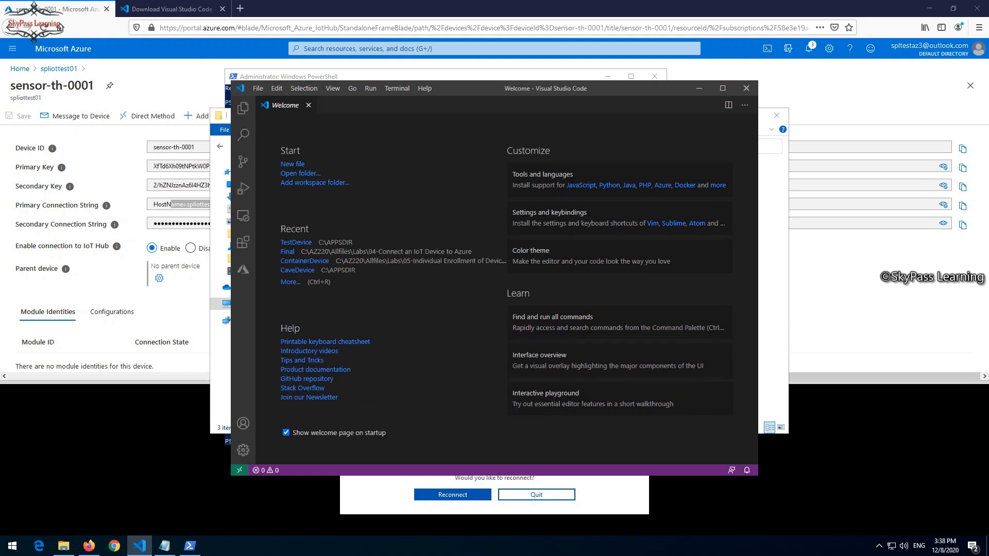
Open C:\APPSDIR\TestDevice as the working folder via File > Open Folder
click(258, 89)
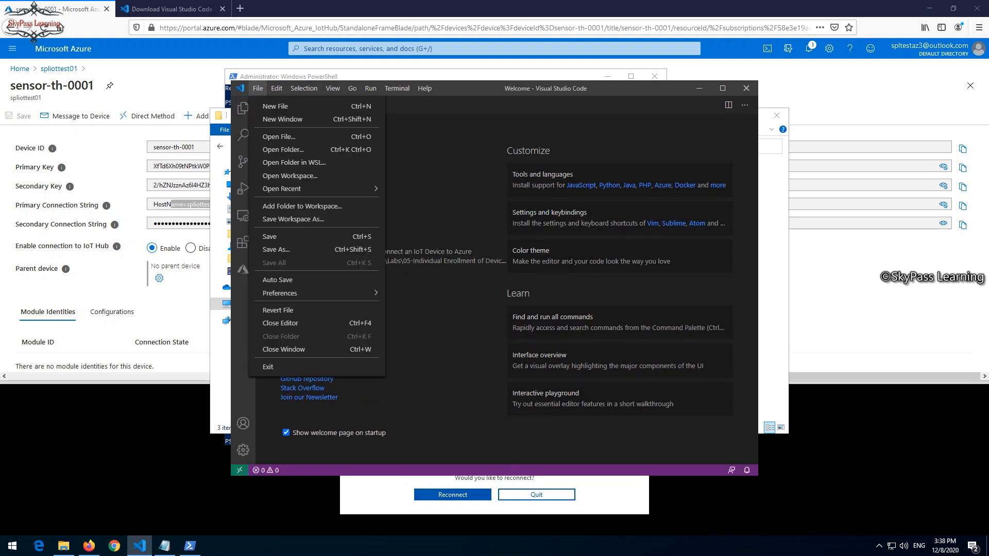
mouse_move(282, 119)
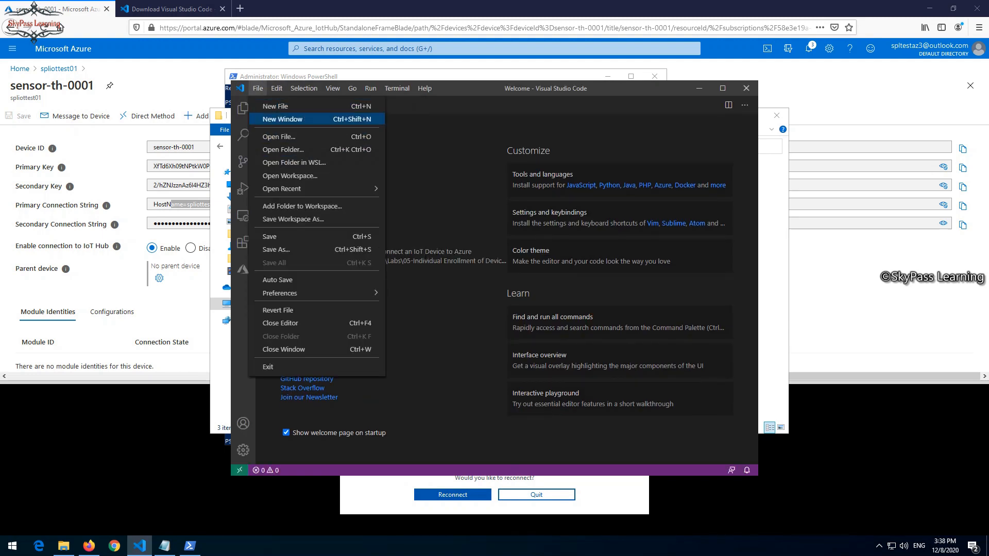
click(283, 137)
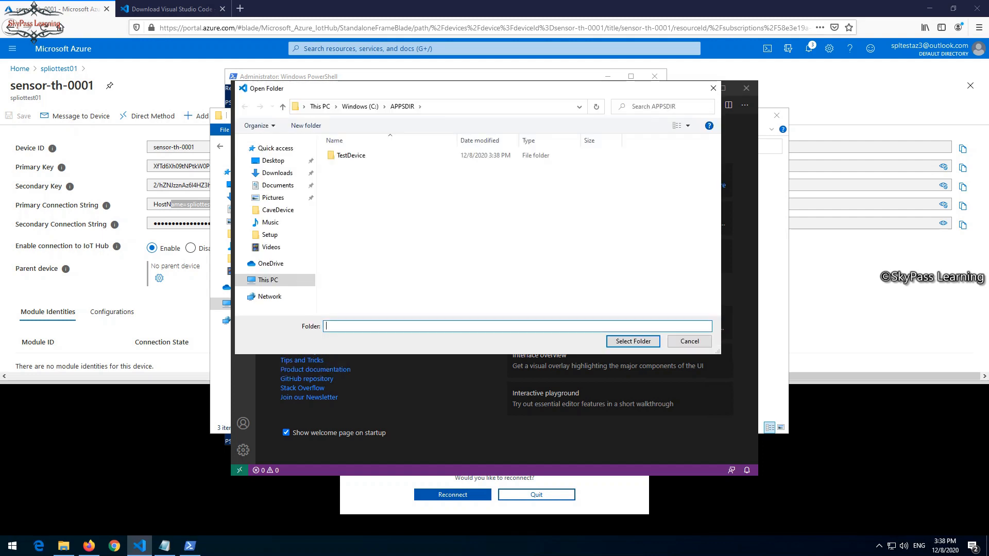
double_click(350, 155)
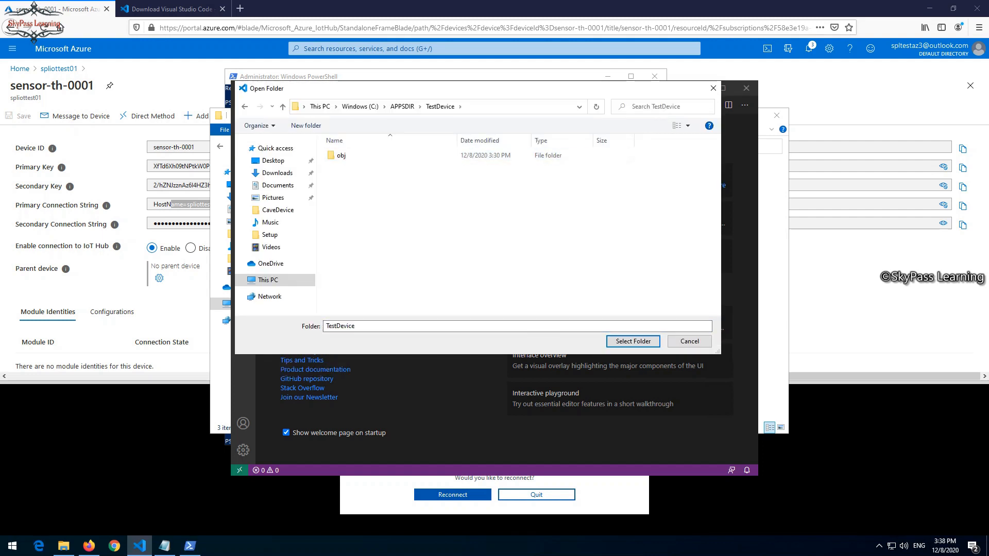
click(262, 106)
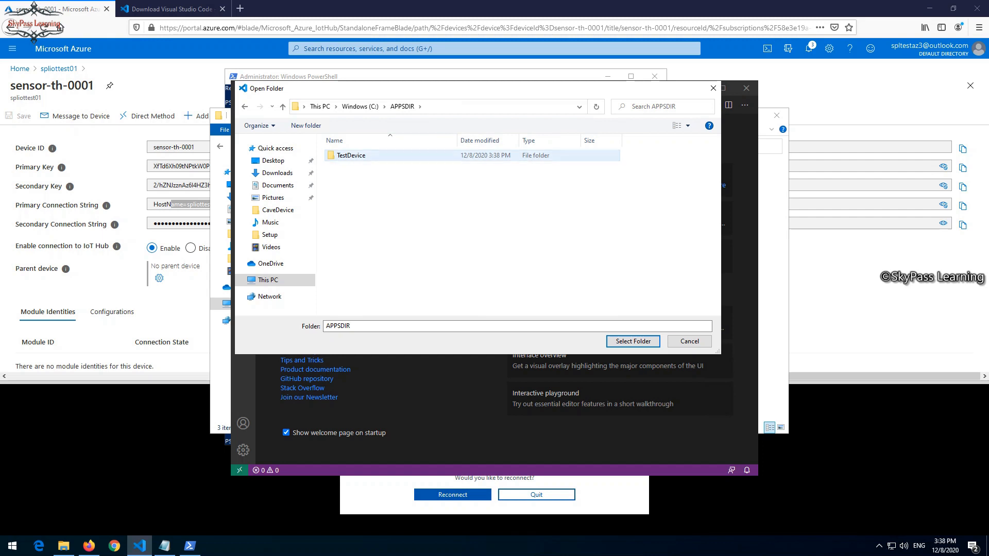
click(632, 341)
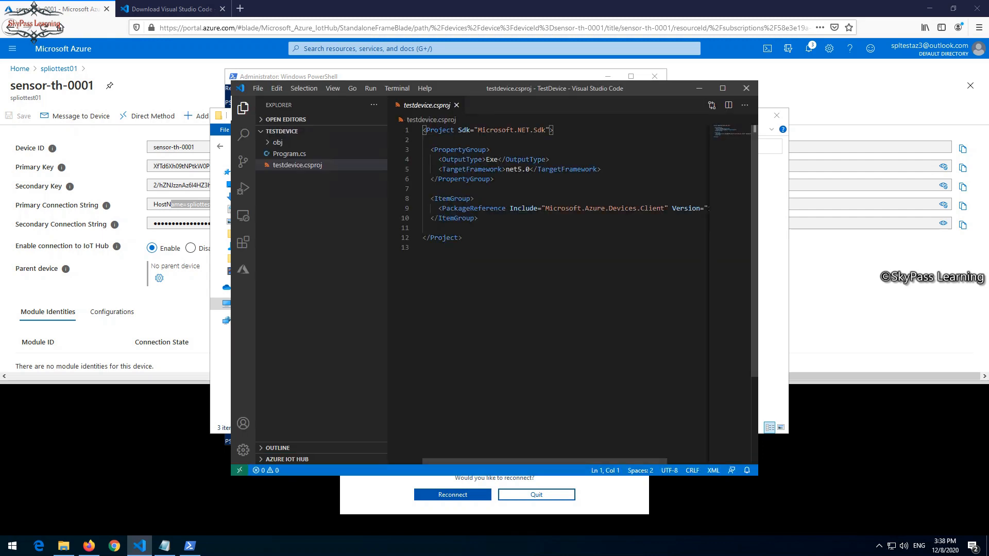
mouse_move(288, 131)
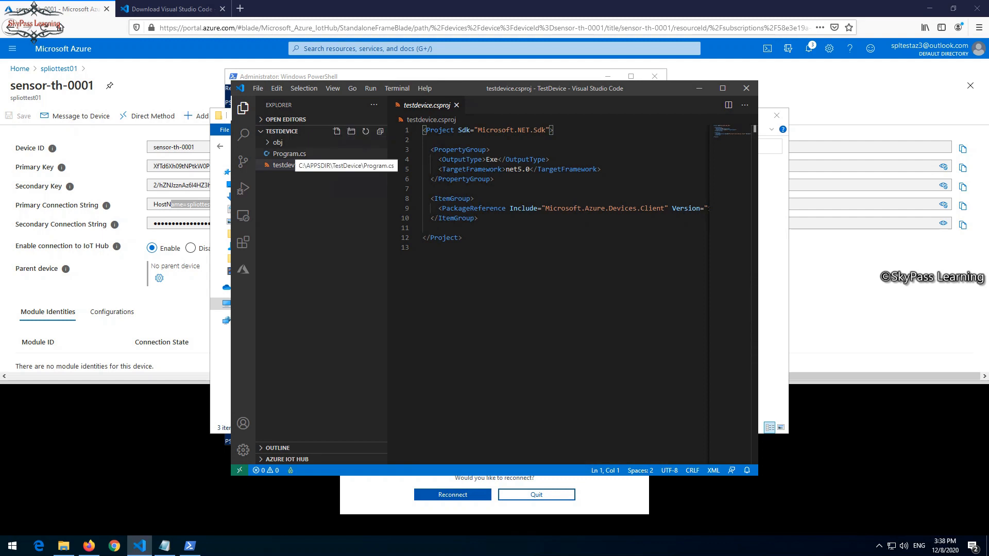
View the starter Program.cs, then return to testdevice.csproj showing package version 1.33.1
click(290, 153)
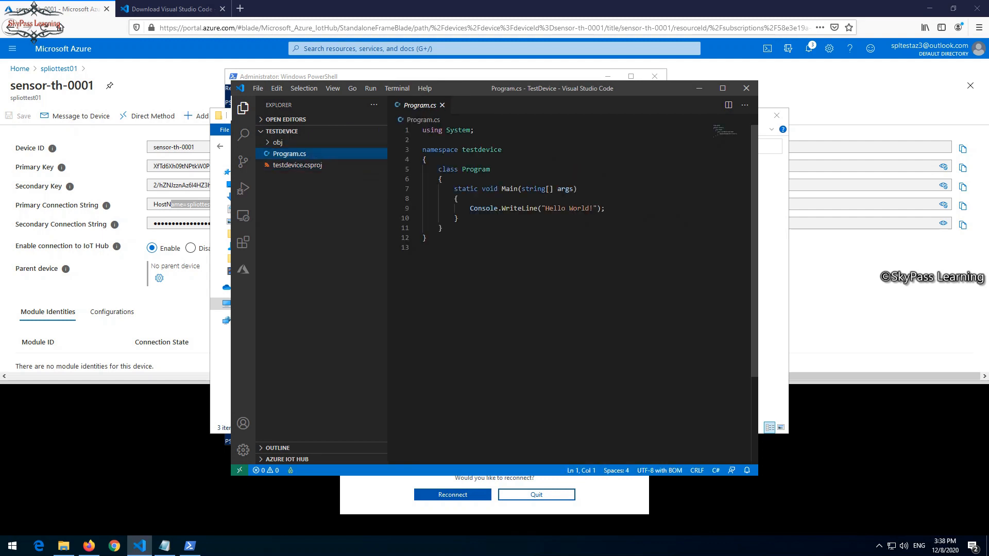
click(296, 165)
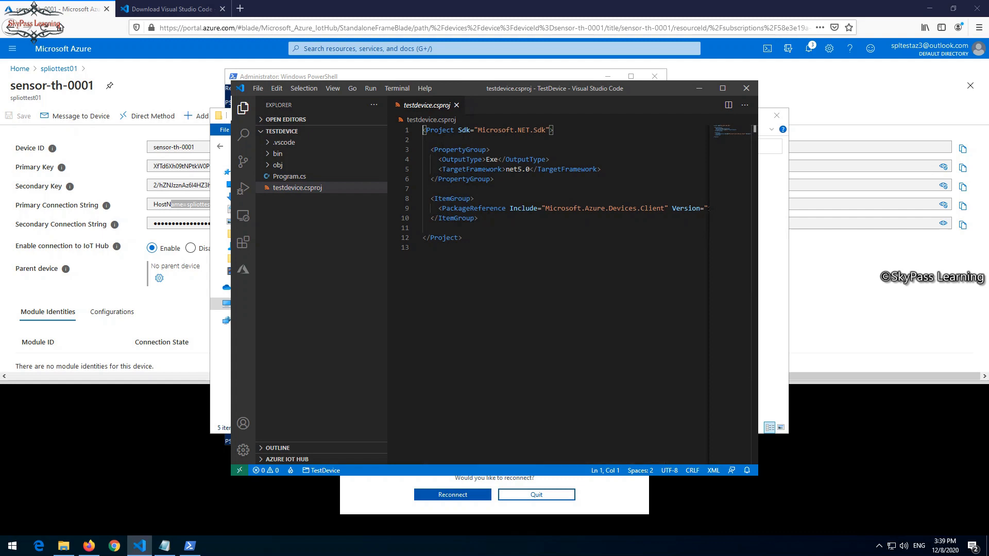
mouse_move(63, 546)
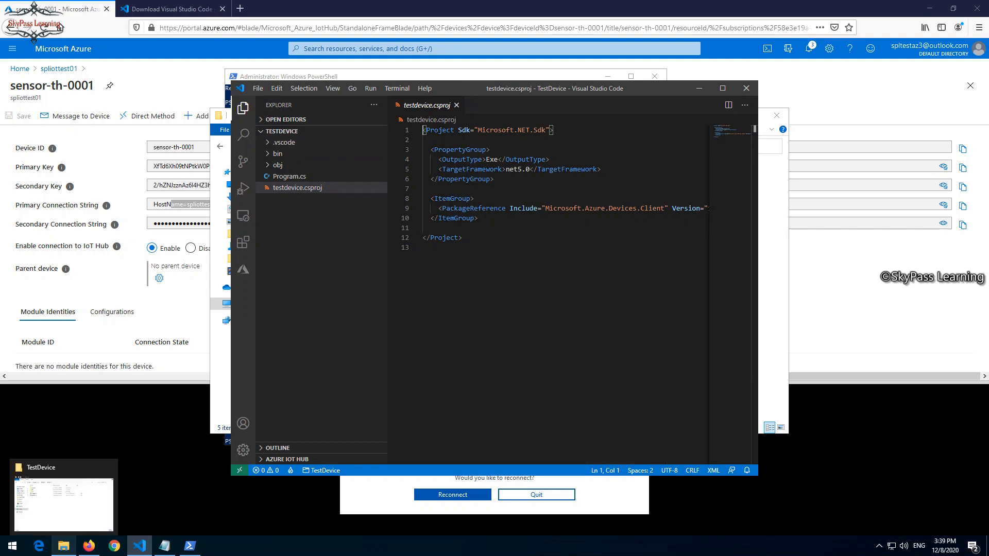
click(61, 546)
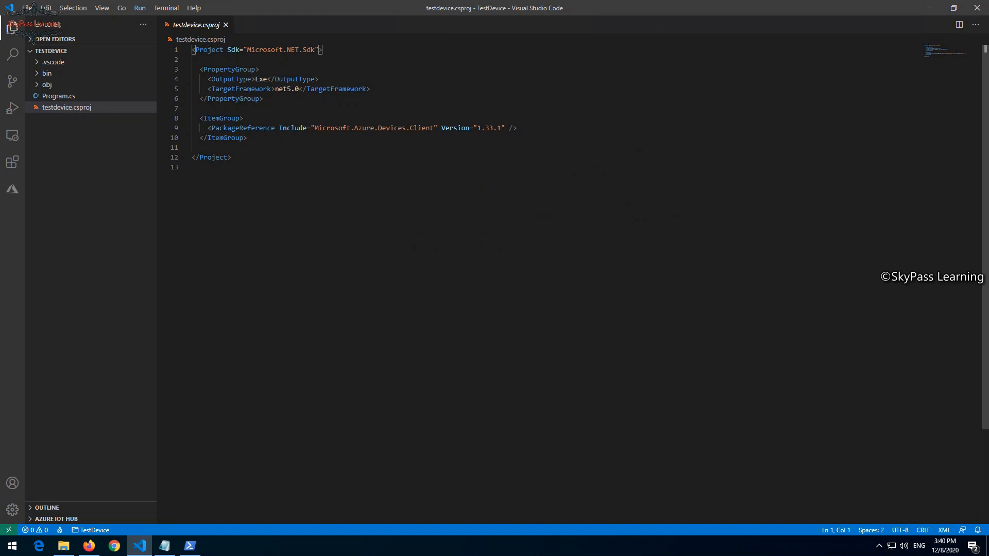
Add a PackageReference for Newtonsoft.Json version 12.0.3 below the existing reference
click(516, 128)
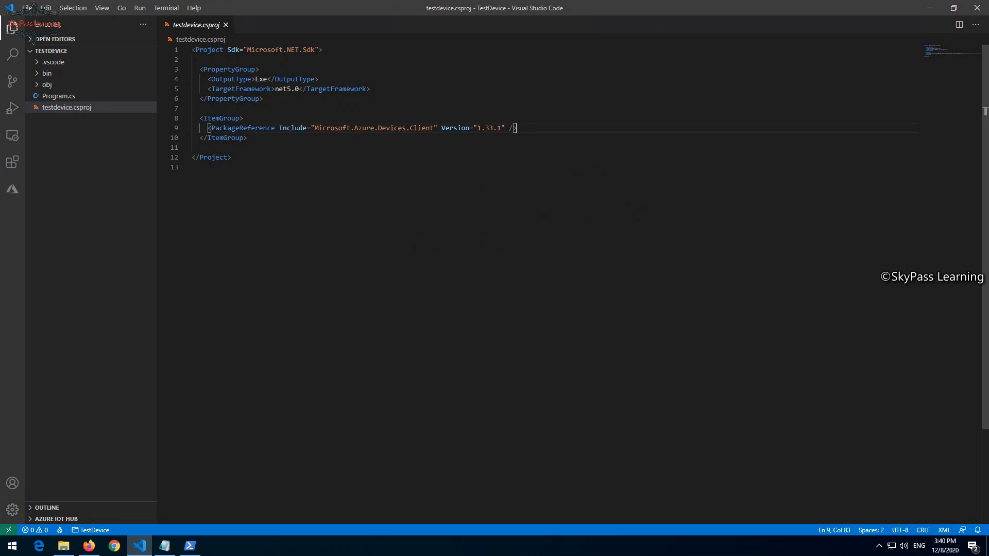
text(<PackageReference Include="Newtonsoft.Json" Version="12.0.3" />)
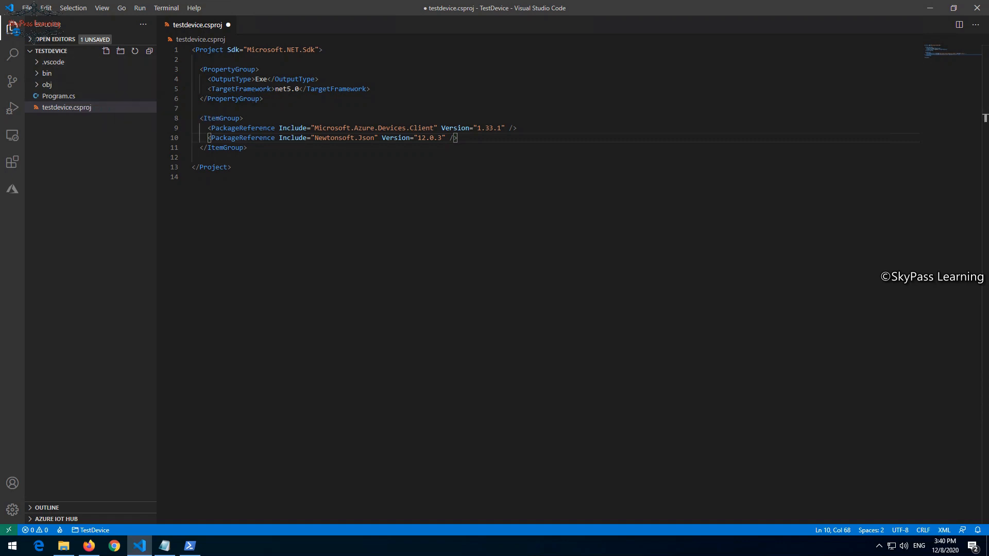
Save testdevice.csproj, dismissing the failed-save notice, and switch to Program.cs
click(27, 7)
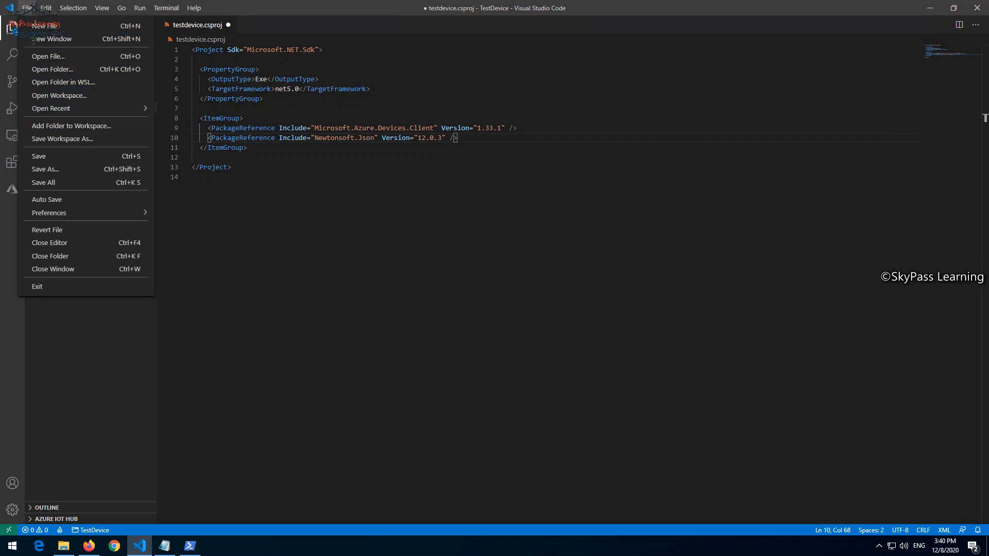
click(38, 155)
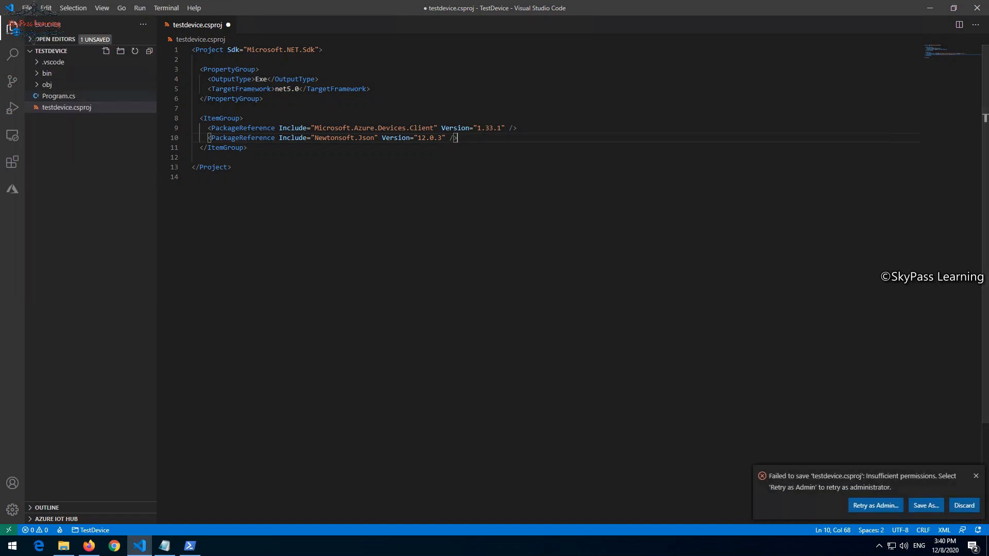
mouse_move(58, 95)
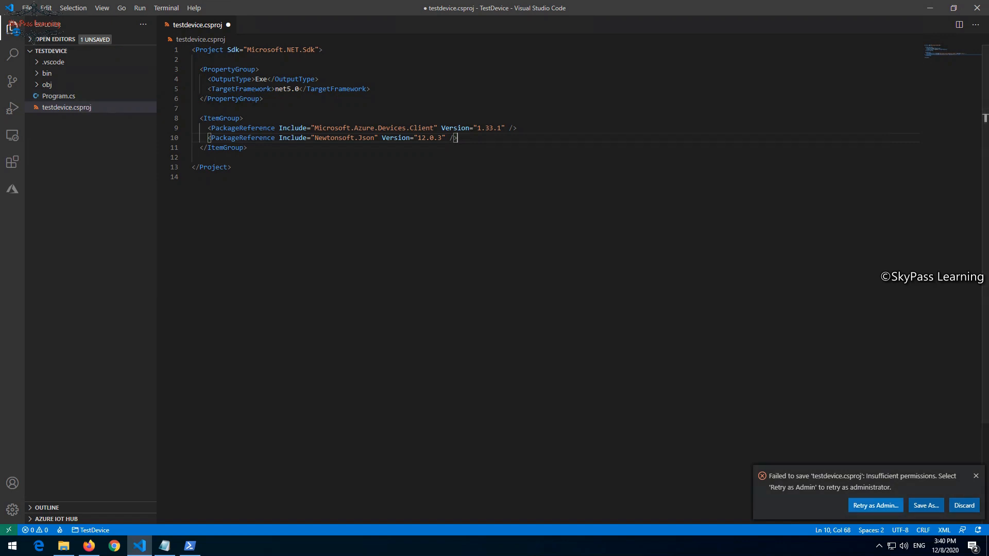
click(874, 505)
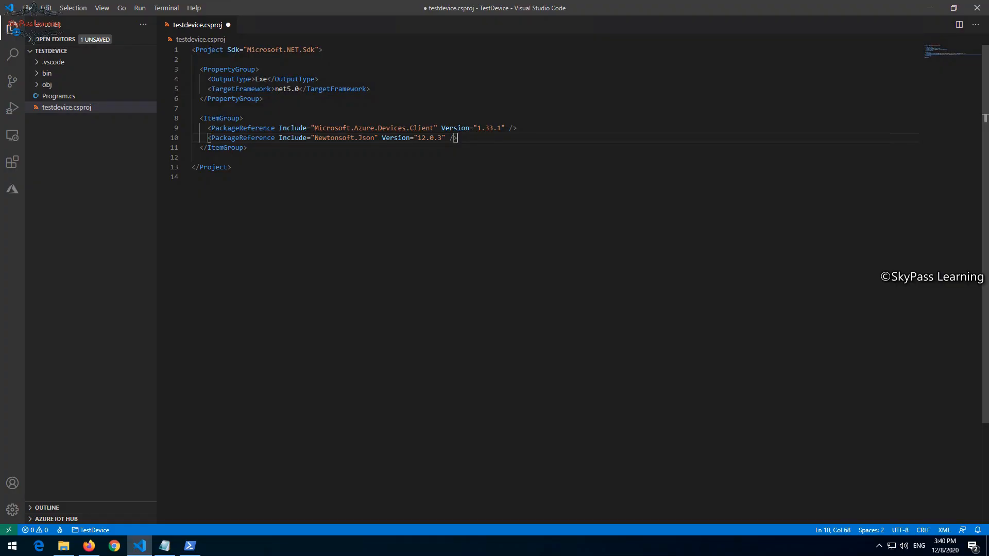
key(ctrl+s)
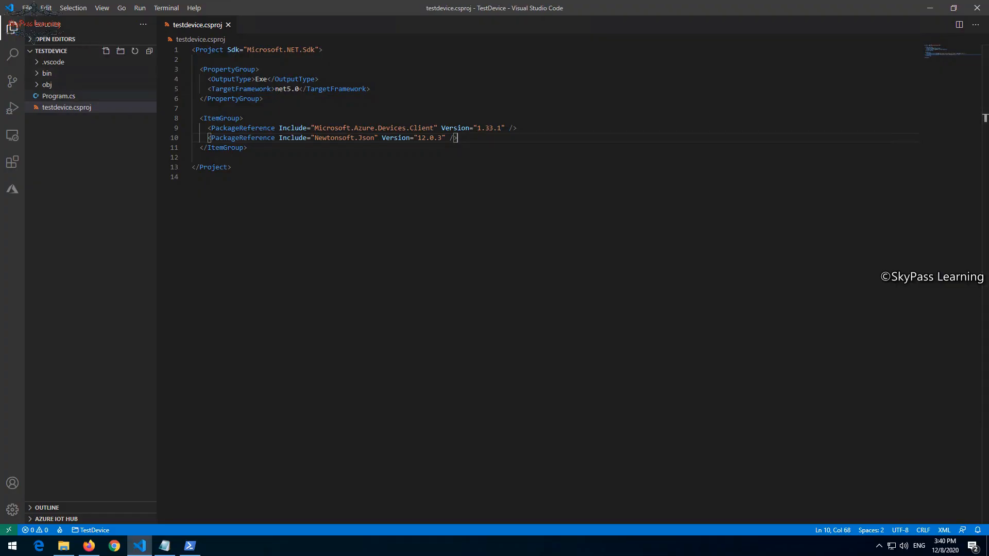
click(59, 95)
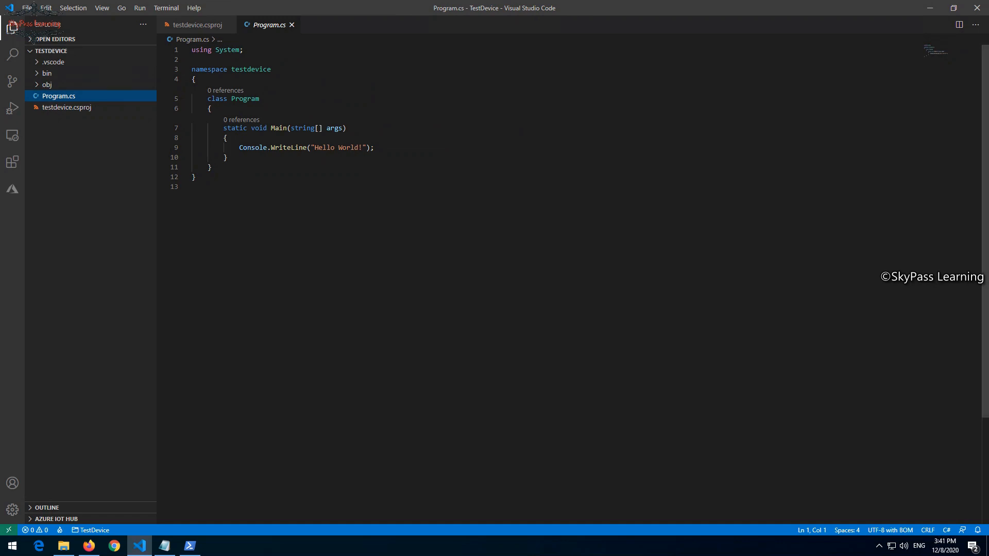
mouse_move(69, 52)
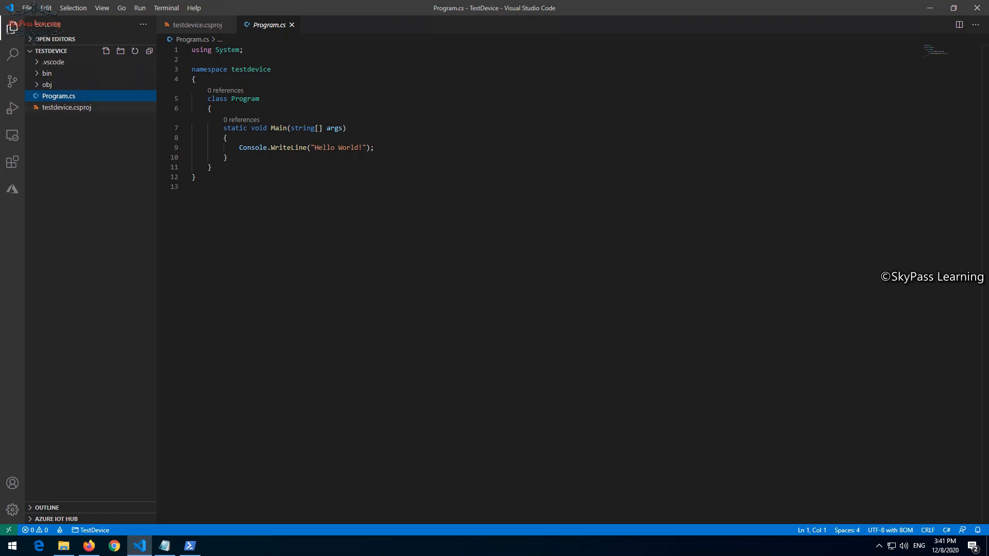
Prefix the Hello World call on line 9 with System. to make it System.Console.WriteLine
click(239, 147)
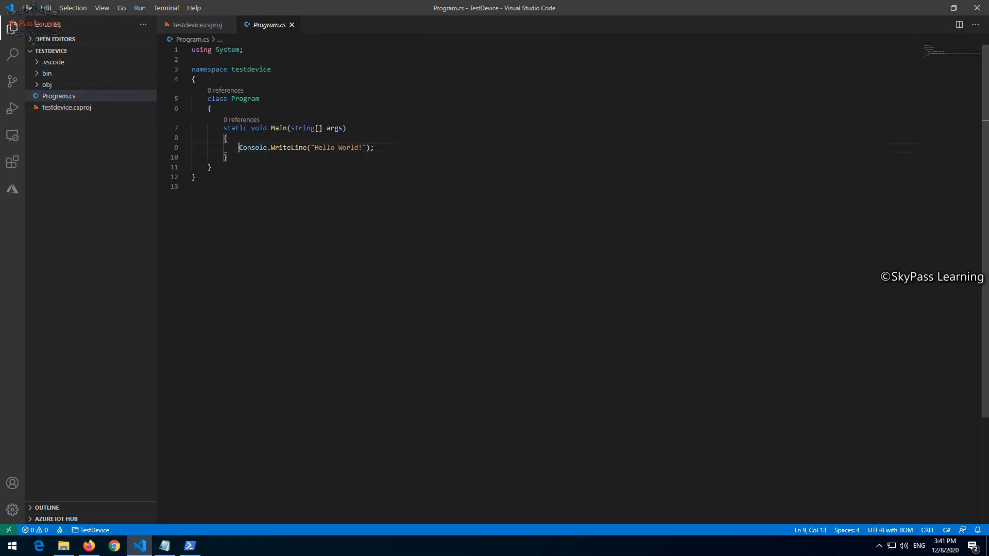
click(251, 147)
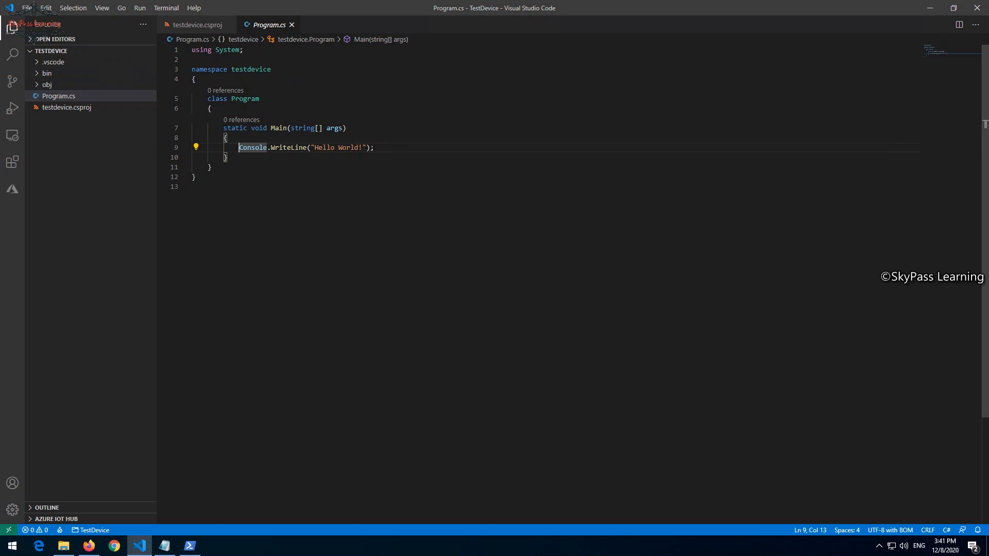
text(System.)
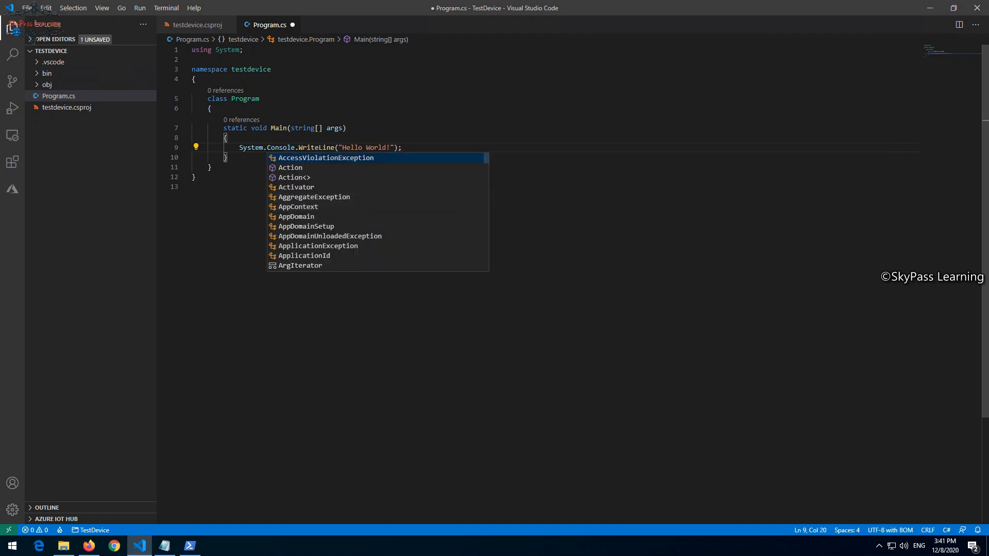
key(Escape)
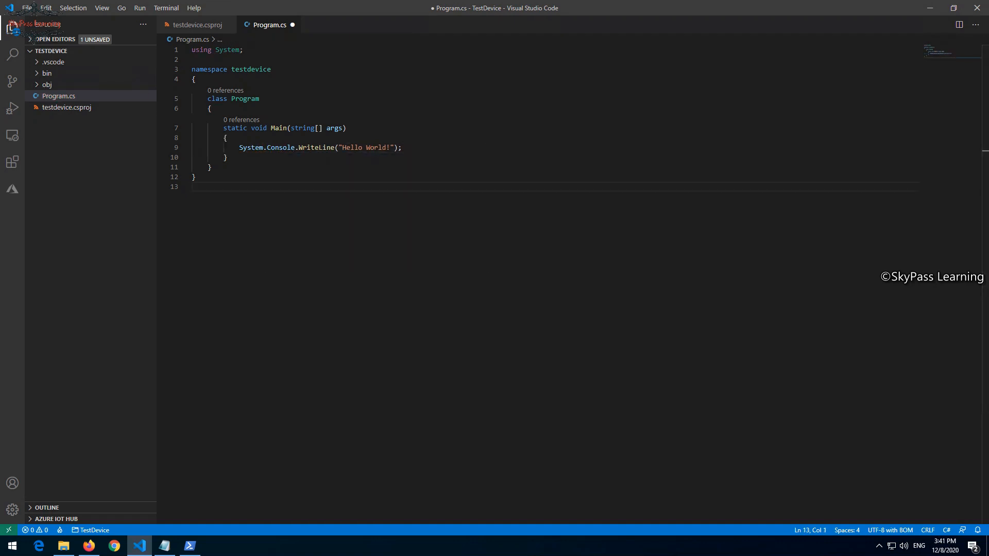
Save Program.cs, retrying as administrator and approving the UAC prompt
click(27, 7)
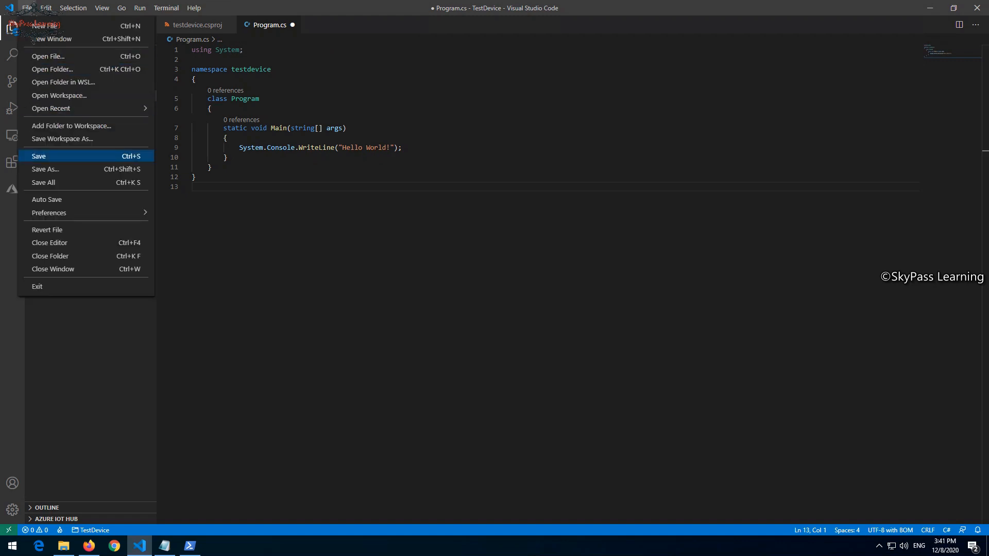
click(38, 155)
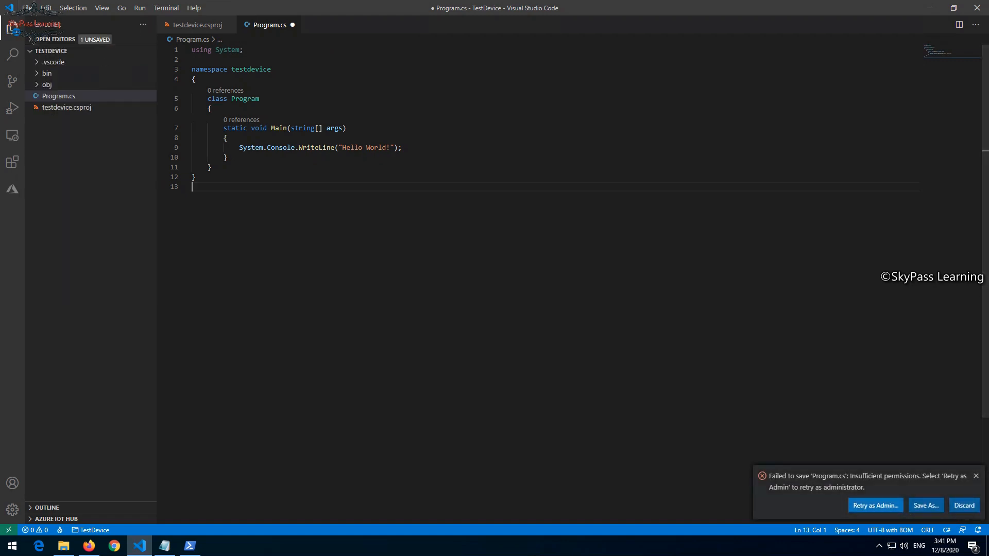
click(874, 504)
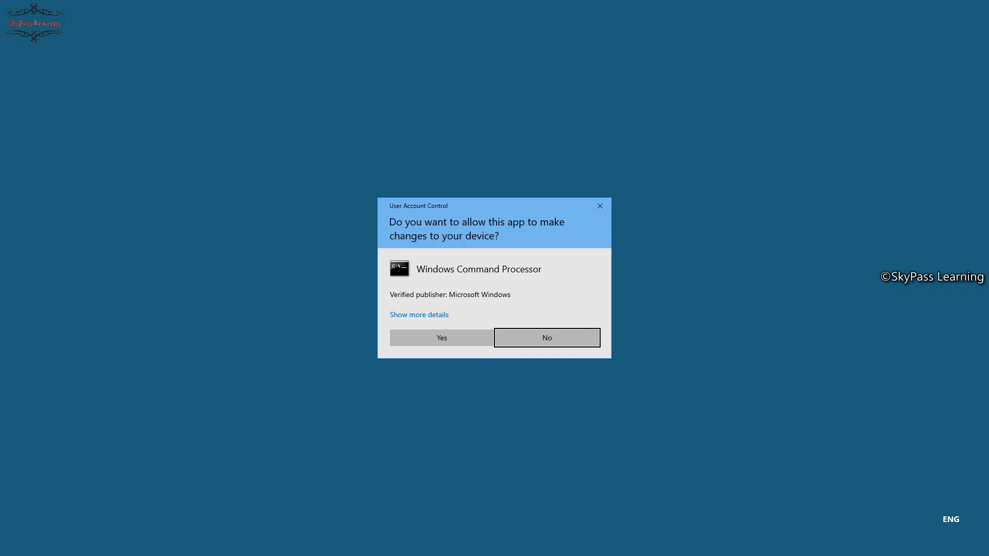
click(546, 338)
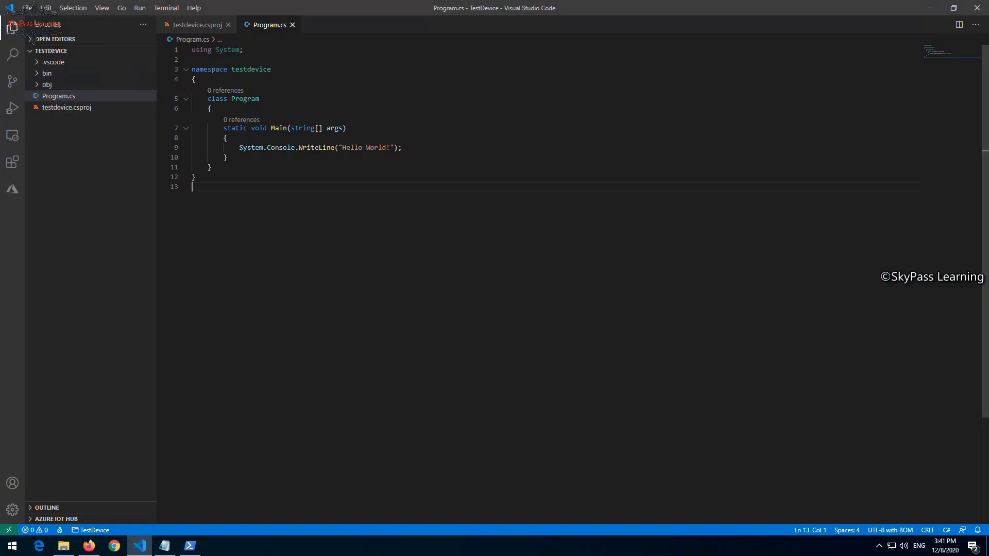
Start the project with dotnet run in a new integrated terminal in the TestDevice folder
click(166, 7)
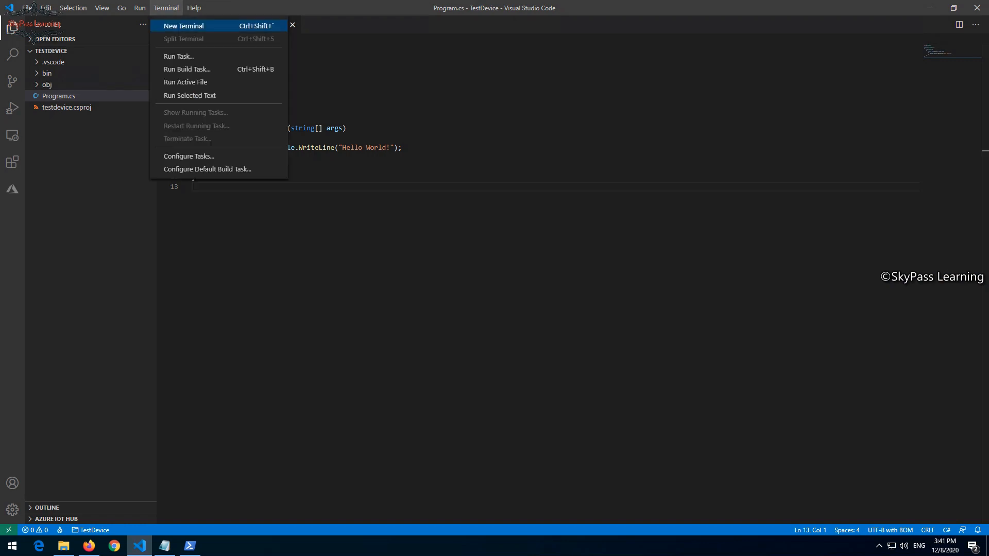
click(183, 26)
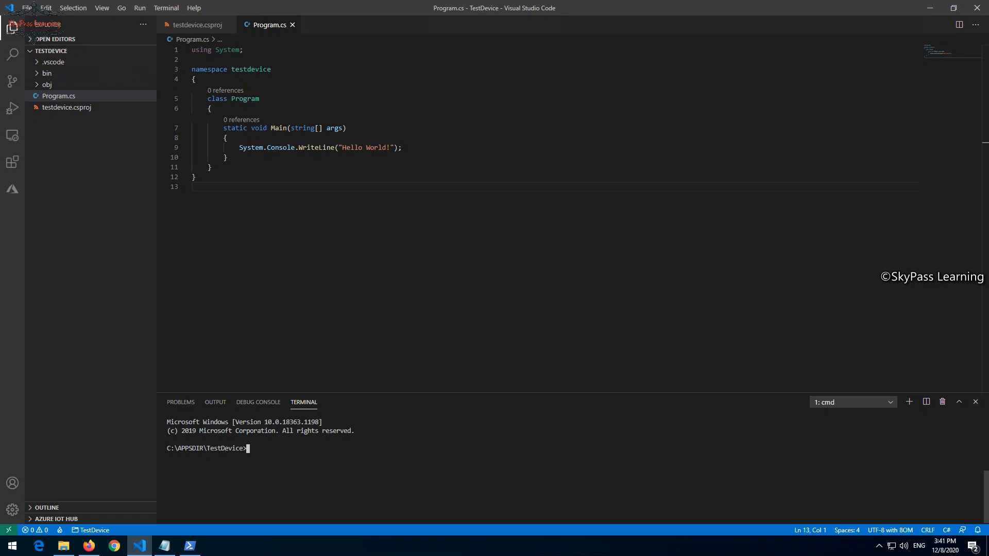
text(dotn)
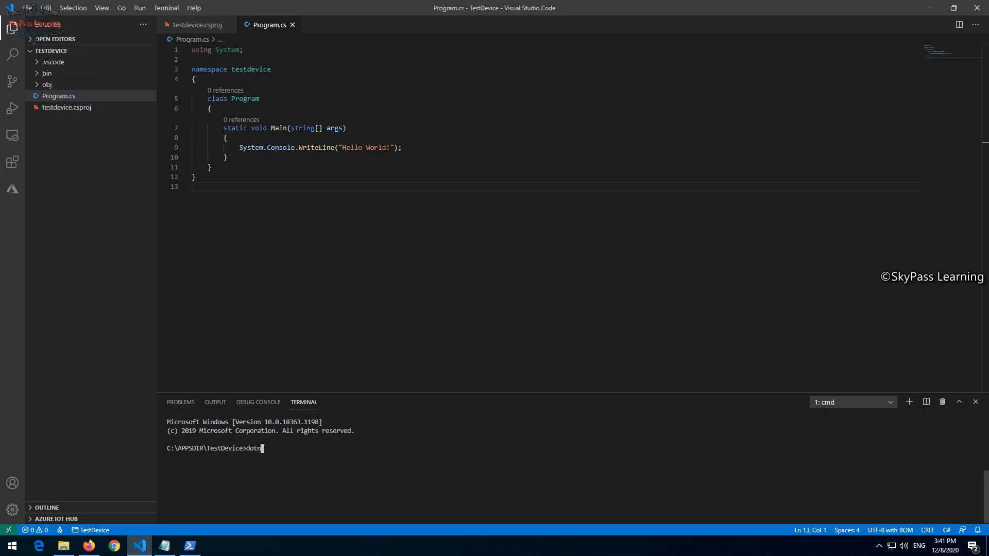
text(et run)
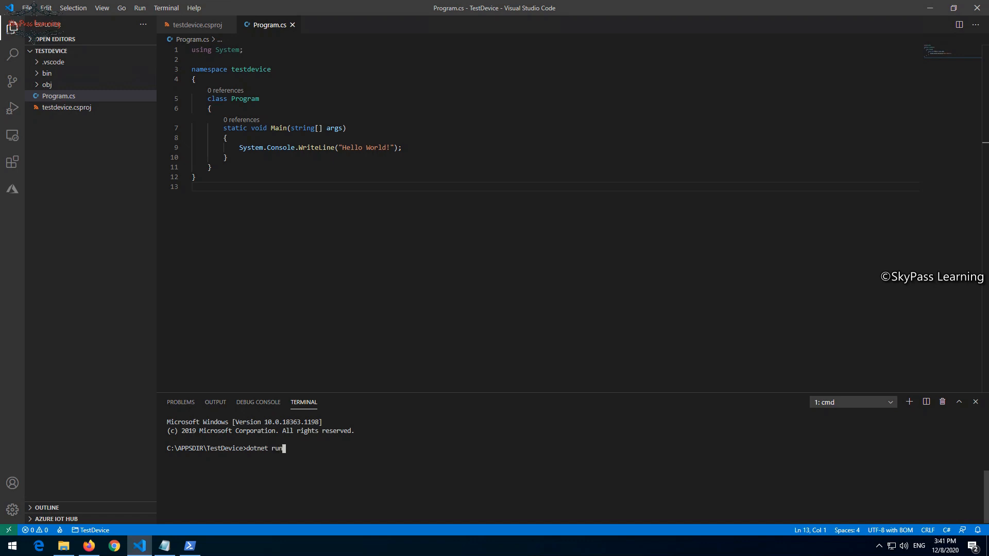
key(Return)
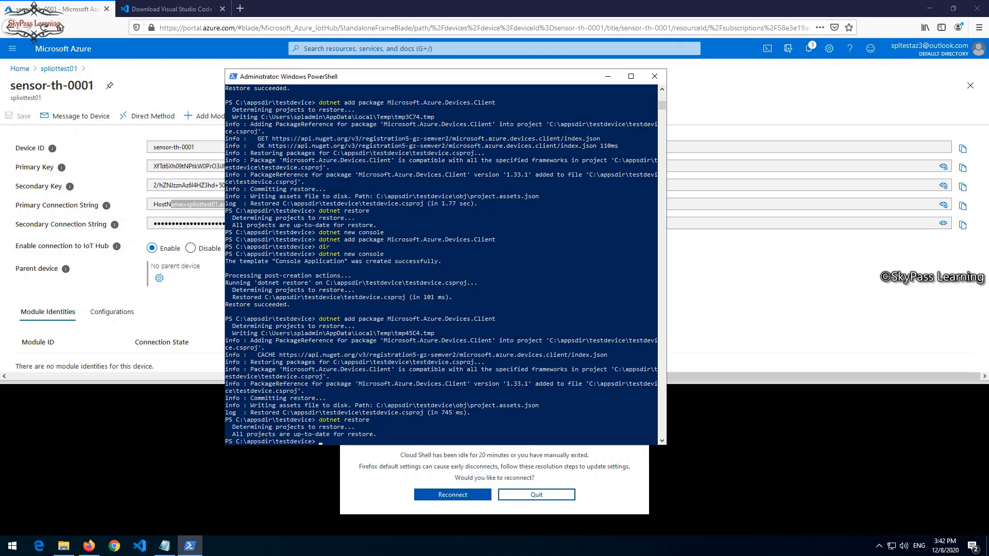
Find Visual Studio Code in Start search and relaunch it with Run as administrator
right_click(139, 545)
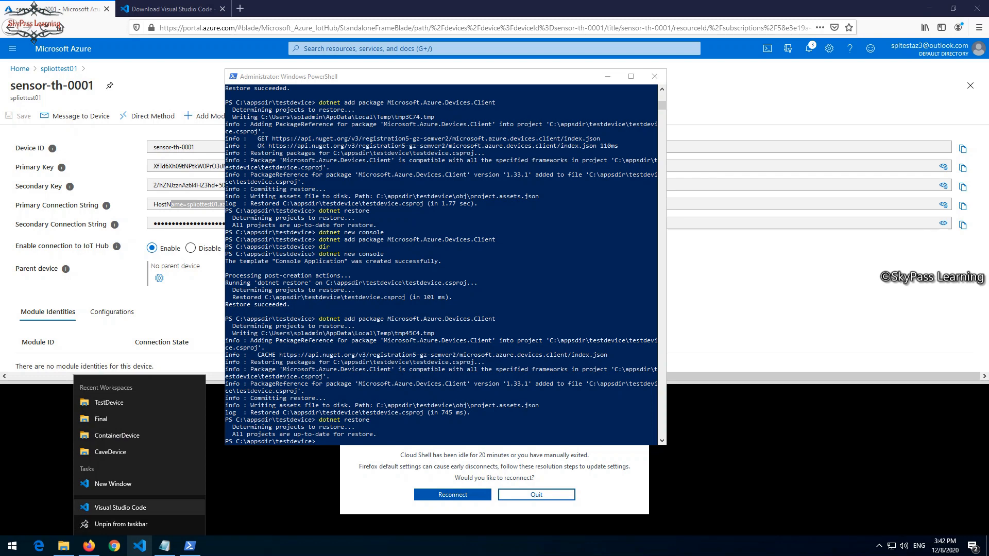
click(11, 546)
text(vis)
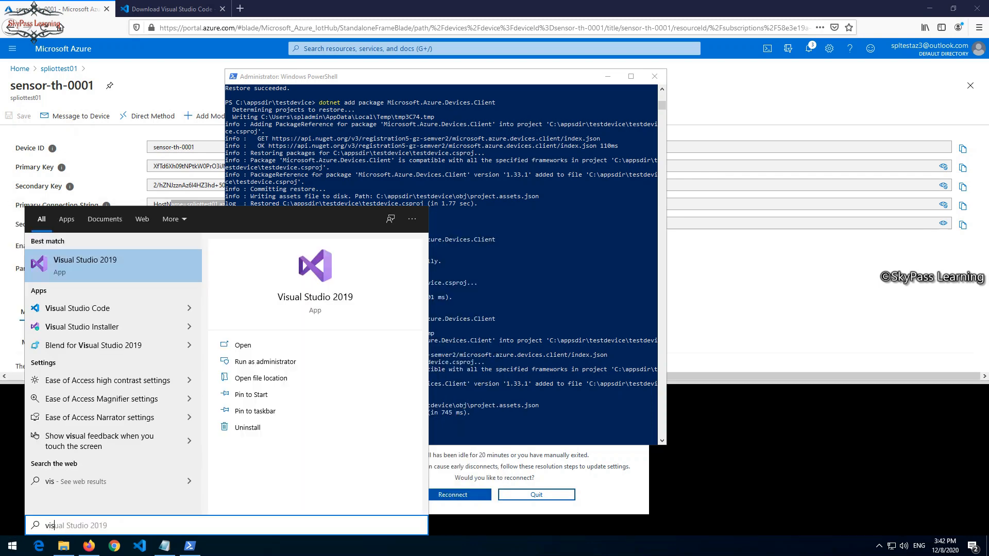
mouse_move(78, 308)
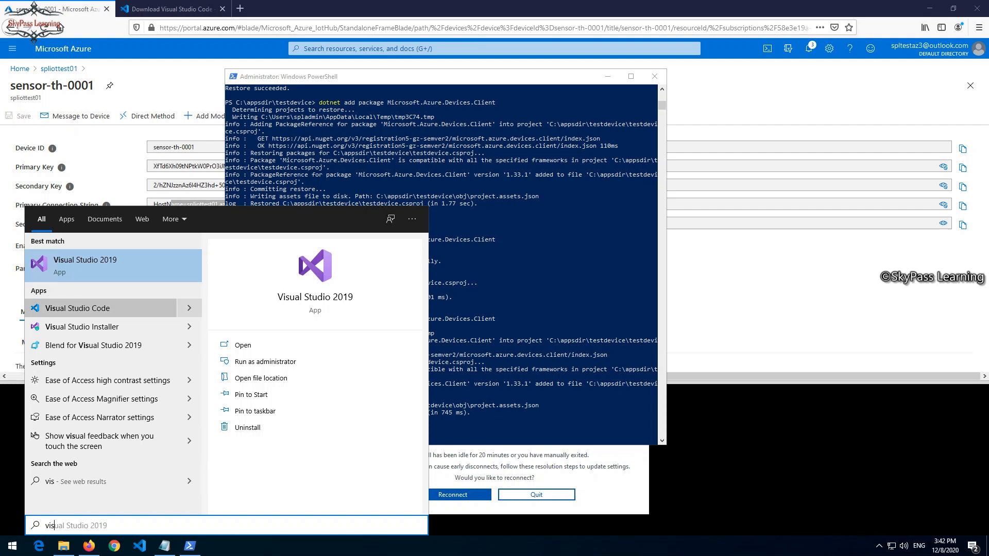
click(78, 308)
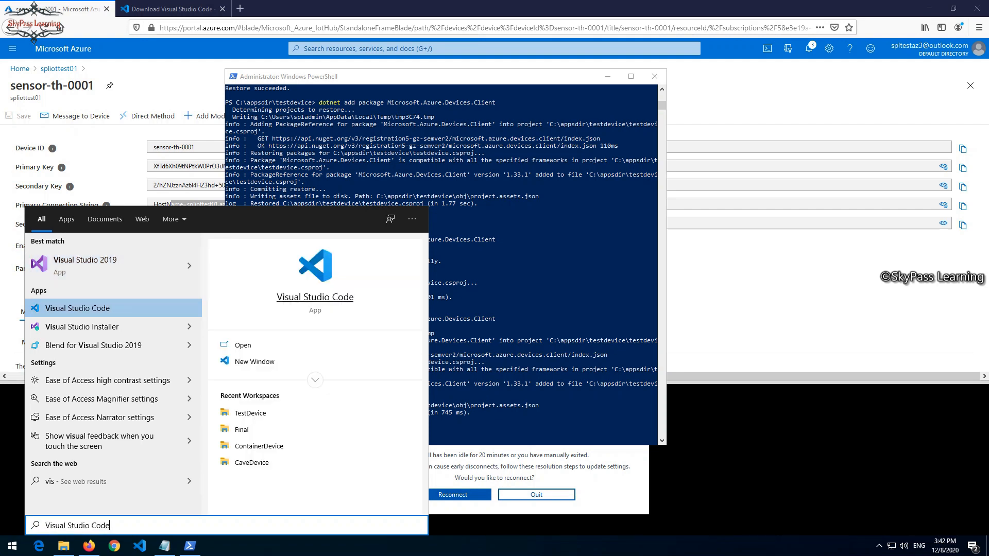
right_click(79, 308)
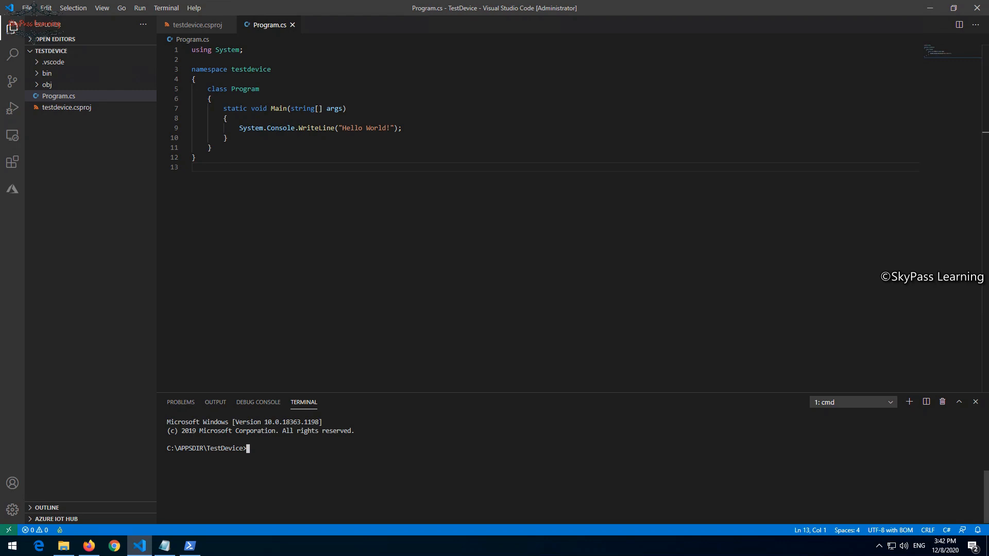
Run dotnet run in the elevated terminal and confirm it prints Hello World!
text(dotnet)
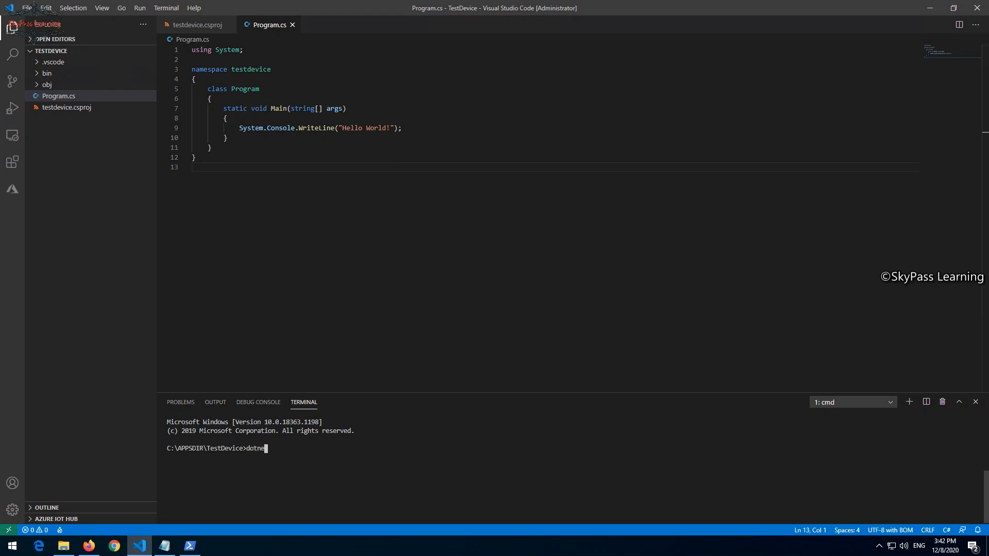
text(run)
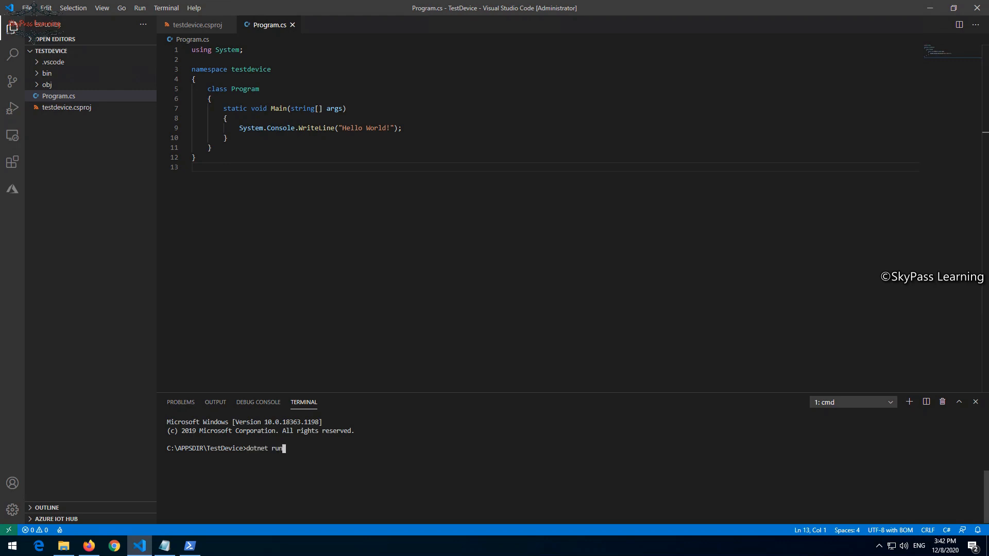
key(Return)
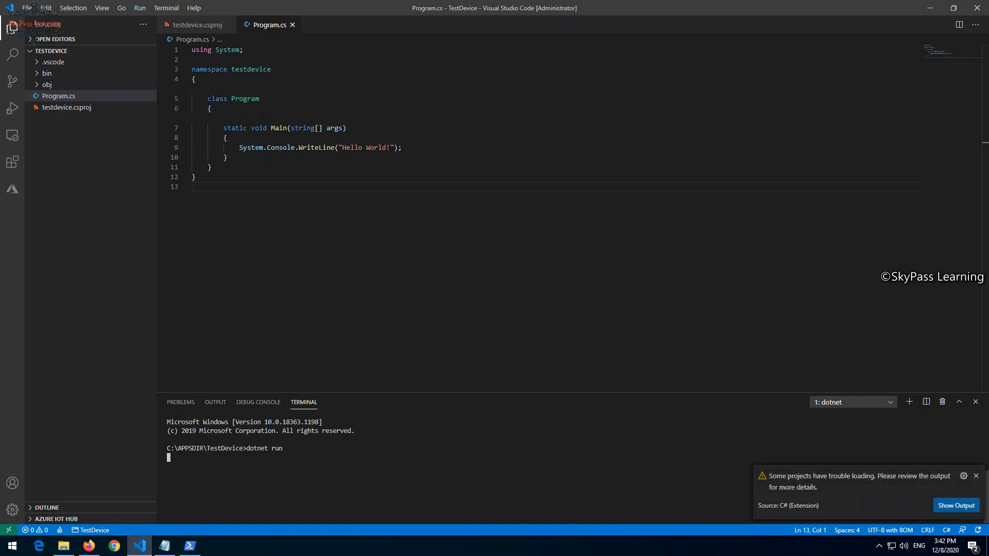
key(Return)
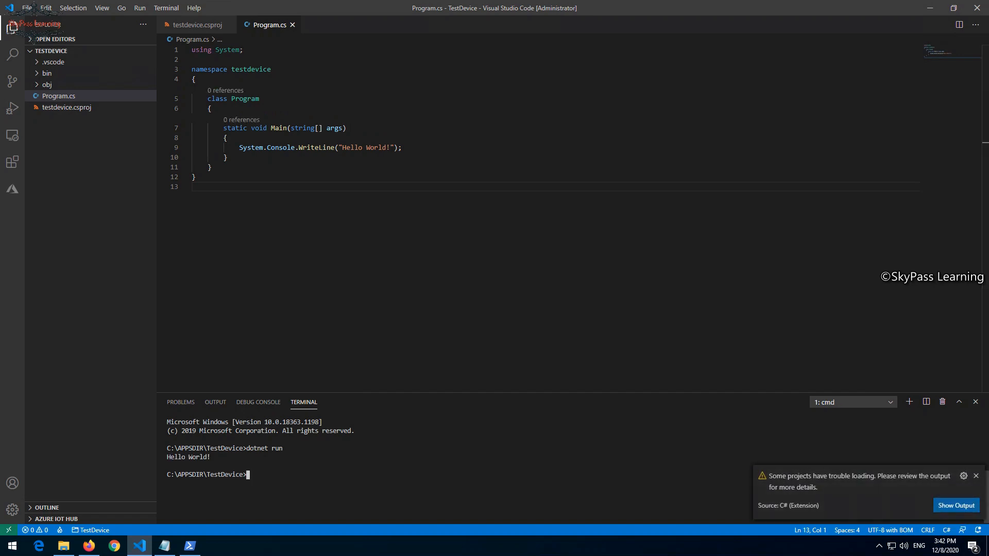
double_click(188, 456)
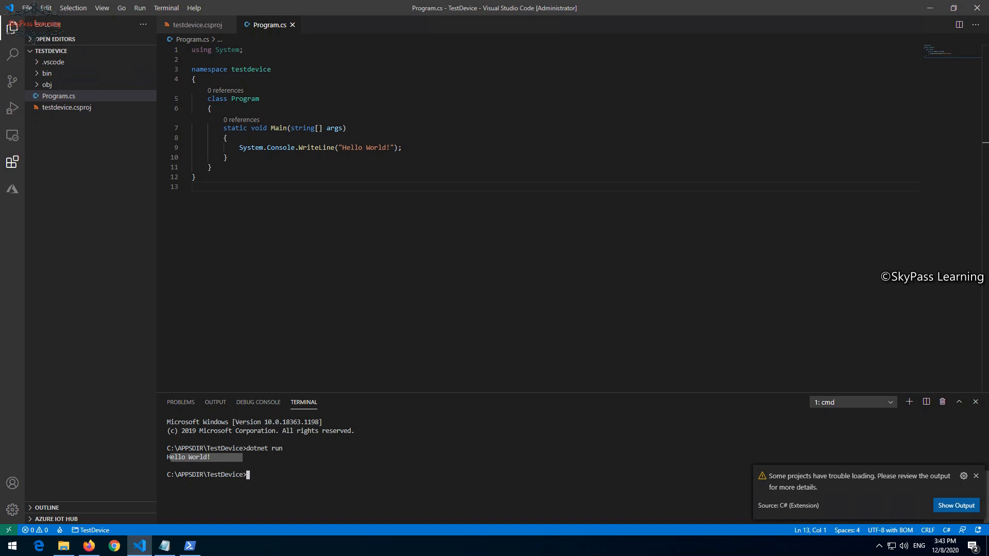
click(975, 476)
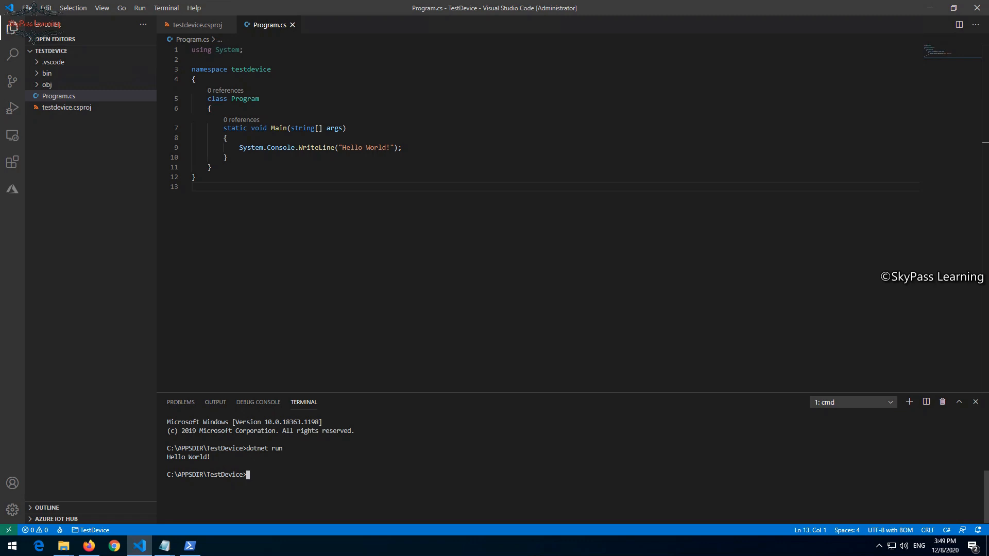
mouse_move(164, 546)
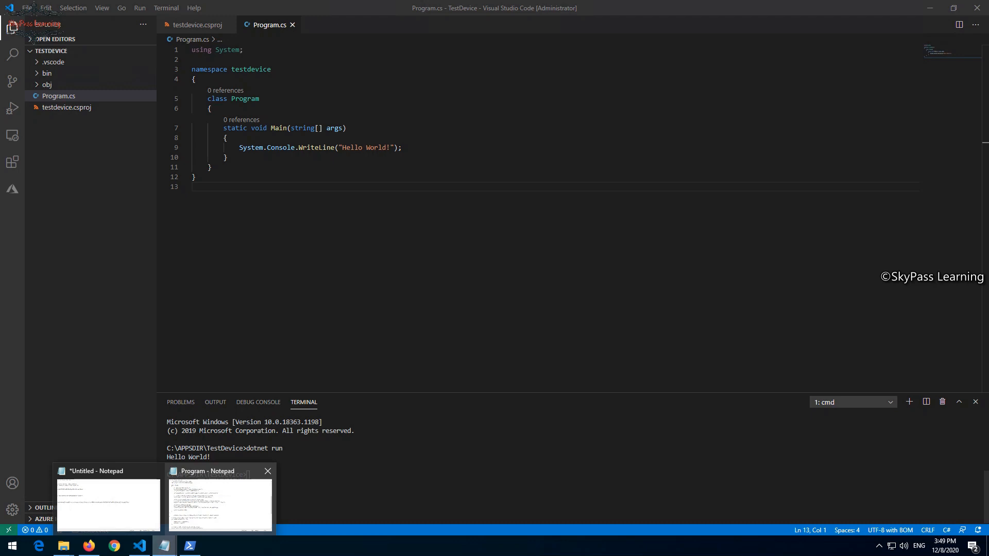
Bring up the Program file in Notepad holding the simulated-device telemetry code
click(218, 505)
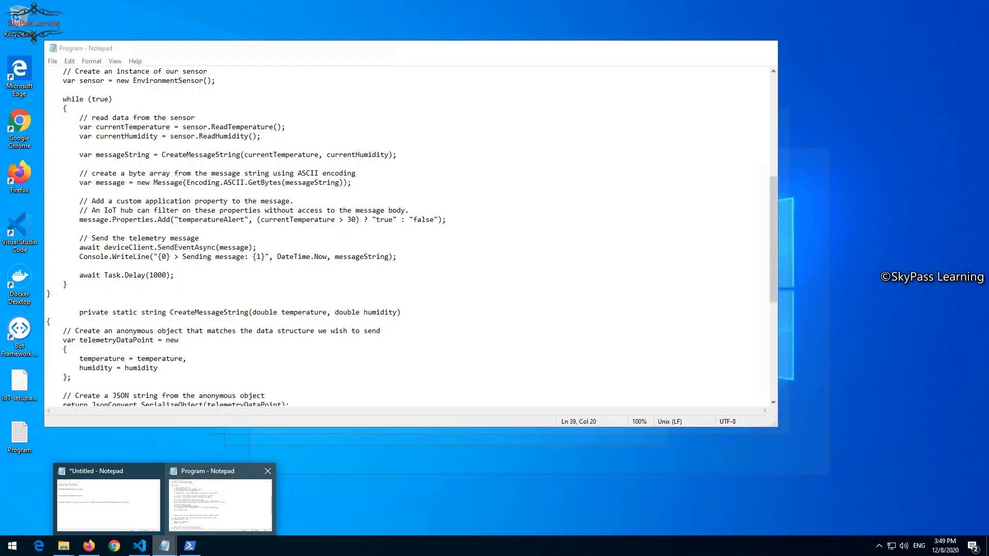
click(139, 546)
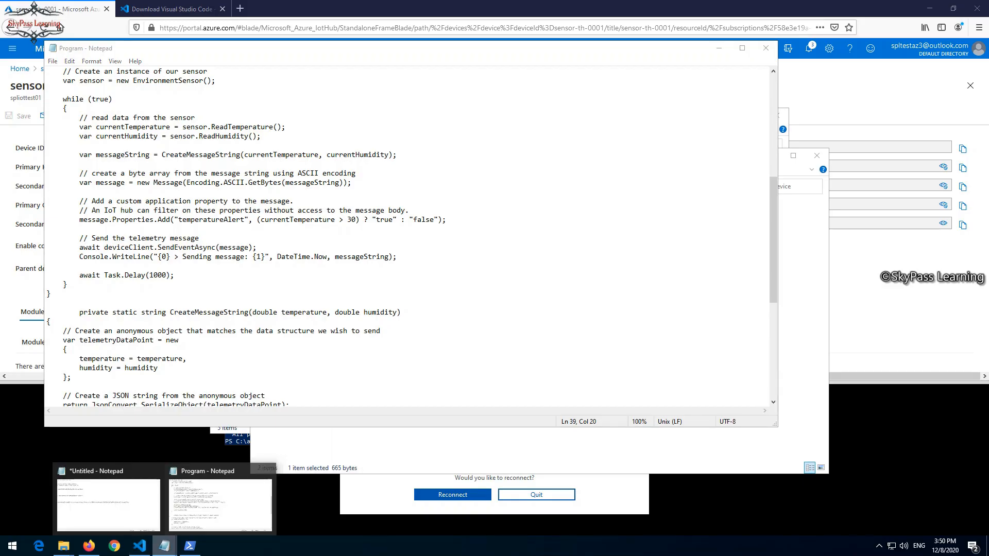
click(219, 505)
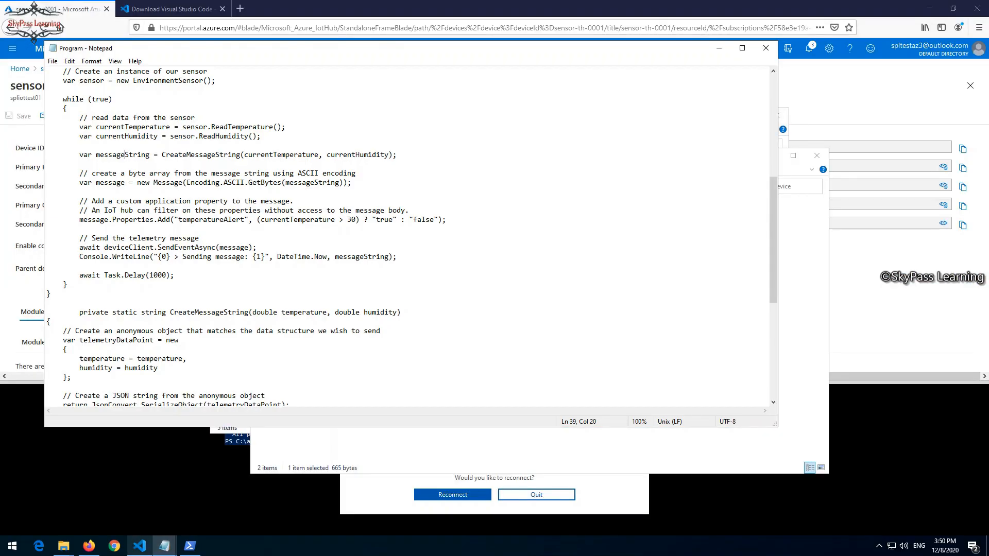
click(66, 284)
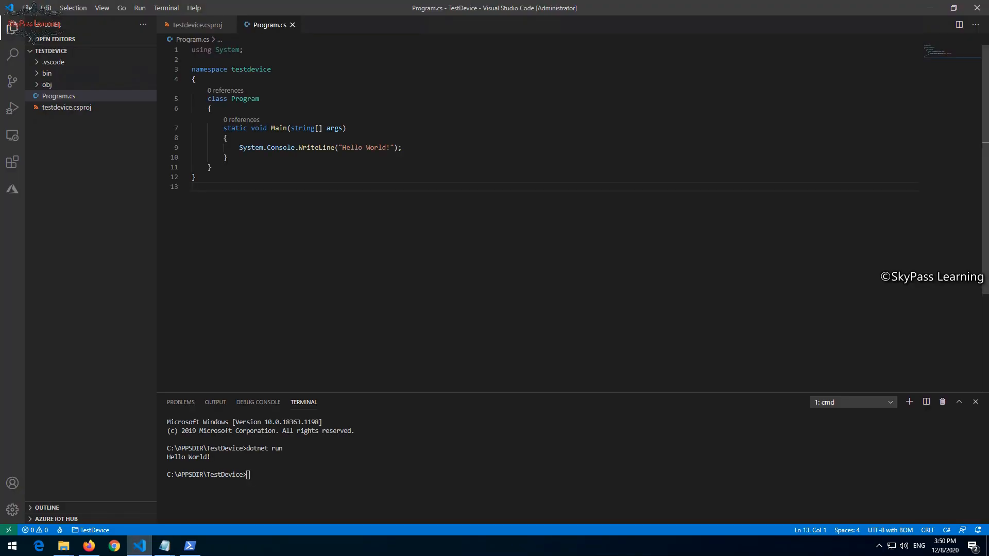
Select all of Program.cs and scroll up to the connectionString declaration on line 14
key(ctrl+a)
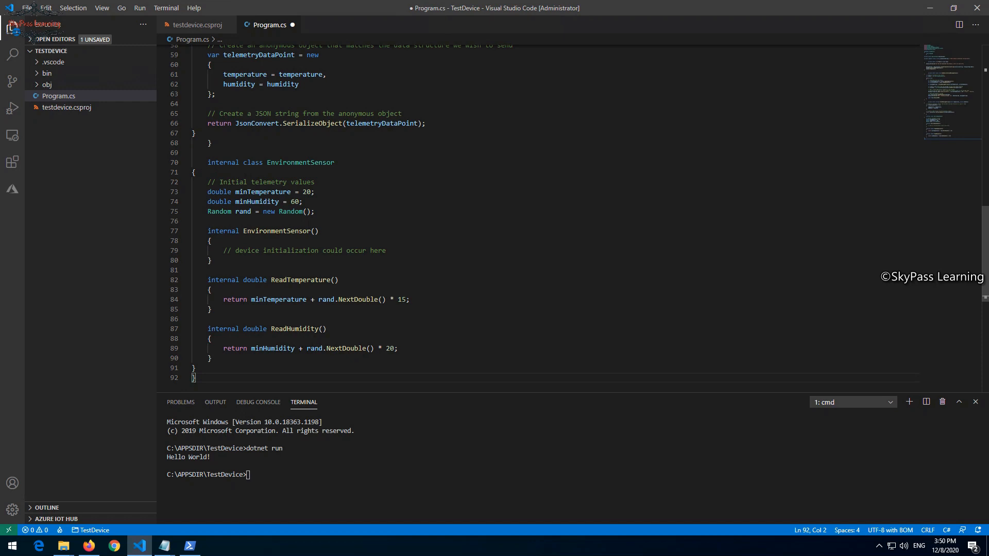
scroll(up, 3)
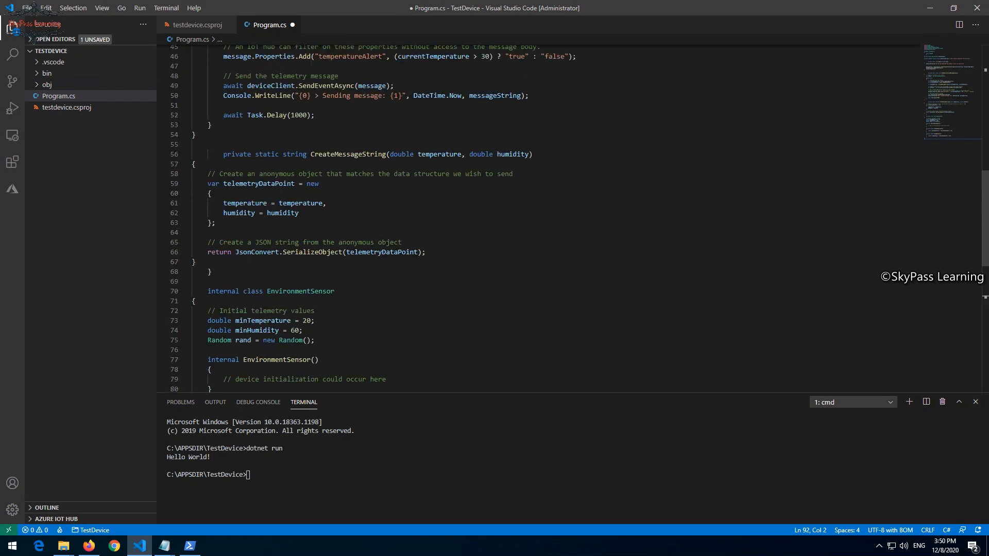
scroll(up, 3)
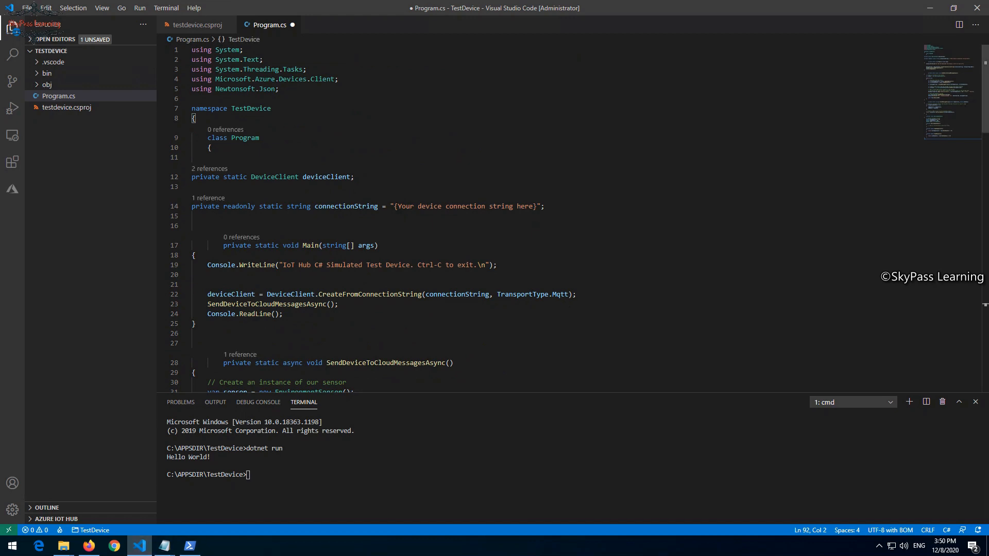
mouse_move(162, 546)
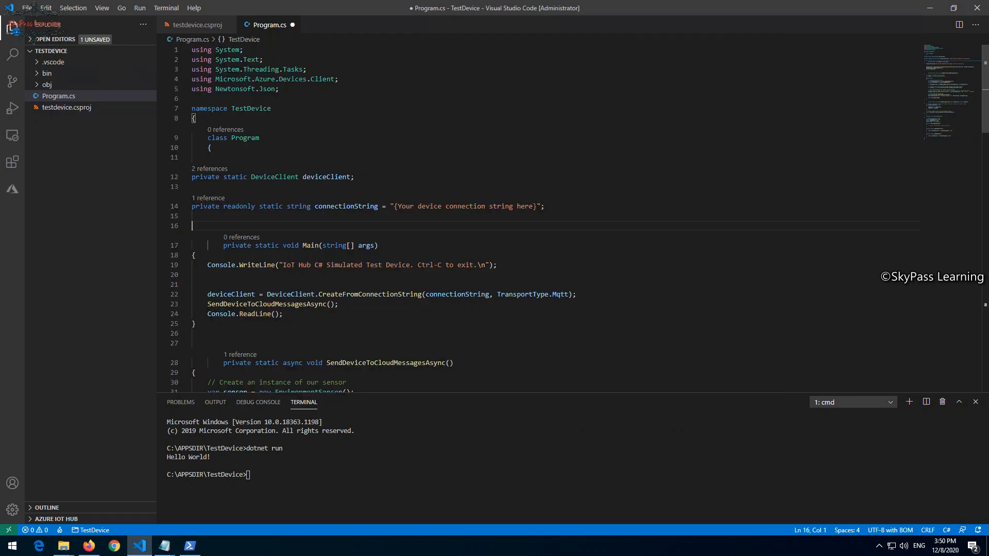
Replace the placeholder with the sensor-th-0001 device connection string and save Program.cs
click(390, 206)
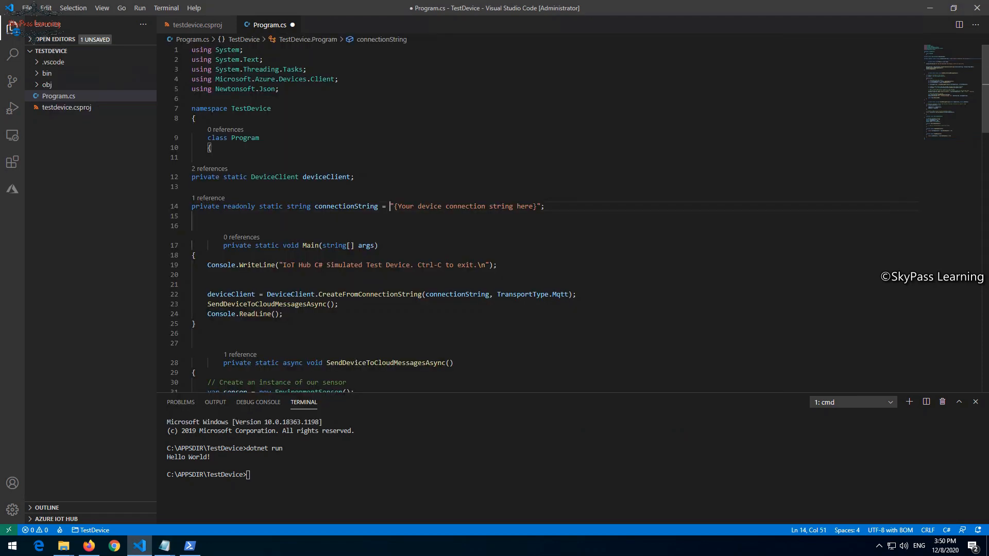
click(391, 206)
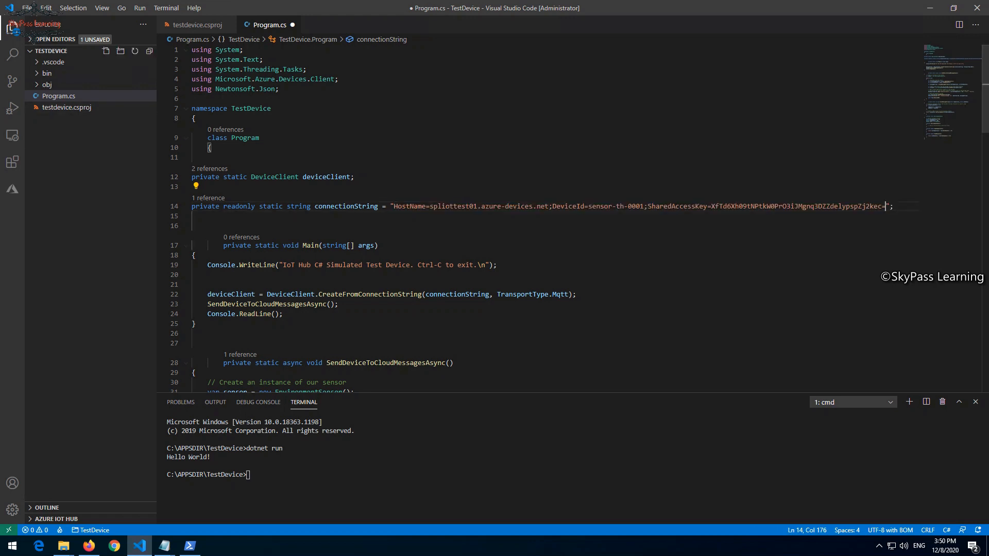
click(27, 7)
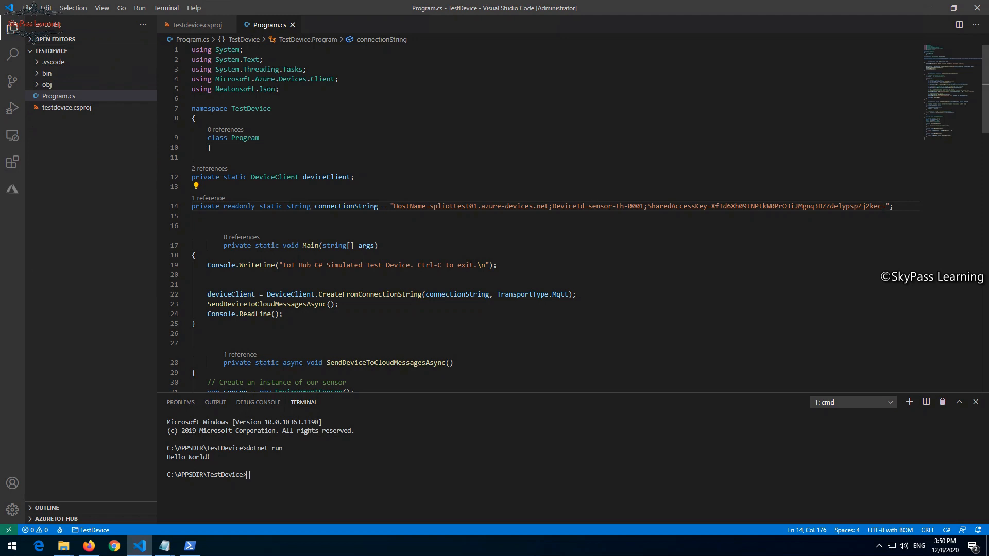
Scroll through the device code to review the telemetry loop and sensor class
scroll(down, 3)
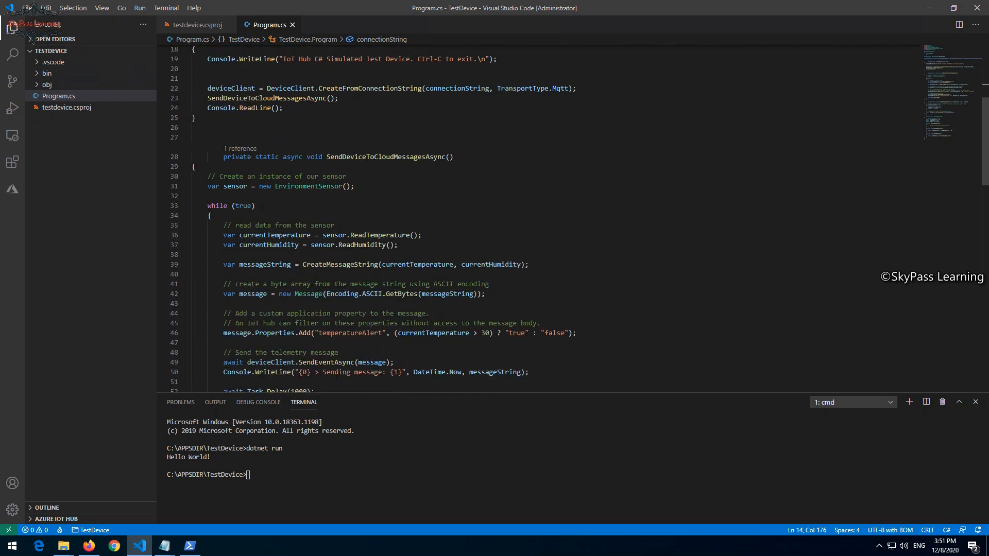
scroll(down, 3)
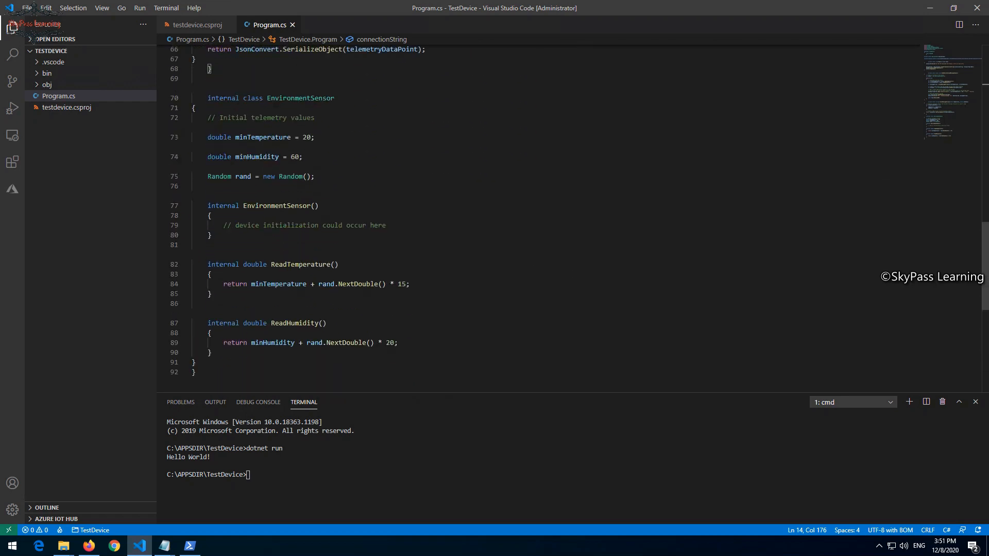
scroll(up, 3)
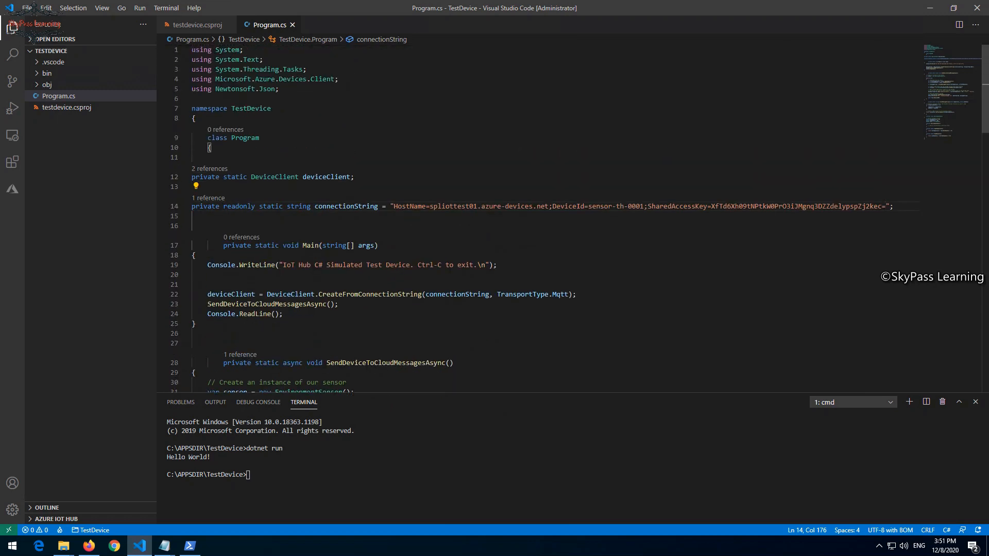
scroll(down, 3)
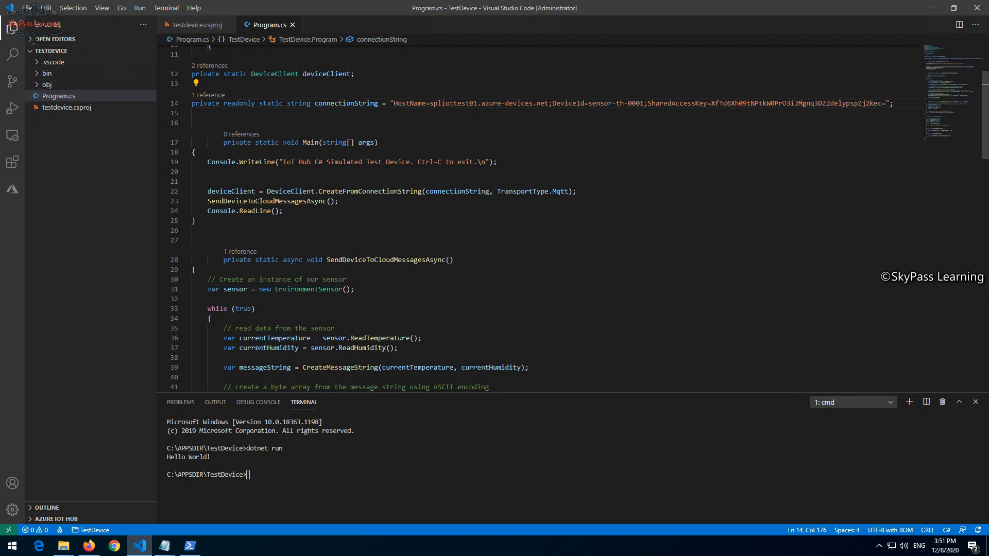
scroll(down, 3)
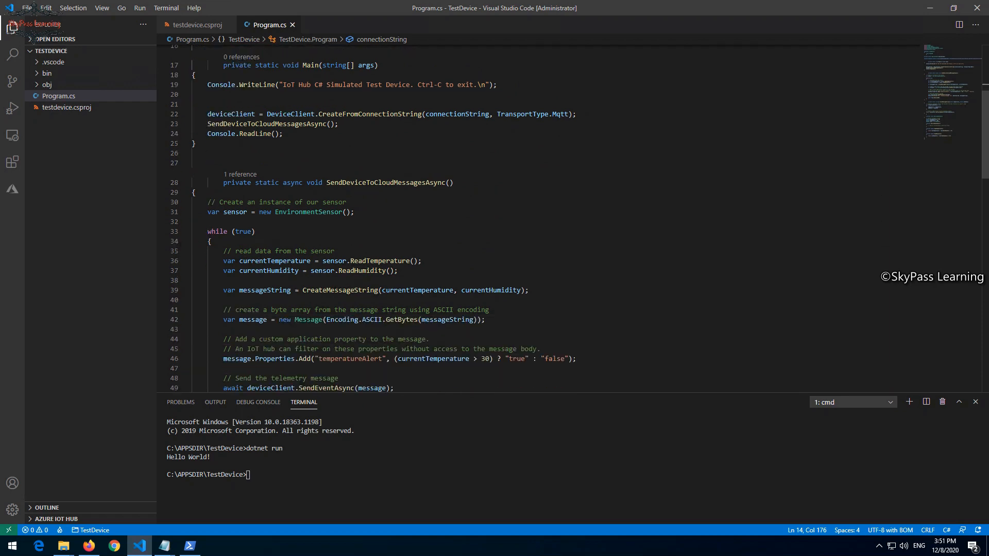
scroll(down, 3)
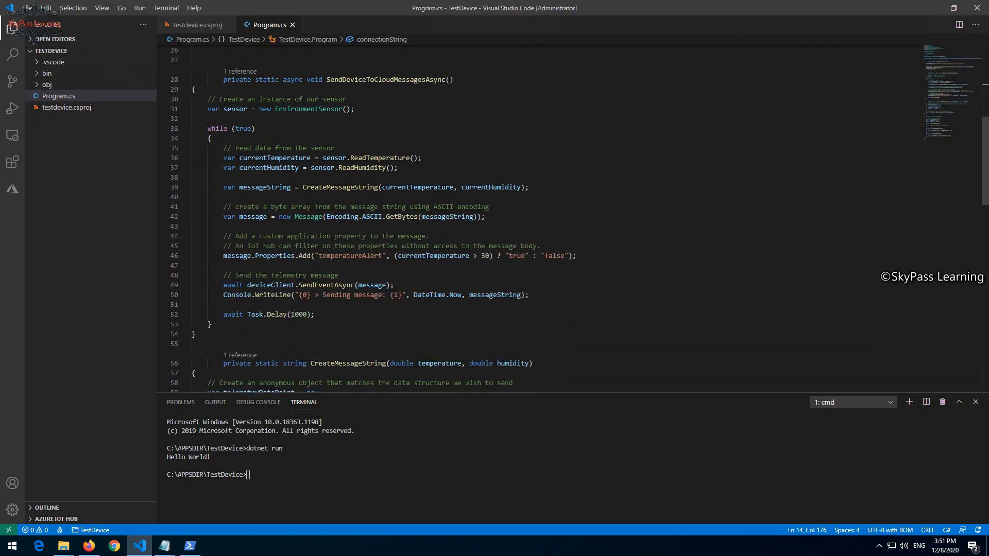
scroll(down, 3)
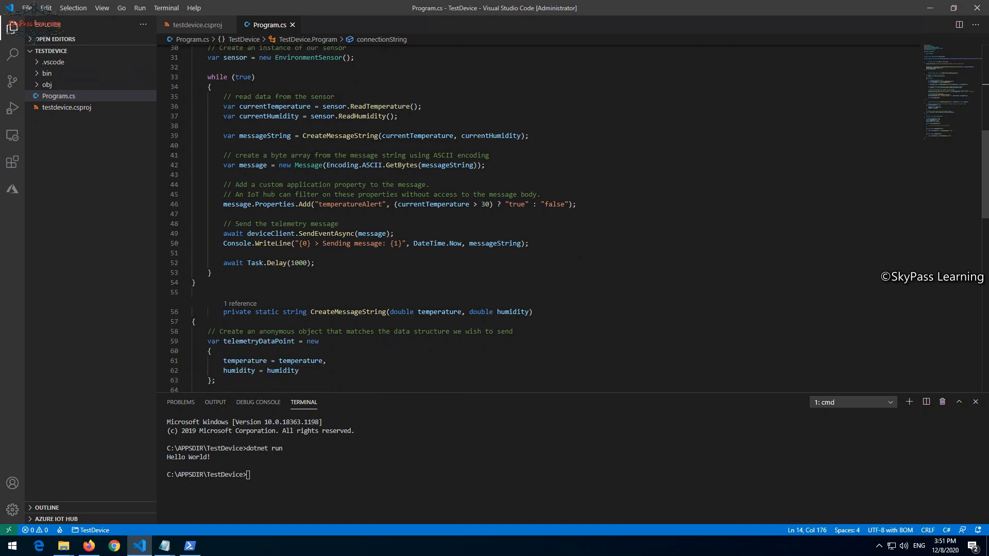
scroll(down, 3)
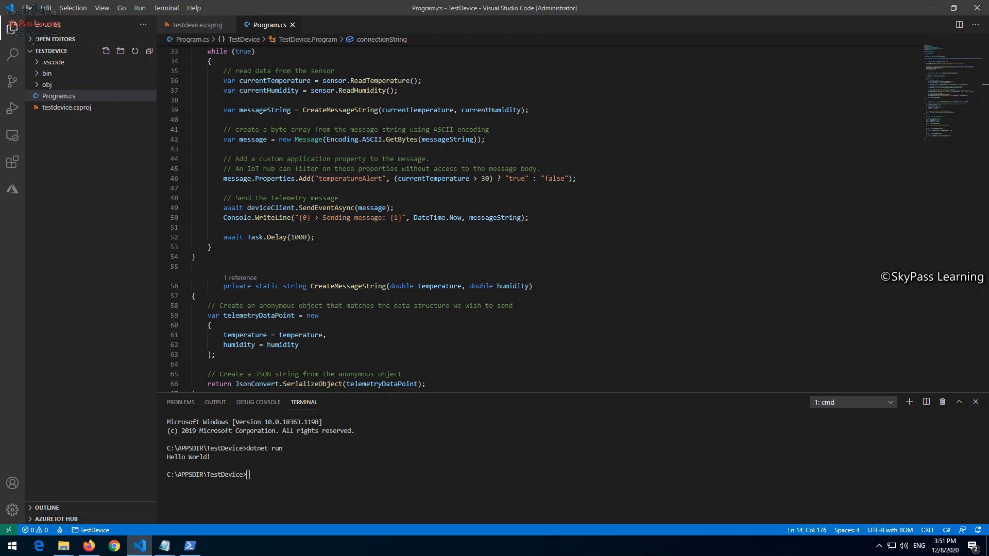
In the integrated terminal, change directory to C:\APPSDIR\TestDevice
text(cd)
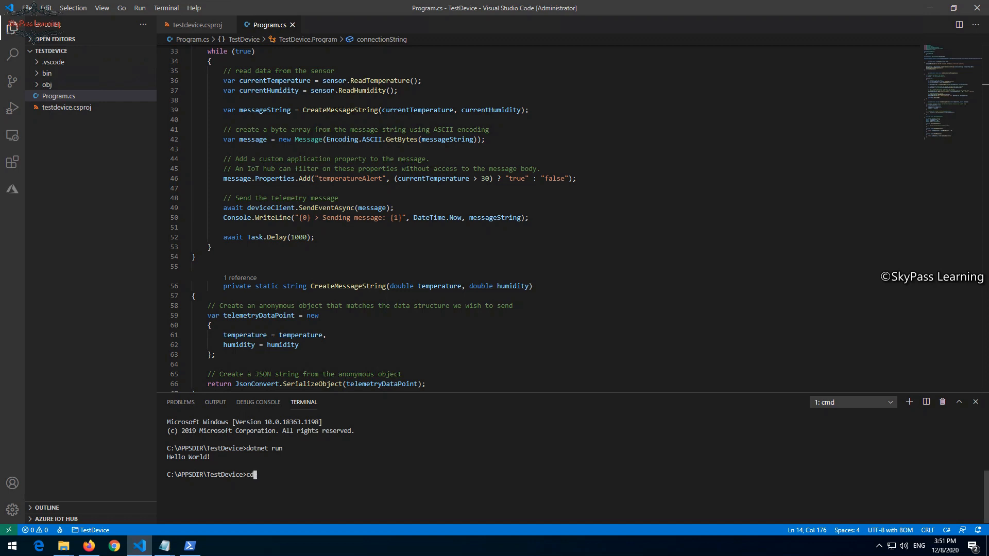
key(Return)
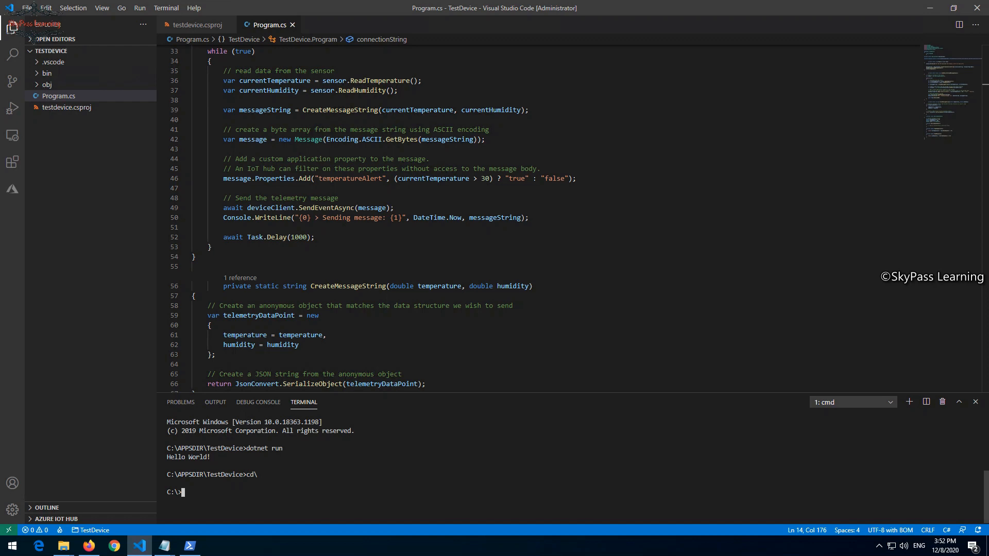
text(cd)
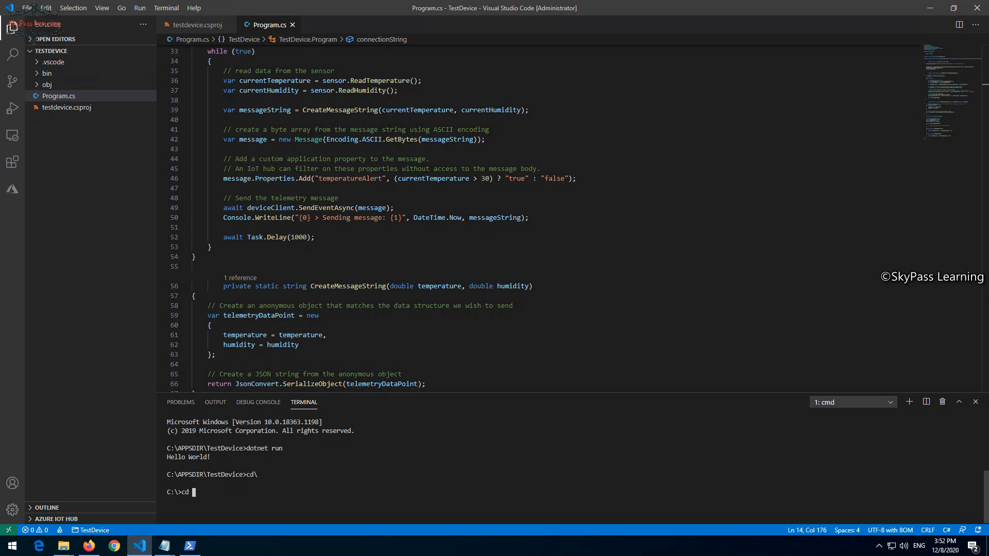
text(appdir)
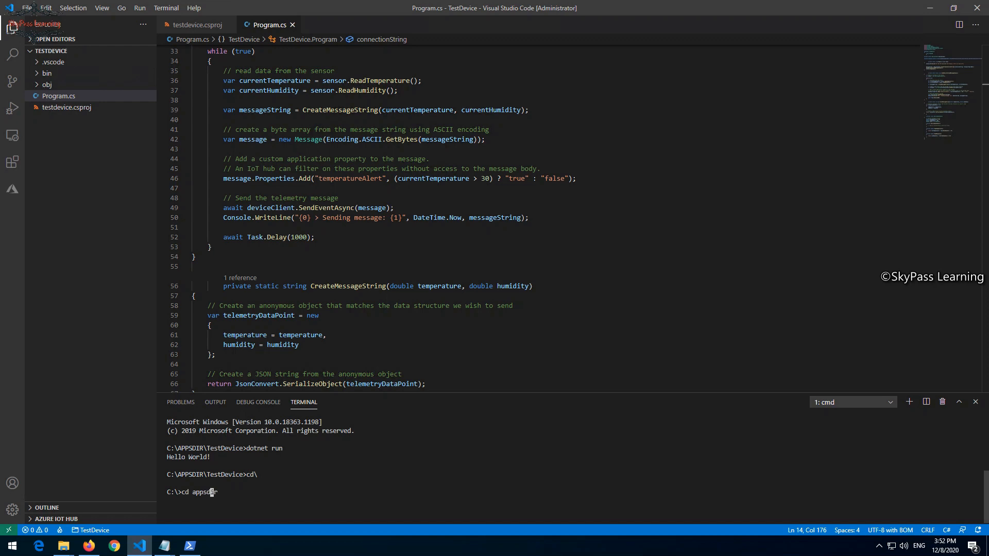
text(r)
text(cd te)
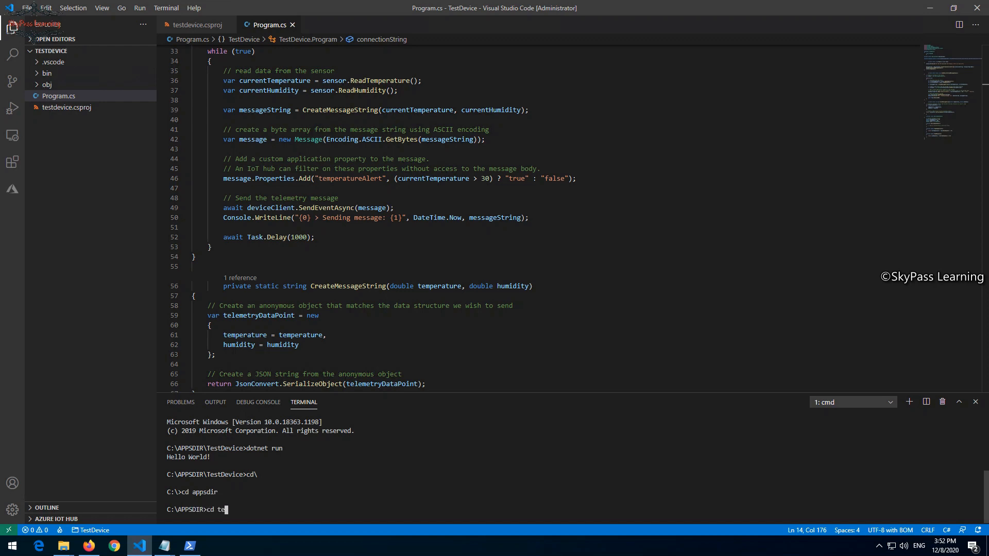
text(stde)
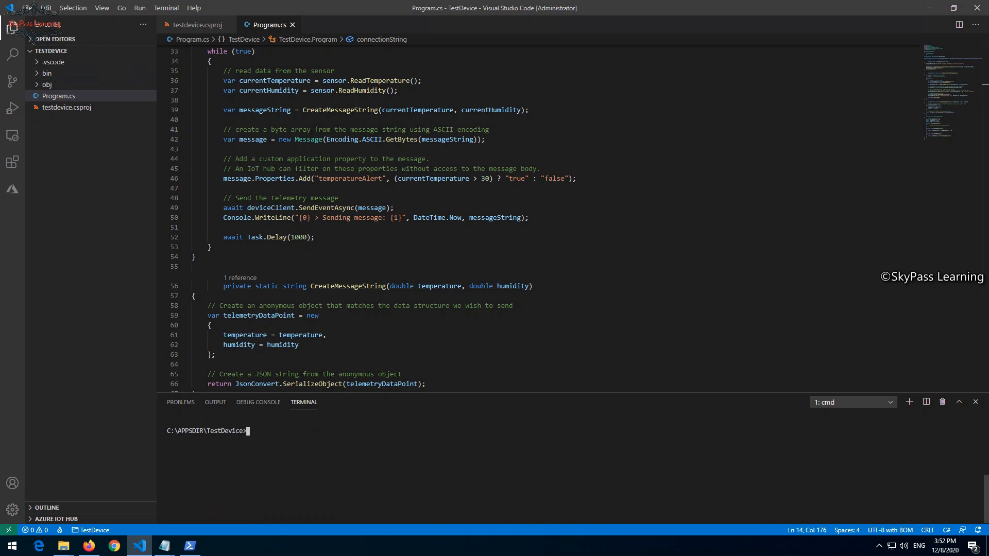
mouse_move(51, 50)
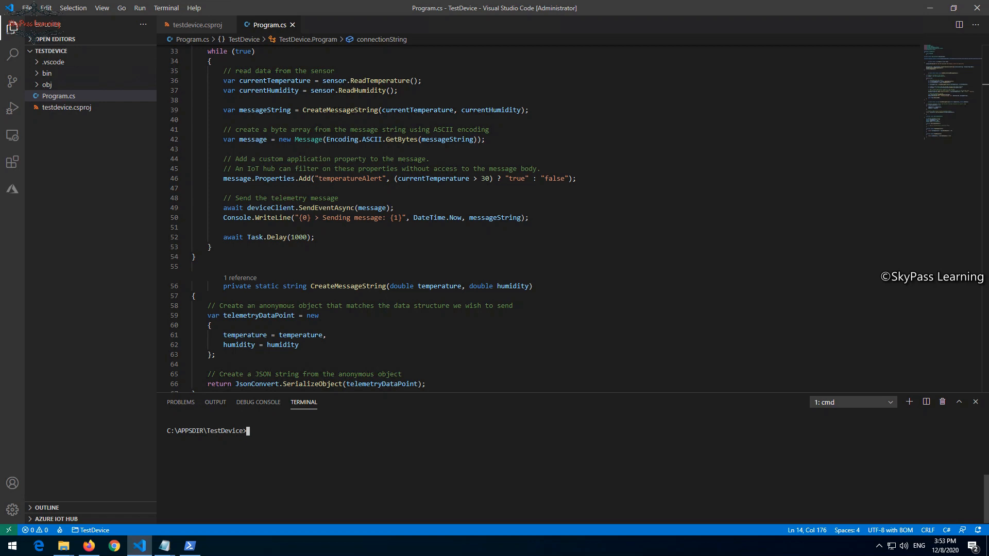
Start the simulated device with dotnet run so it sends telemetry every second
text(dotnet run)
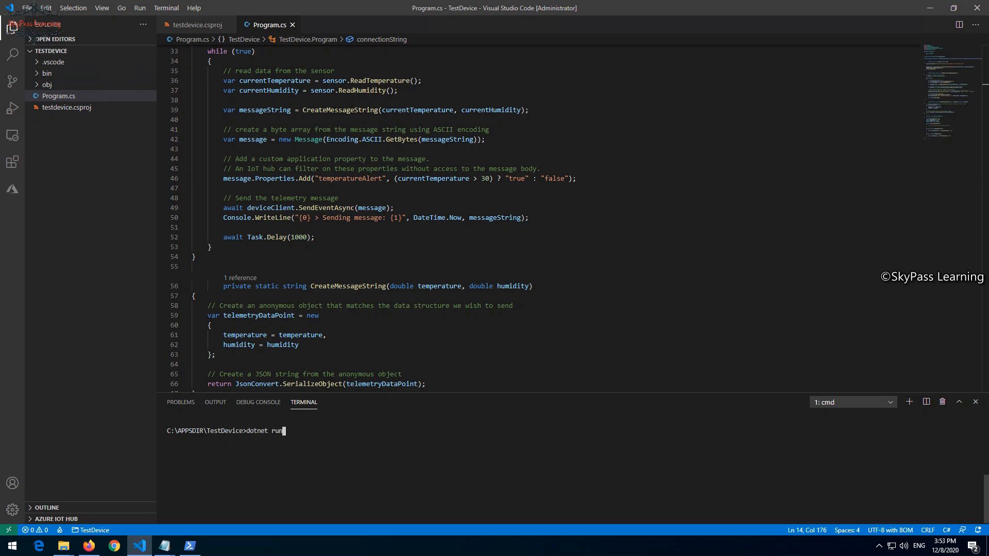
key(Return)
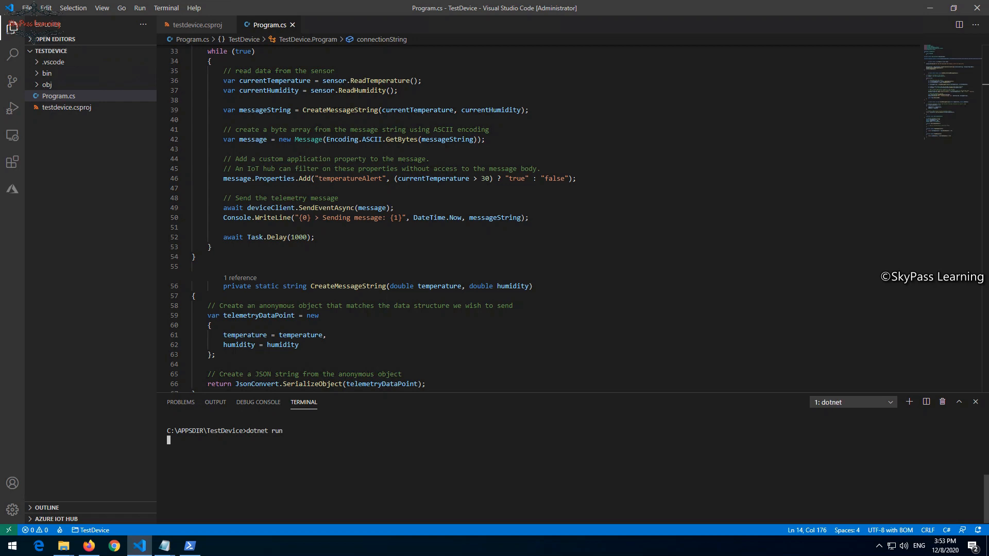
key(Return)
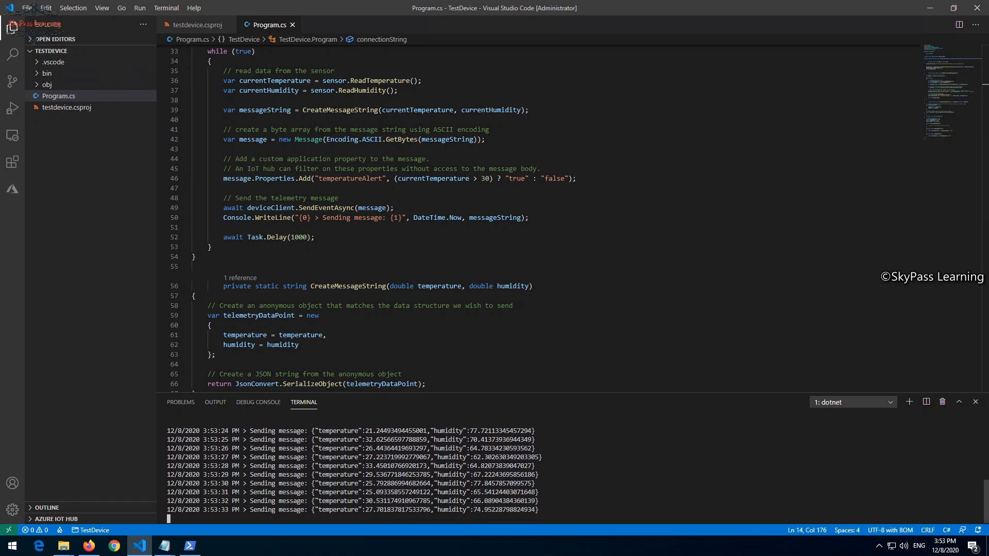
Reconnect the timed-out Cloud Shell in the Azure portal and run az login
click(89, 546)
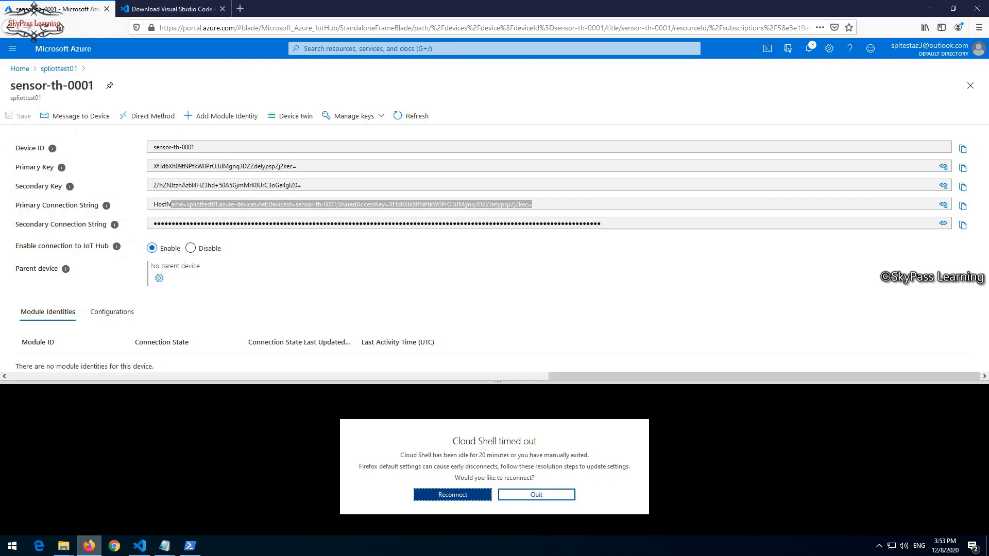
click(535, 495)
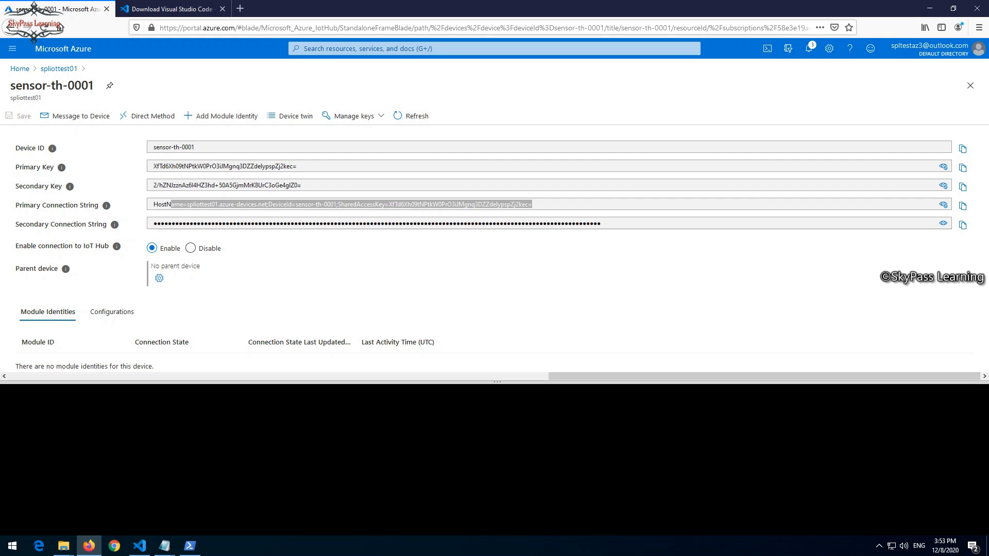
click(766, 49)
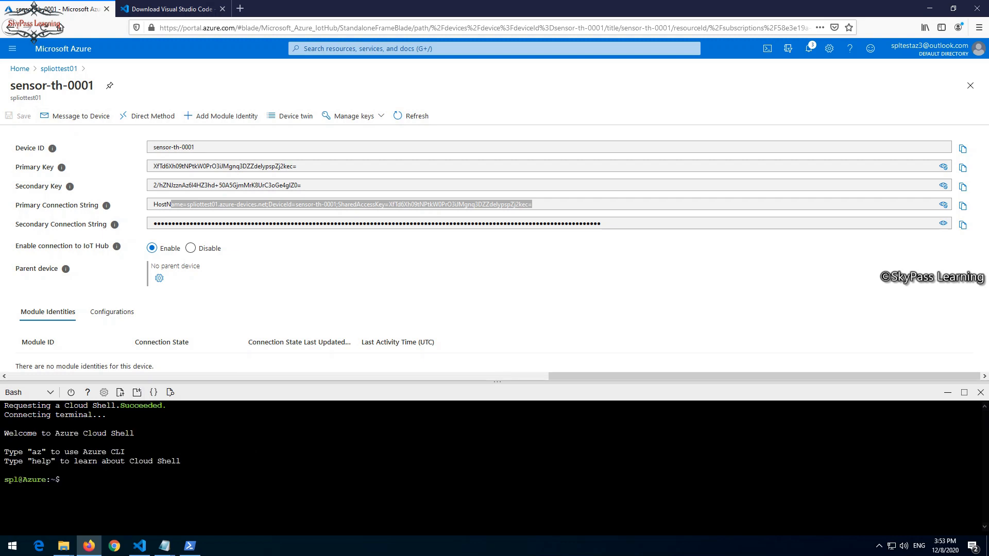
text(az lo)
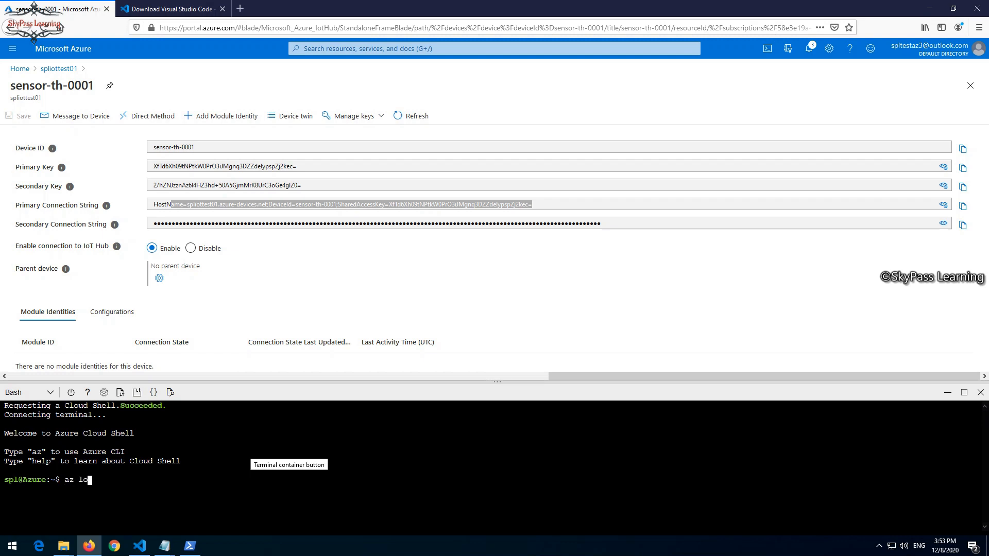
key(Return)
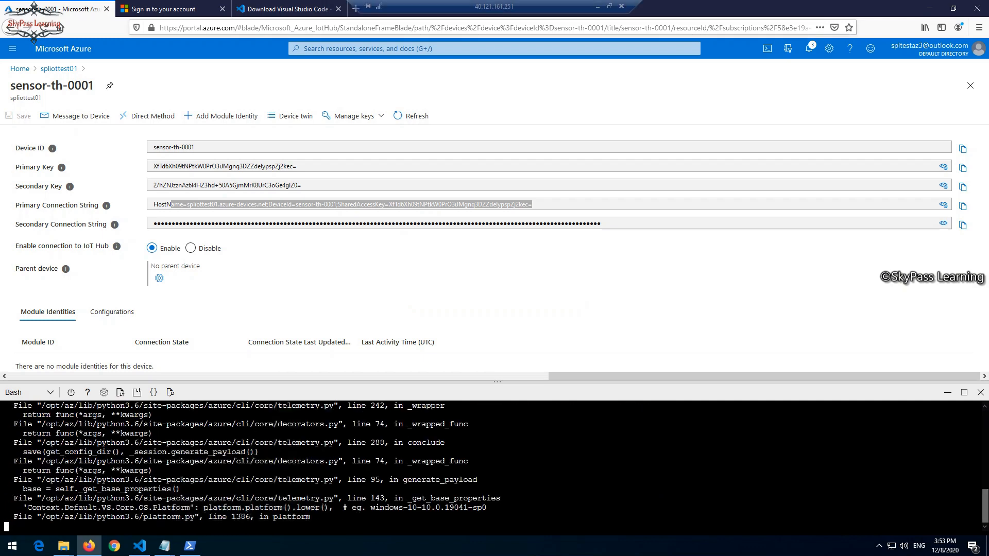
Complete the device-code sign-in with the existing account and return to the Azure portal tab
click(170, 9)
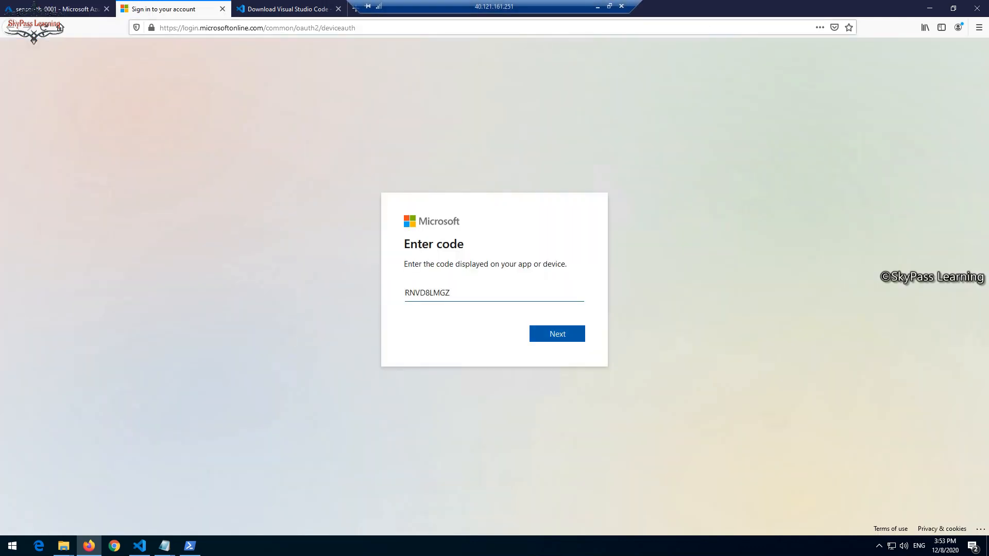
click(555, 334)
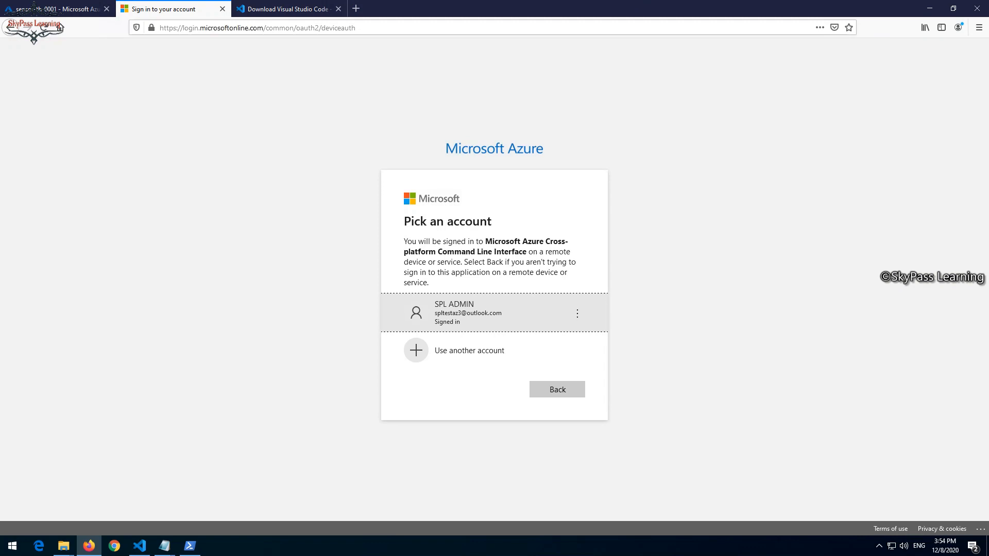
click(492, 314)
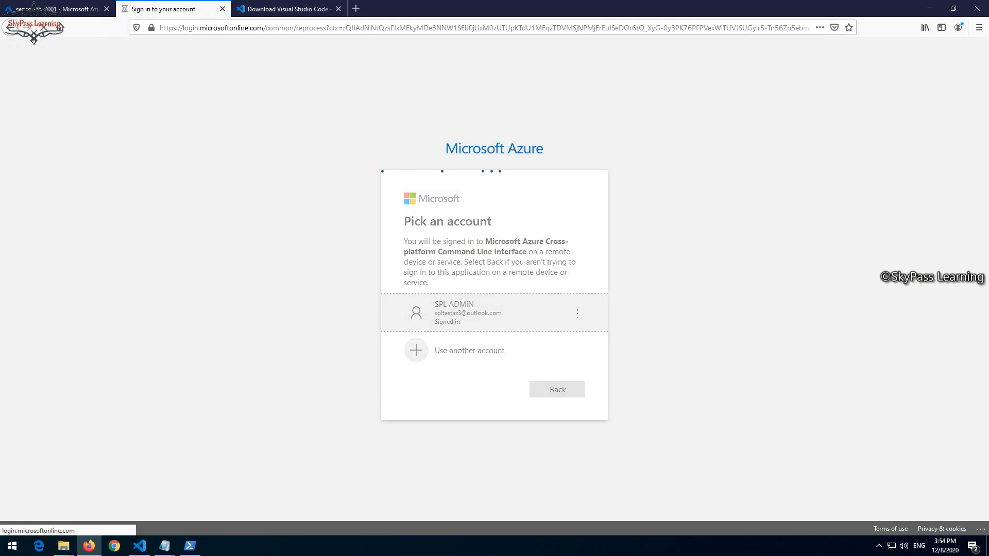
click(493, 313)
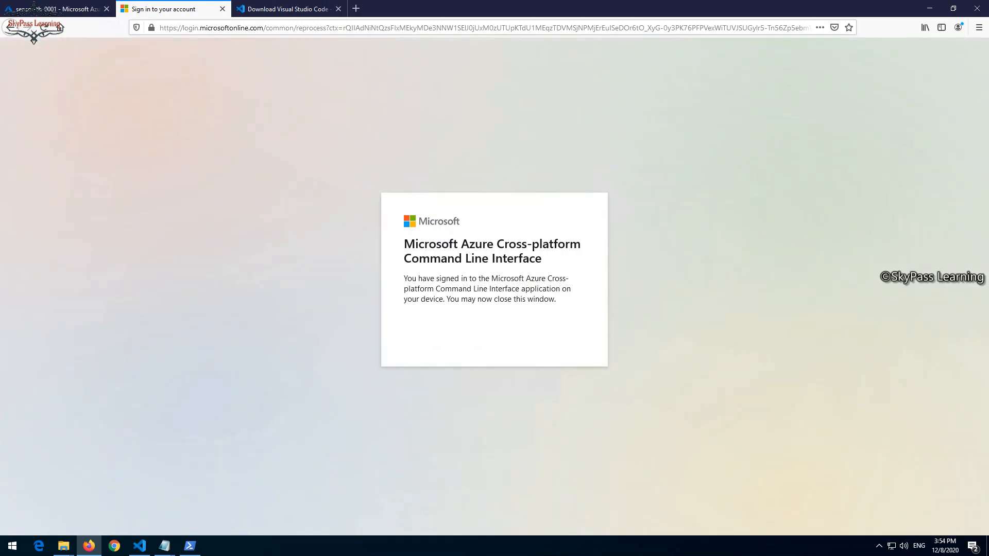
click(57, 8)
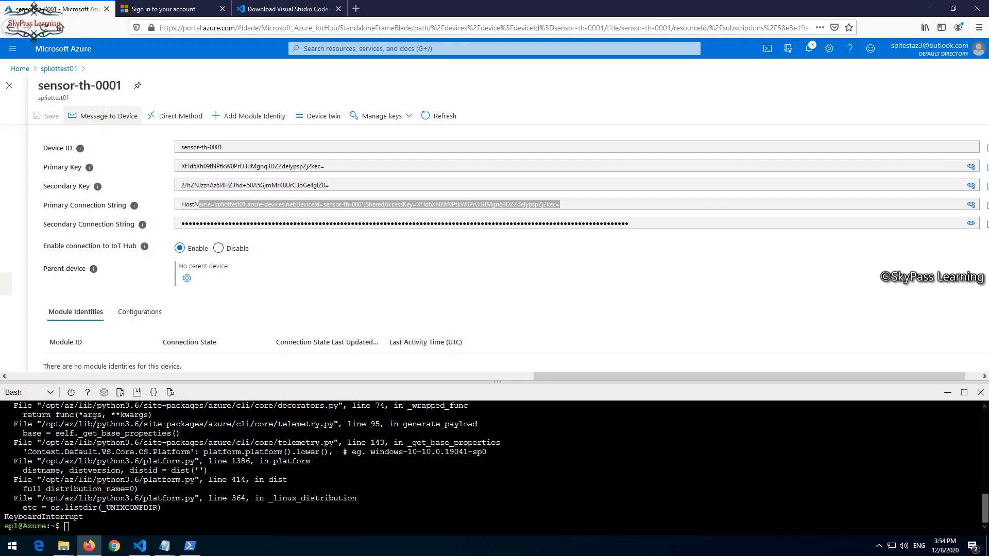
Note the device name sensor-th-0001, then go back to the portal Home page
double_click(107, 85)
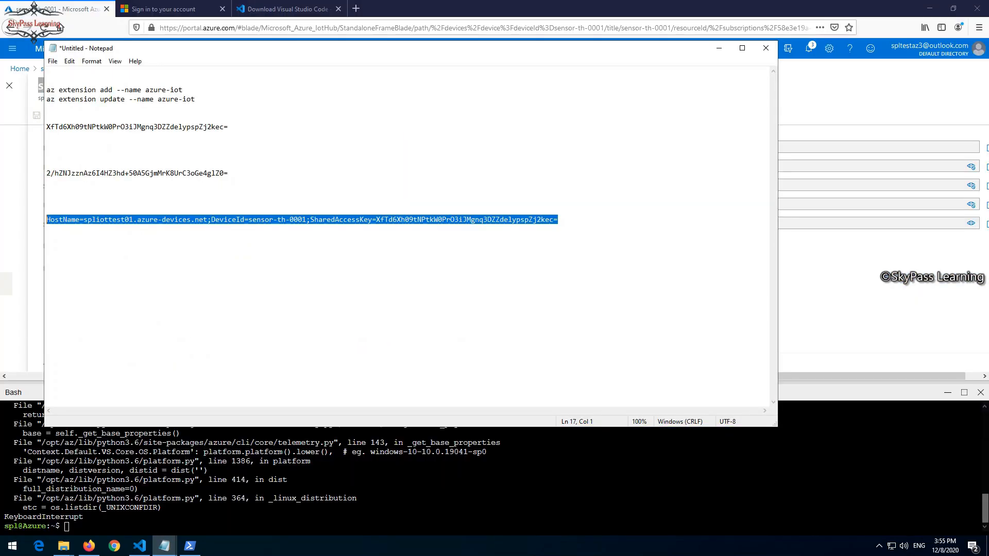
text(sensor-th-0001)
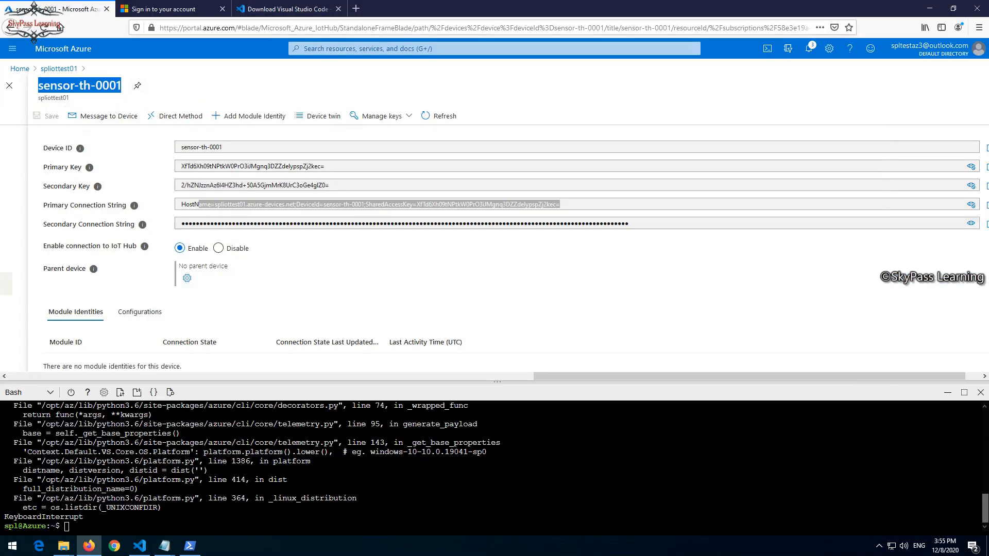
click(20, 68)
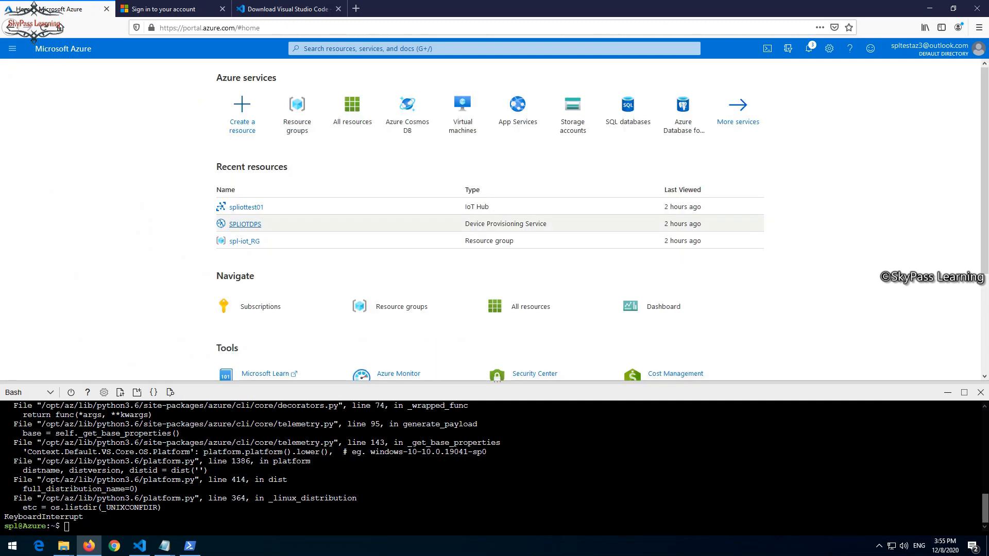
mouse_move(246, 207)
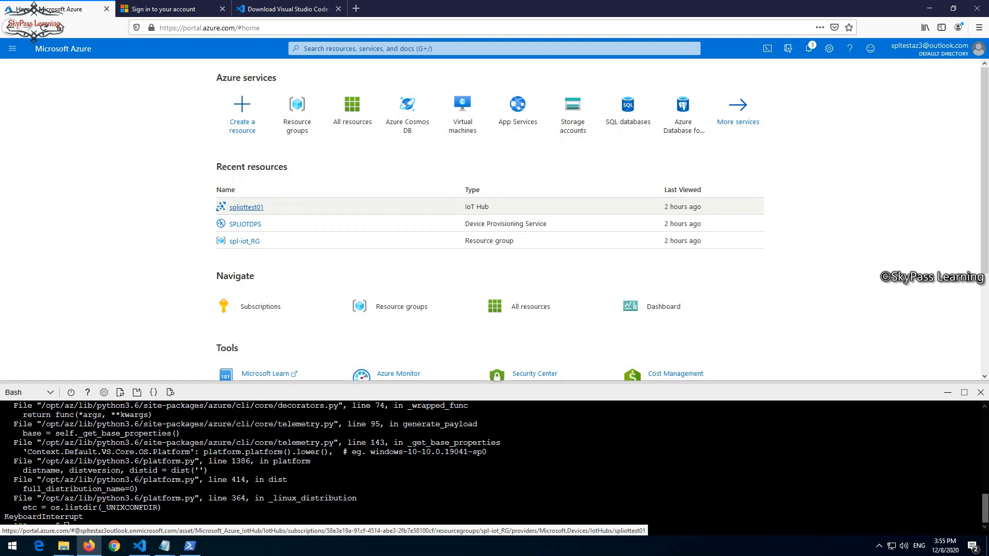
Open the spliottest01 IoT hub from Recent resources and select its name
click(246, 207)
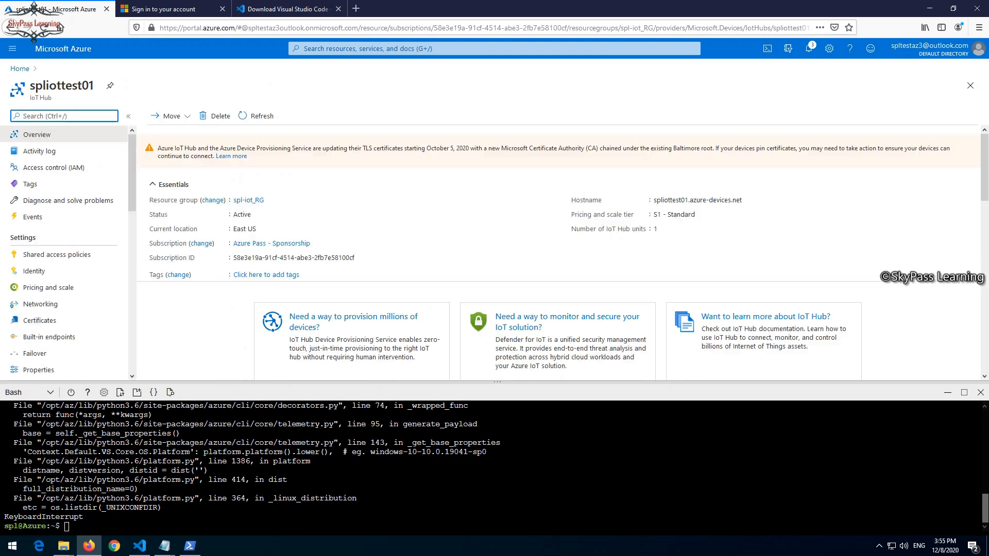
double_click(61, 85)
text(a)
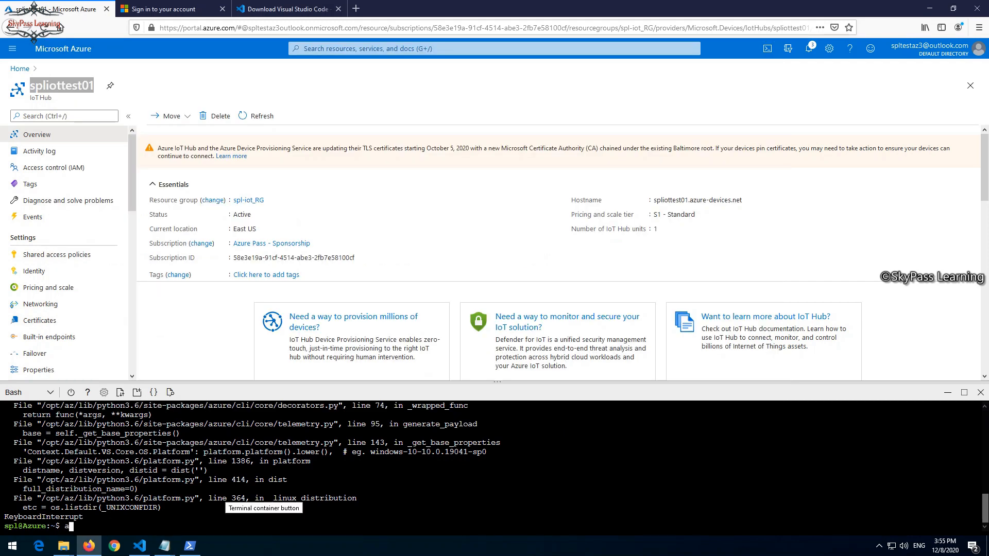
Enter az iot hub monitor-events --hub-name spliottest01 in Cloud Shell
text(z)
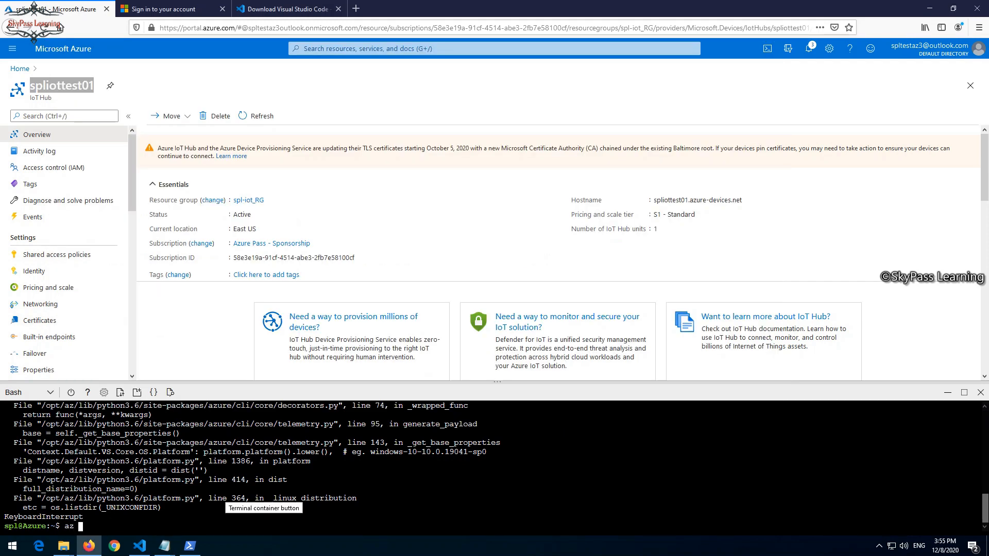
text(iot)
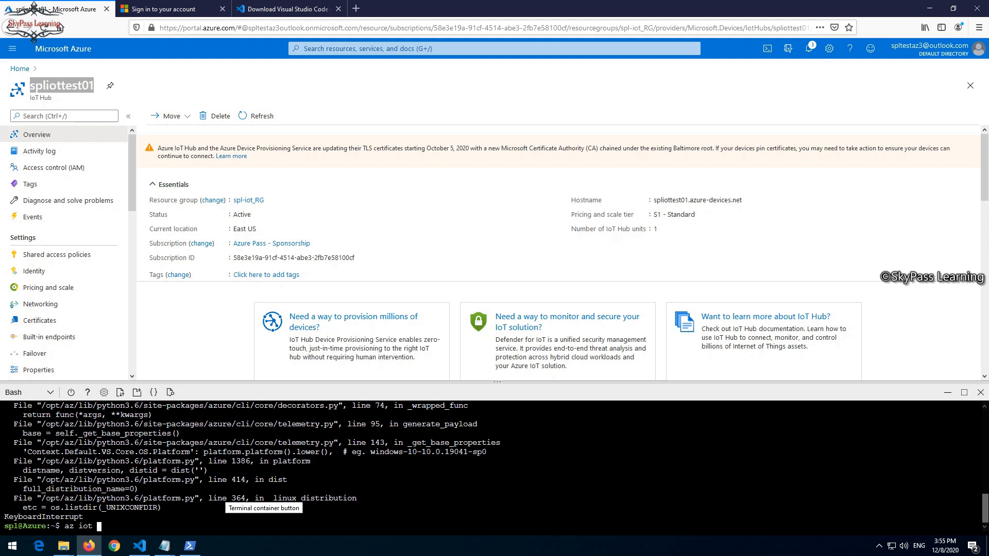
text(hub-m)
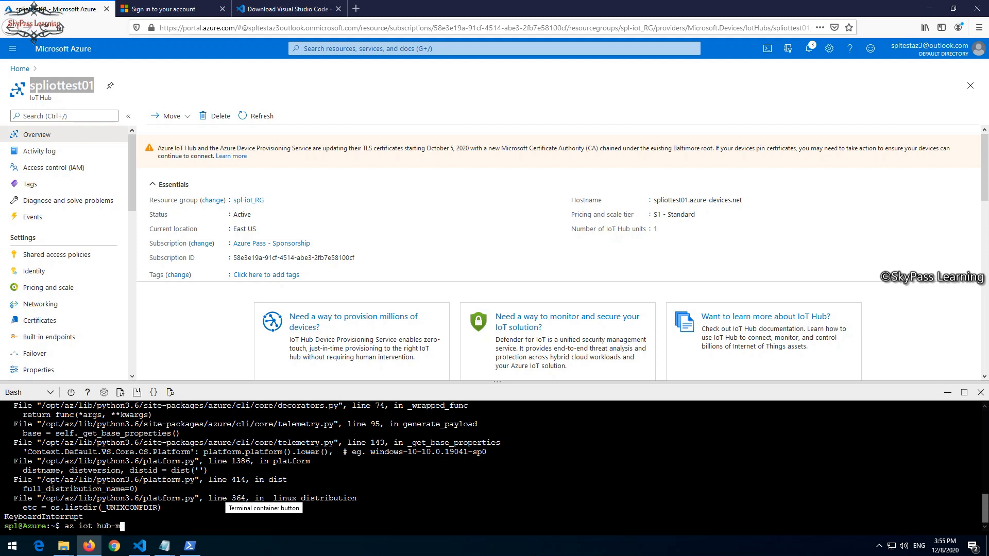
key(BackSpace)
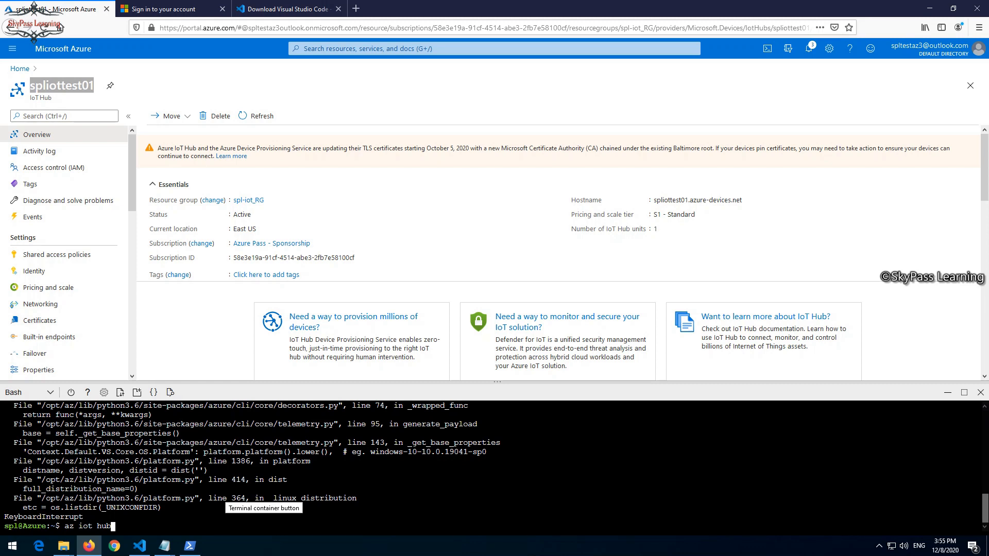
text(mo)
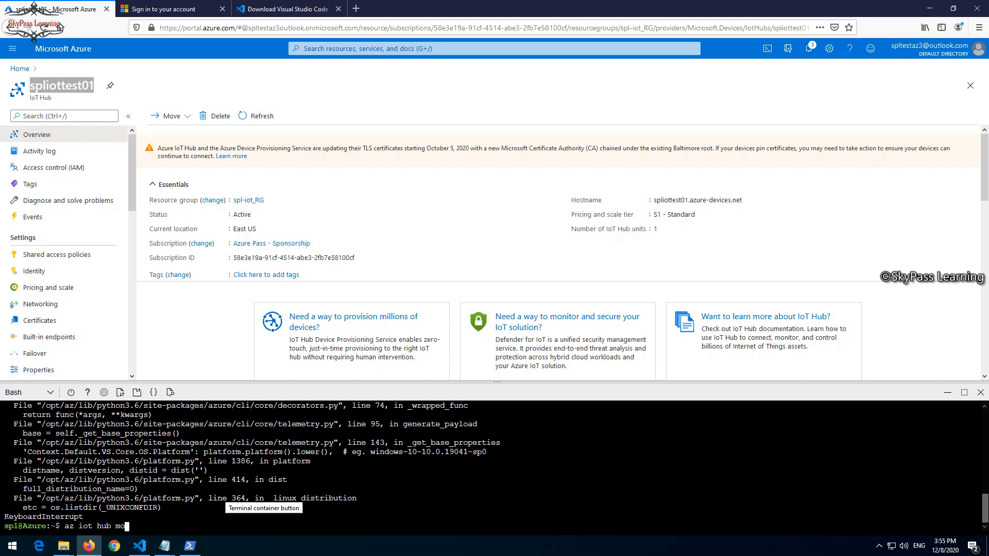
text(nitor)
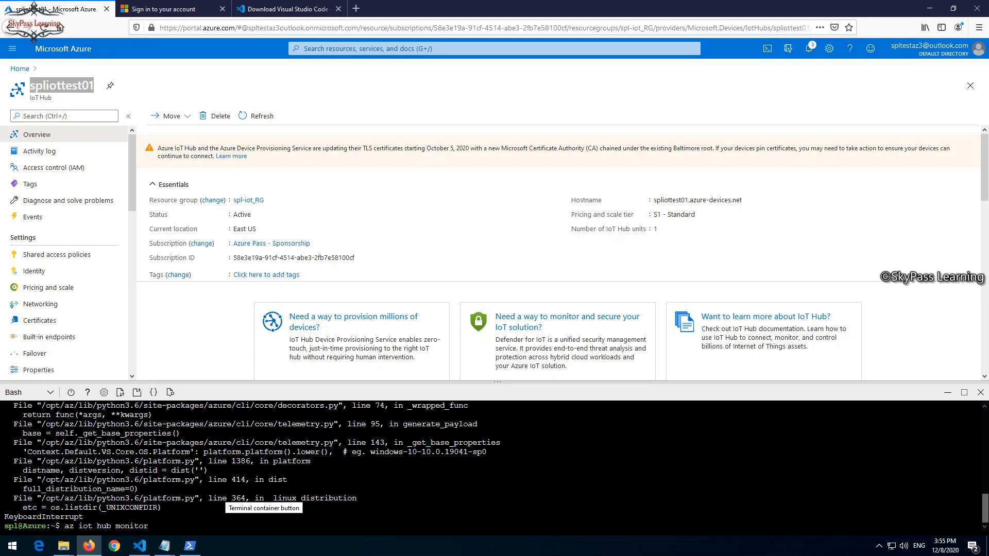
text(-event)
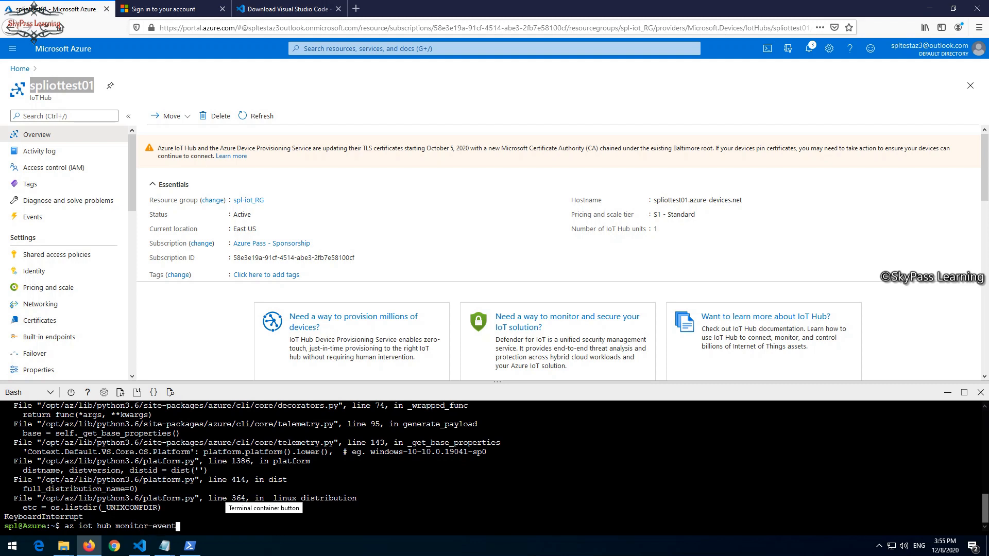
text(s --)
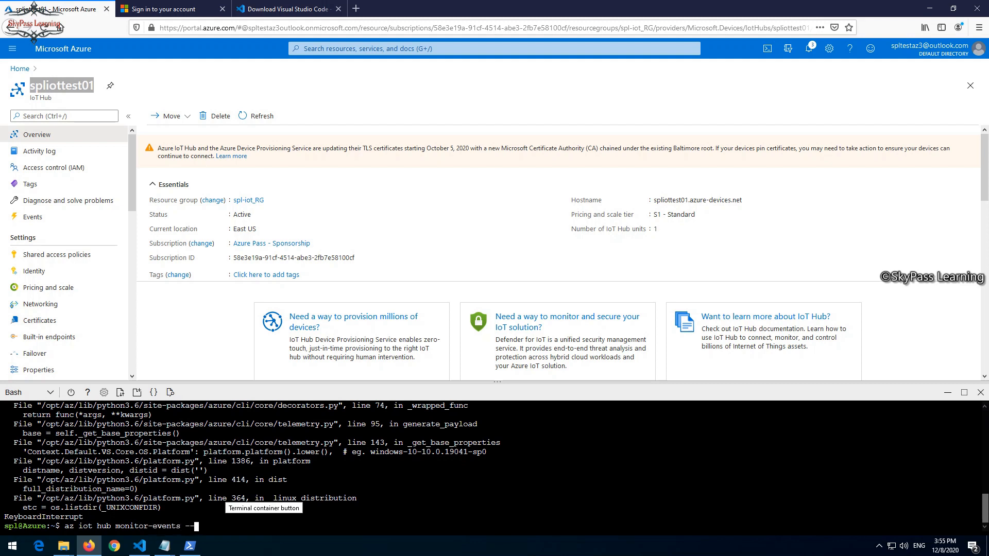
text(hub)
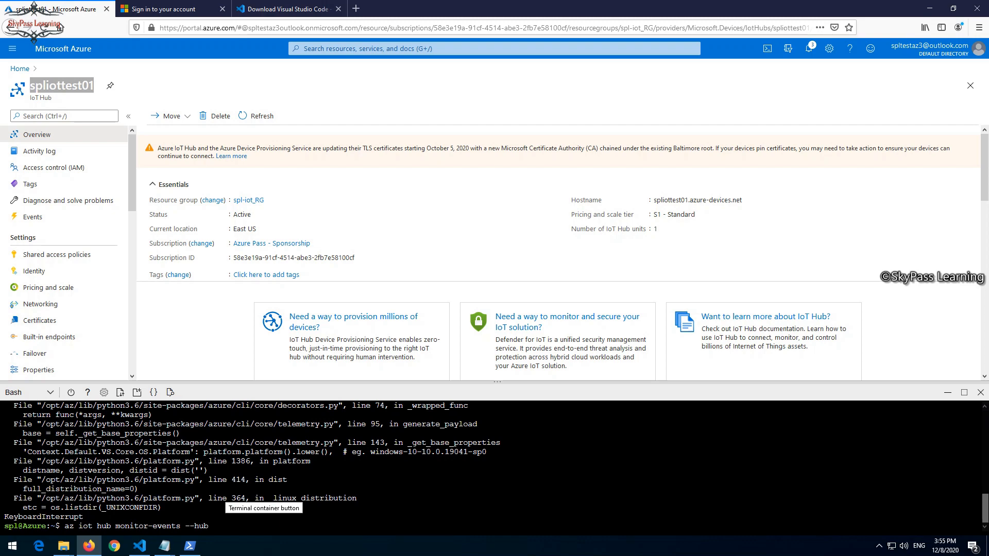
text(-name)
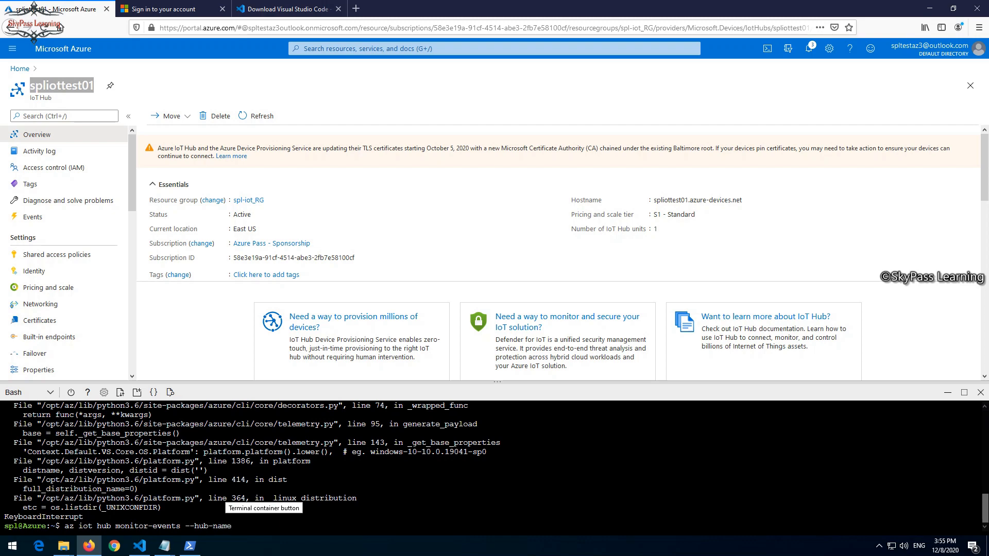
key(alt+tab)
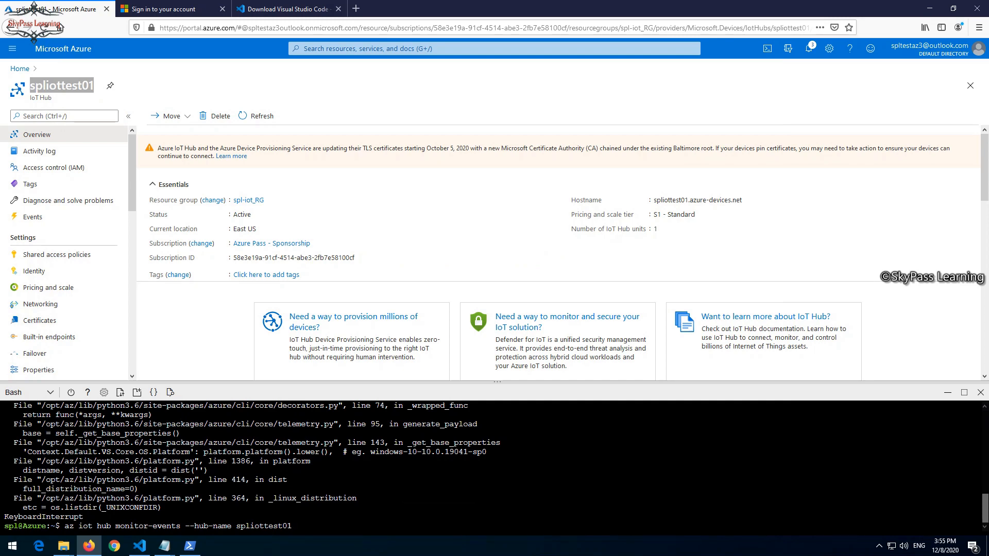
Complete the command with --device-id sensor-th-0001
click(164, 546)
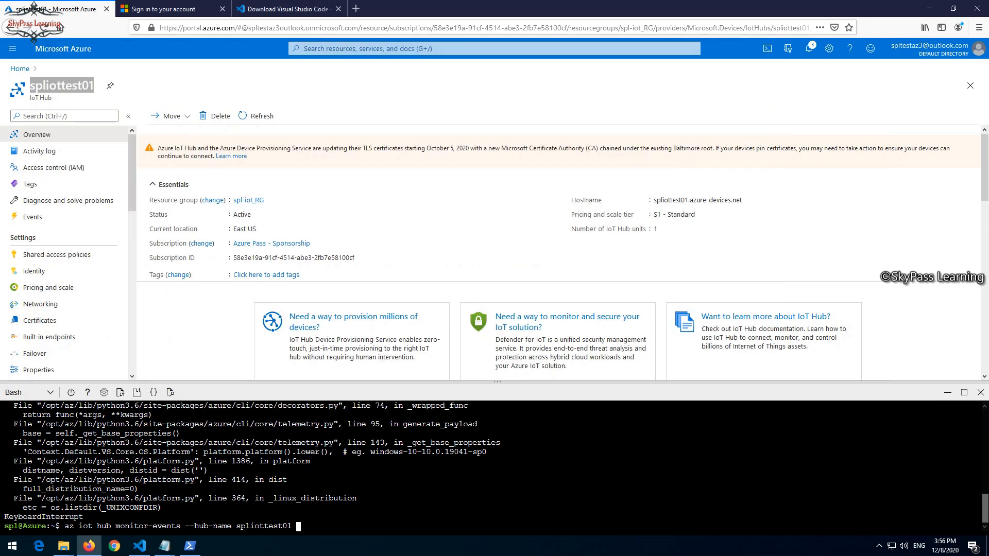
text(--c)
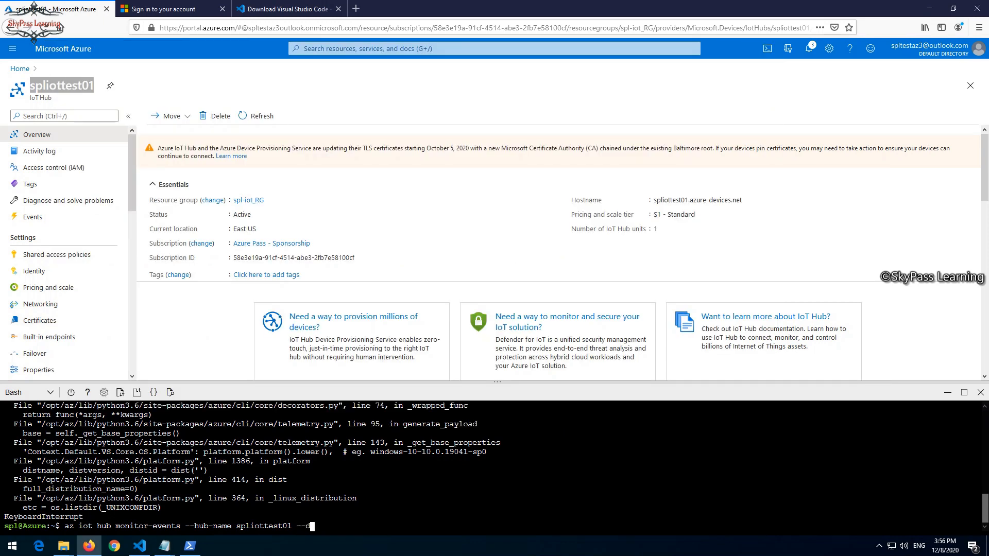
text(evice=)
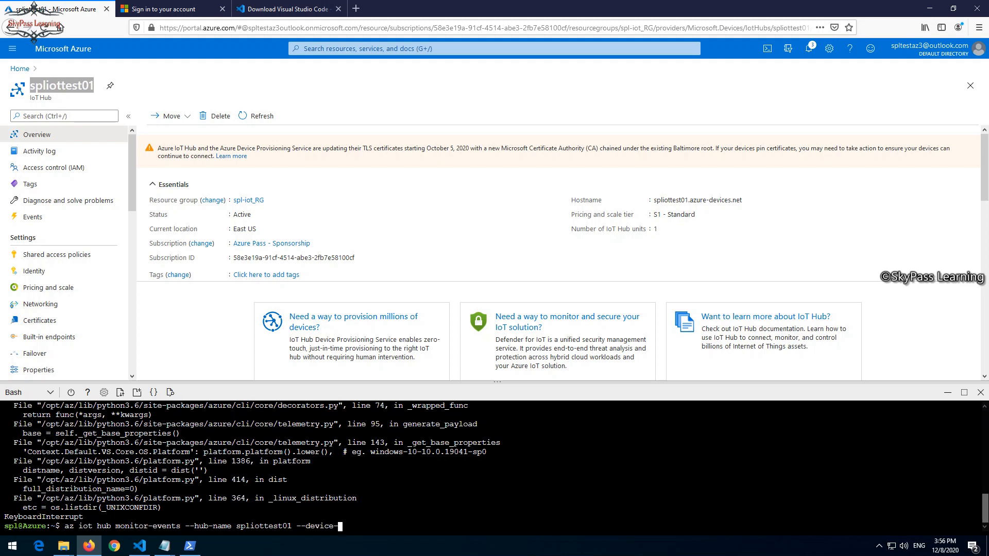
text(id)
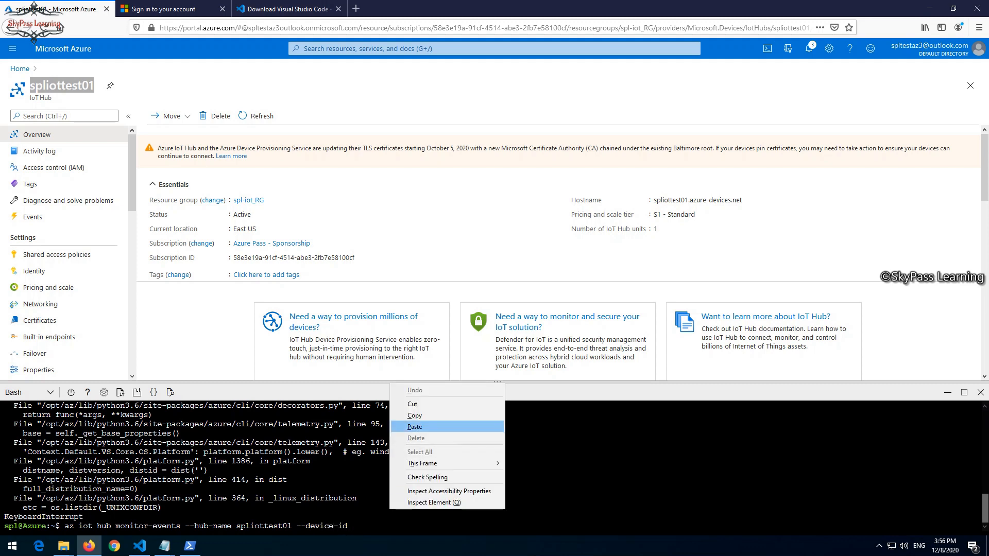
click(414, 426)
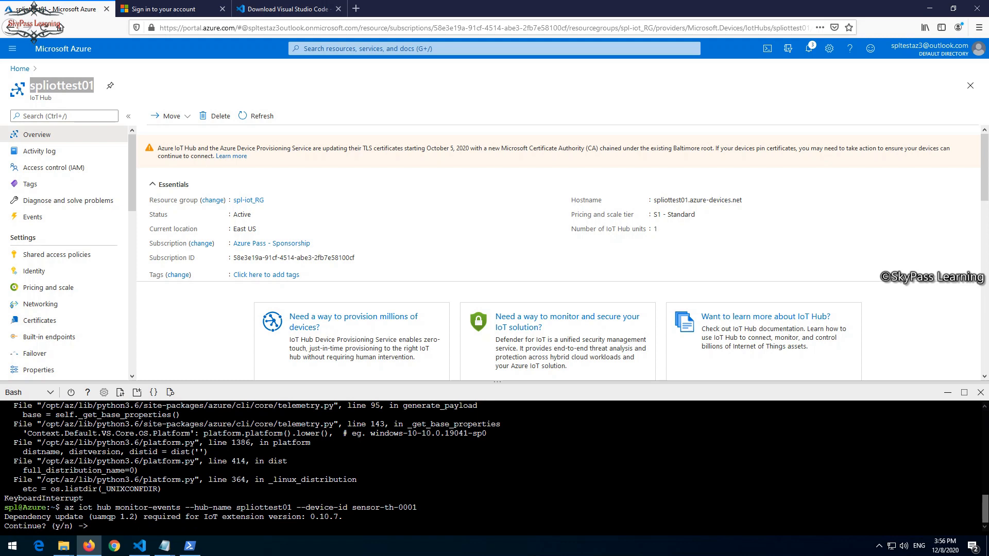
Answer y to approve the uamqp dependency update so monitor-events can start
text(y)
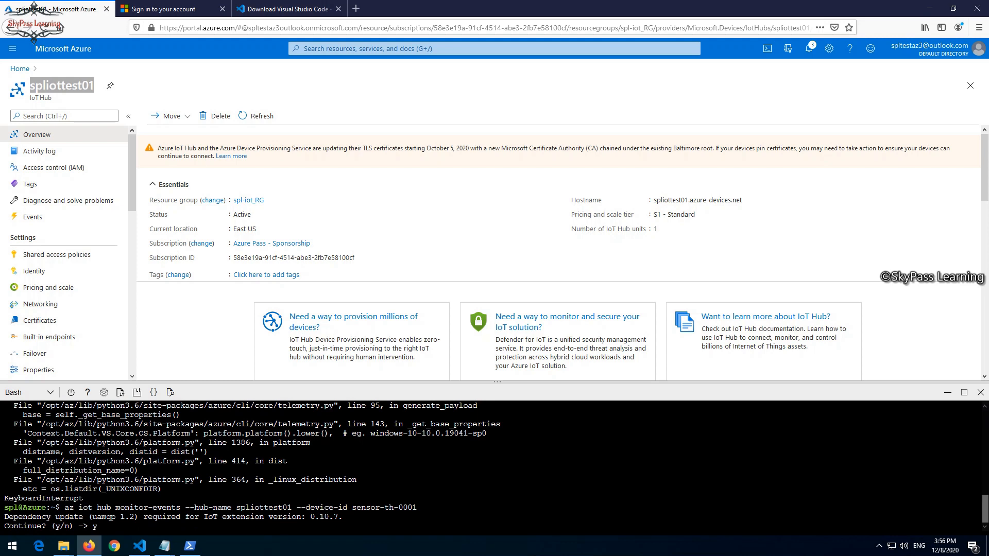
key(Return)
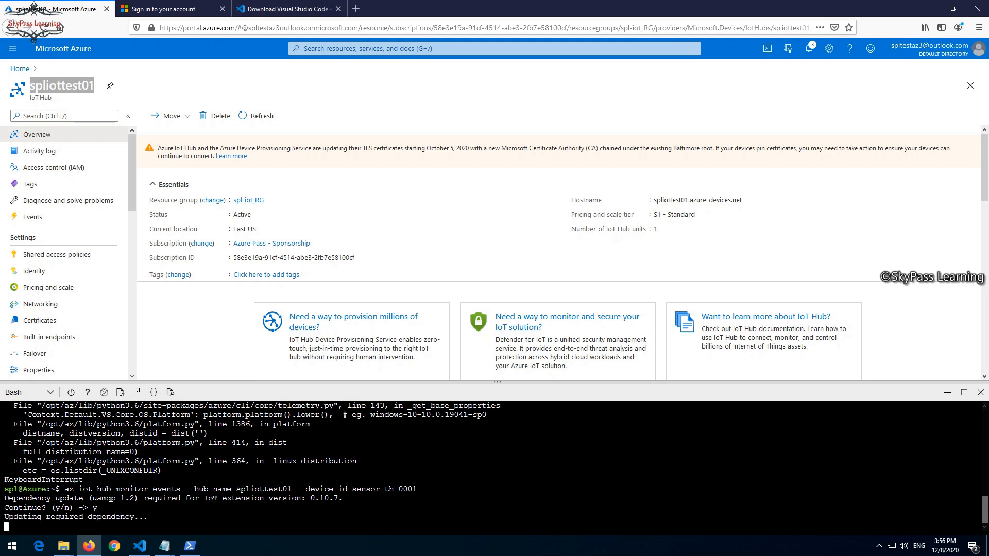
mouse_move(29, 391)
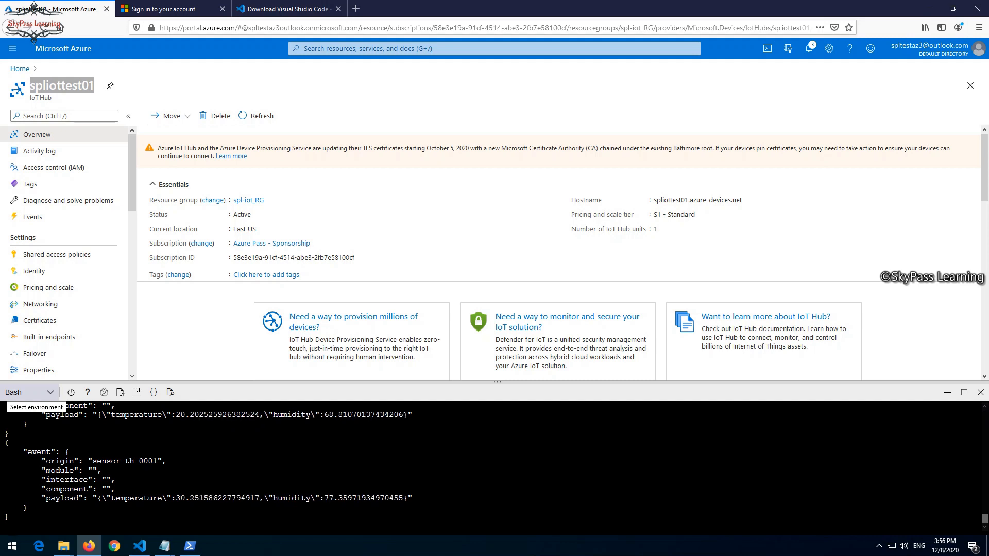
Switch to VS Code to view the TestDevice terminal sending temperature and humidity messages
click(139, 546)
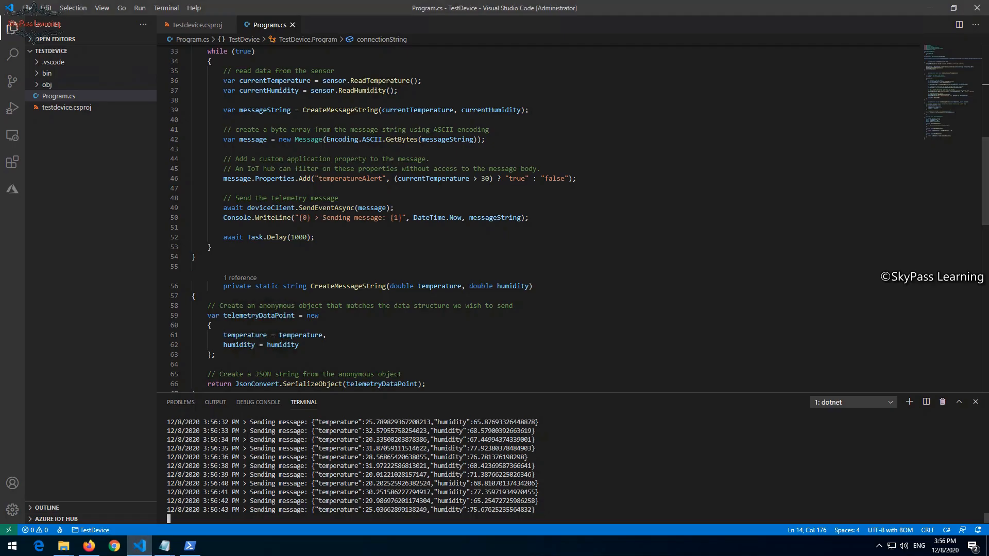
click(958, 24)
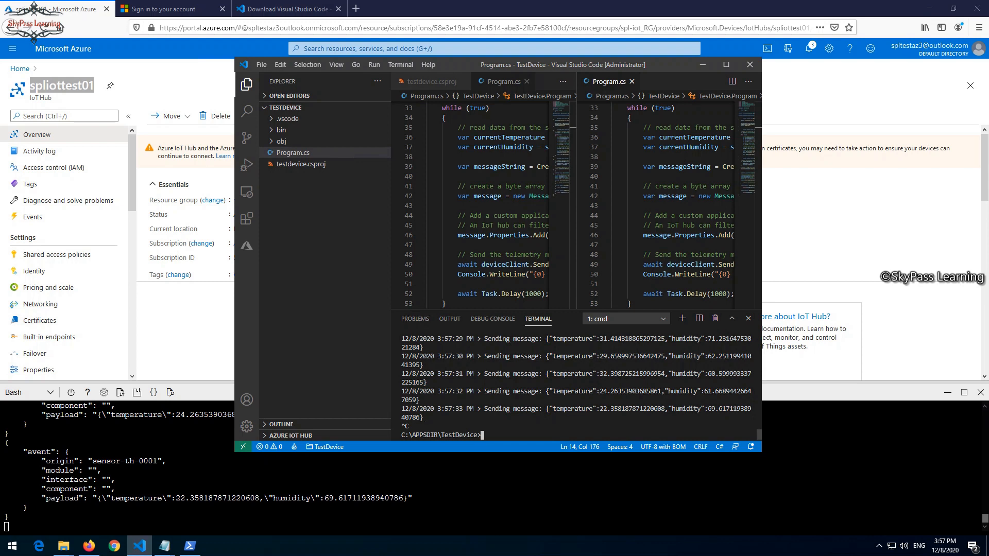
Stop dotnet run with Ctrl+C and mark the last temperature reading received in Cloud Shell
scroll(up, 3)
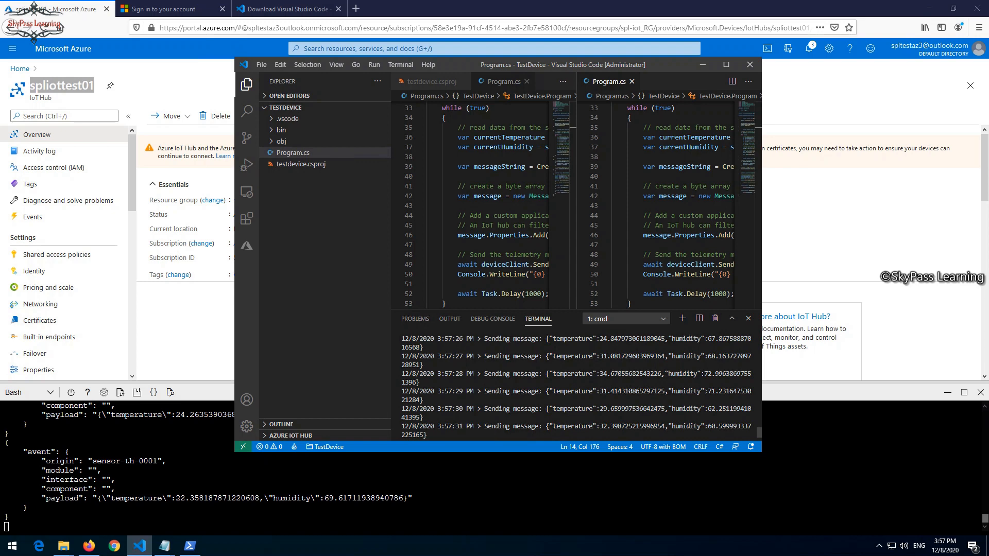
key(ctrl+c)
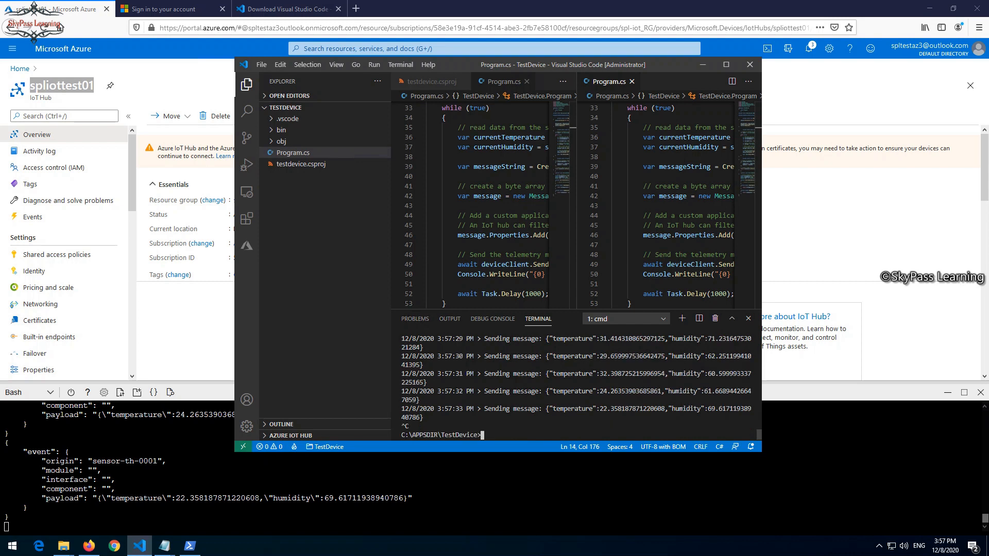
double_click(580, 409)
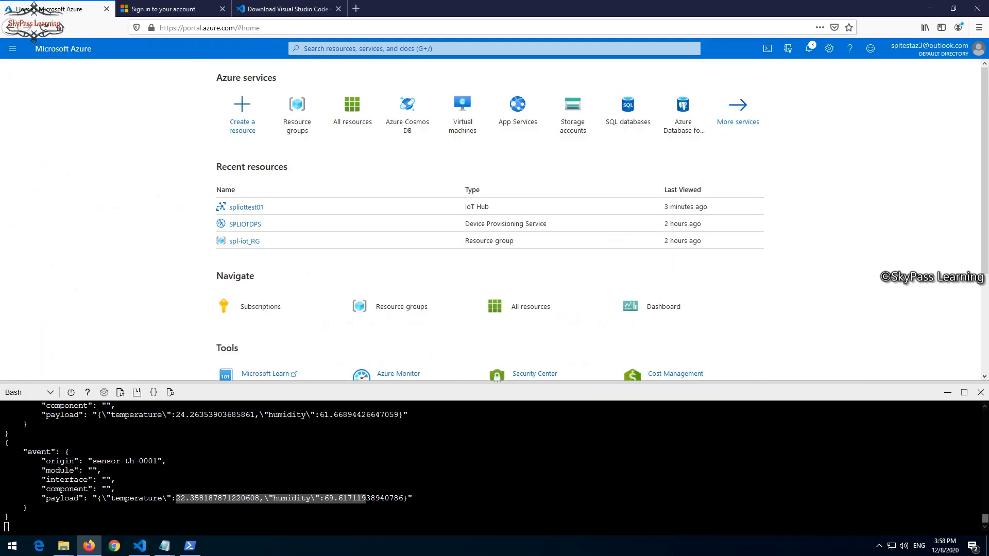
mouse_move(246, 224)
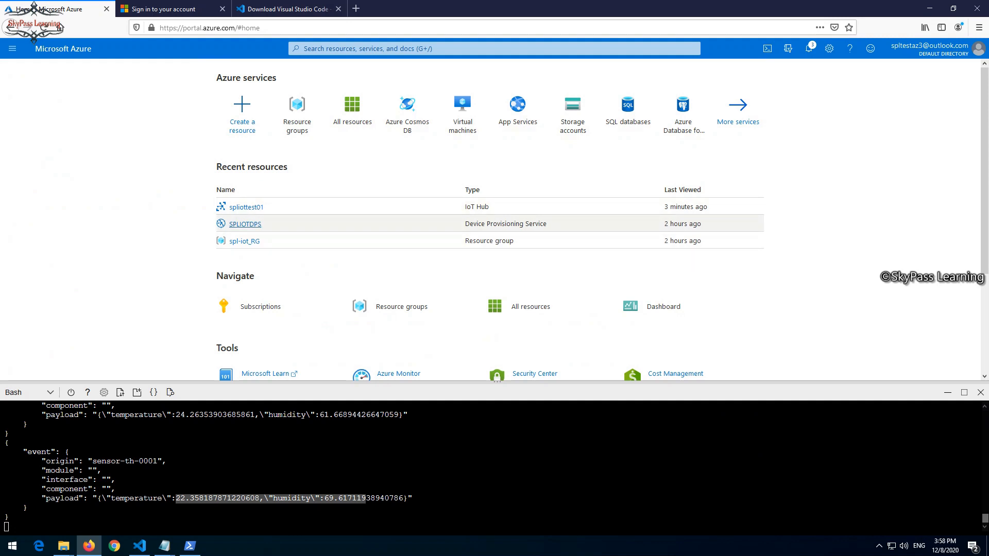
Reopen the spliottest01 IoT hub from Recent resources and view its Certificates page
click(245, 206)
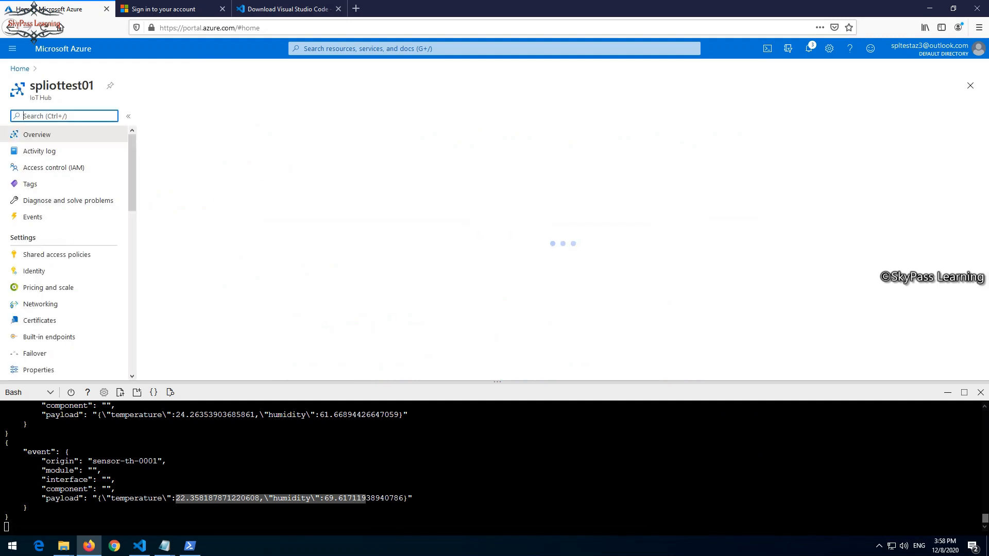
click(36, 134)
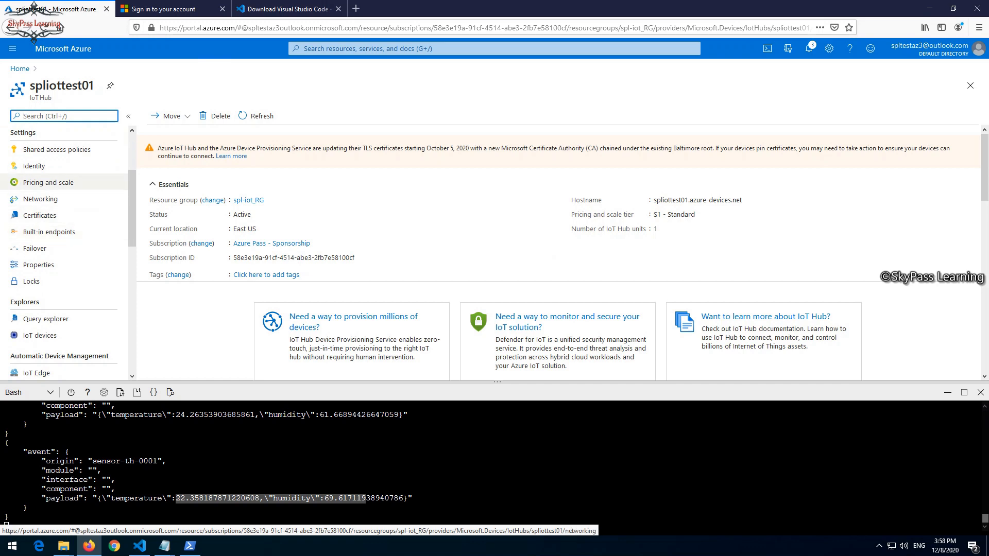
mouse_move(39, 198)
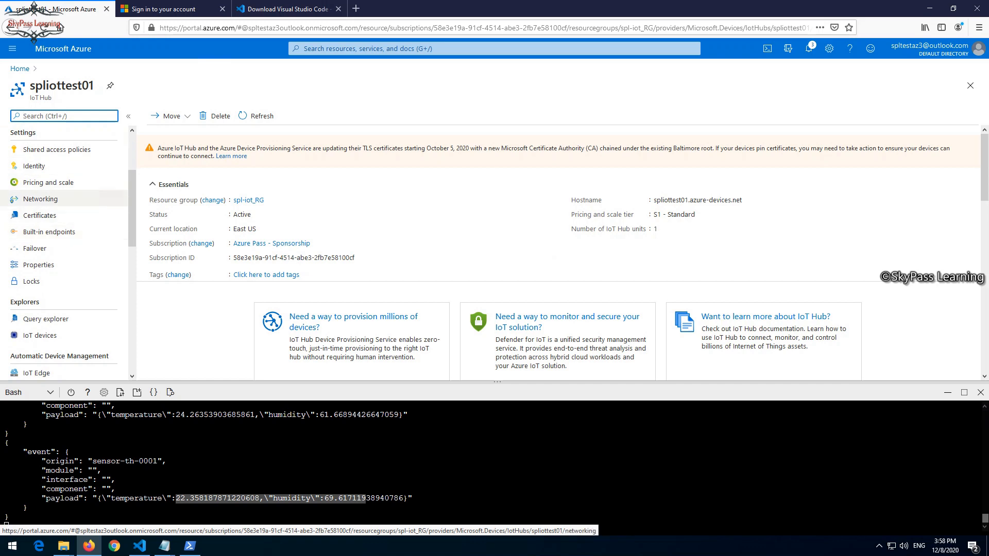
click(39, 215)
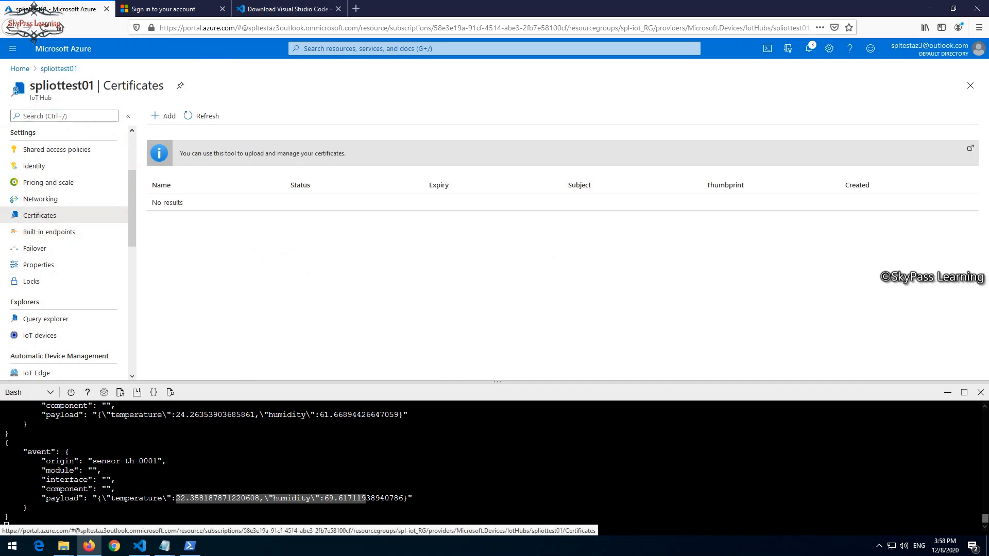
scroll(down, 3)
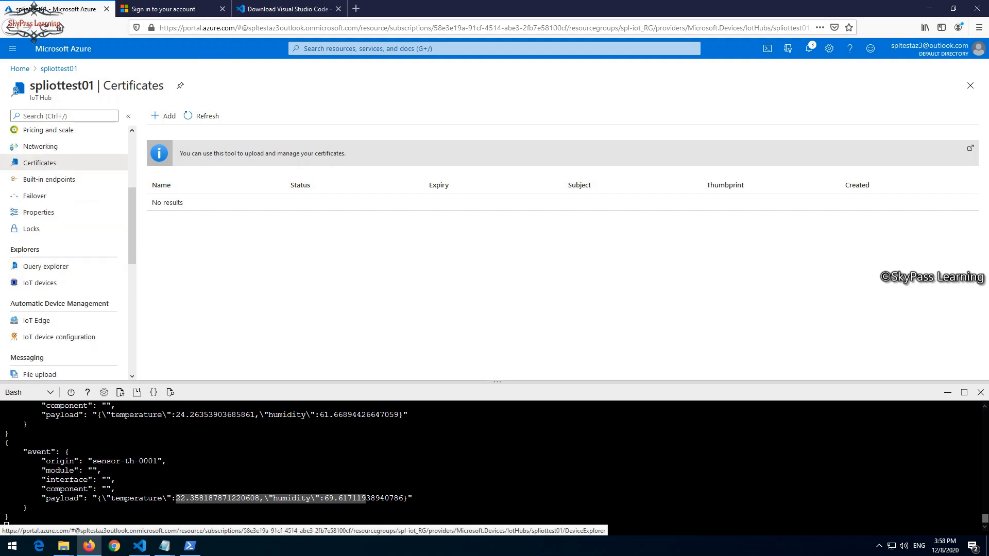
Browse the hub's IoT devices list, IoT Edge page and empty IoT device configuration page
click(39, 282)
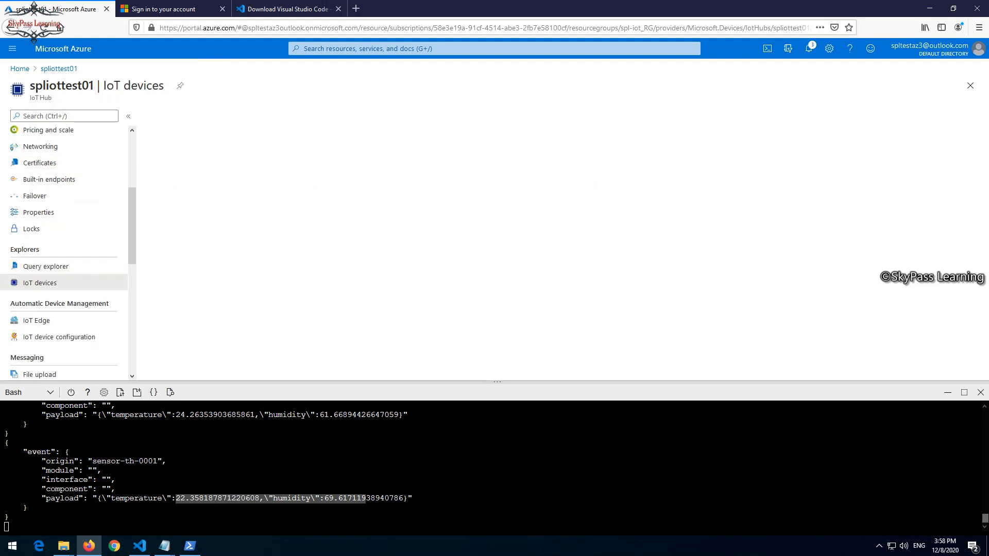
click(39, 282)
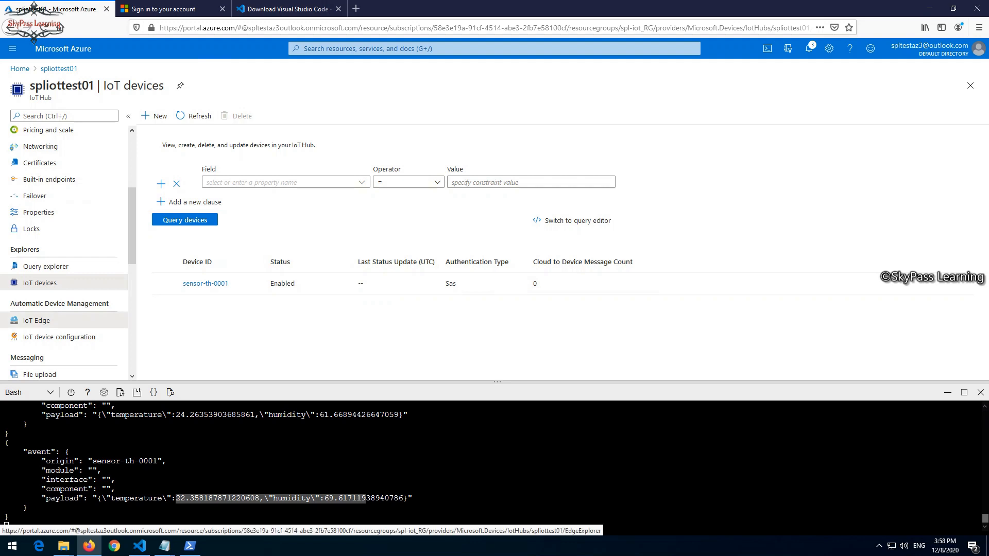
click(36, 321)
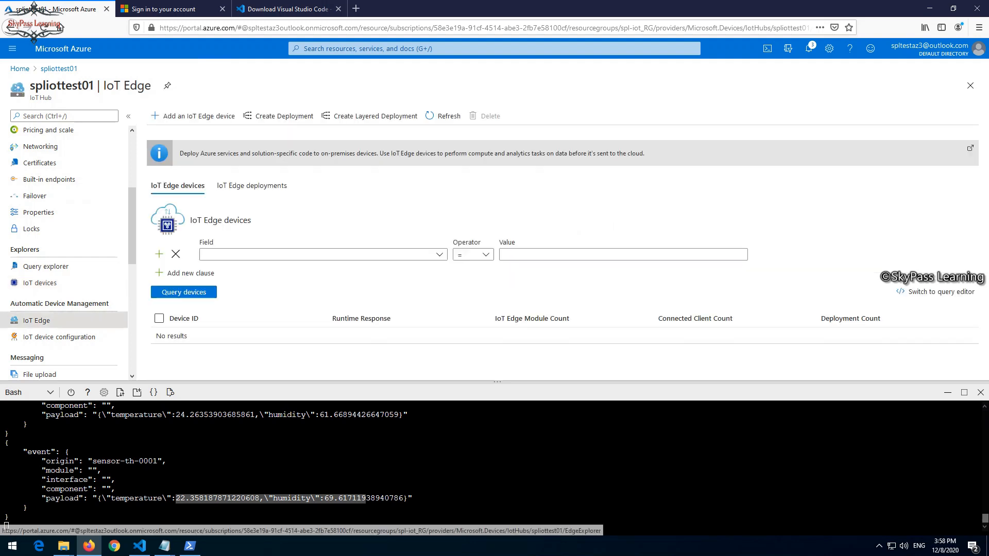
click(60, 336)
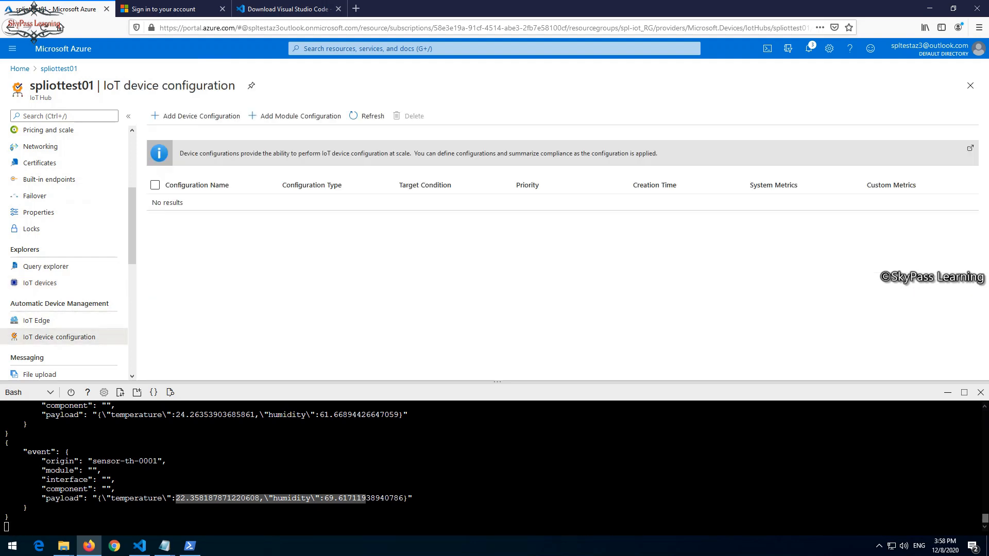
Show Query explorer with the default device-twin query SELECT * FROM c and scroll the menu
click(44, 266)
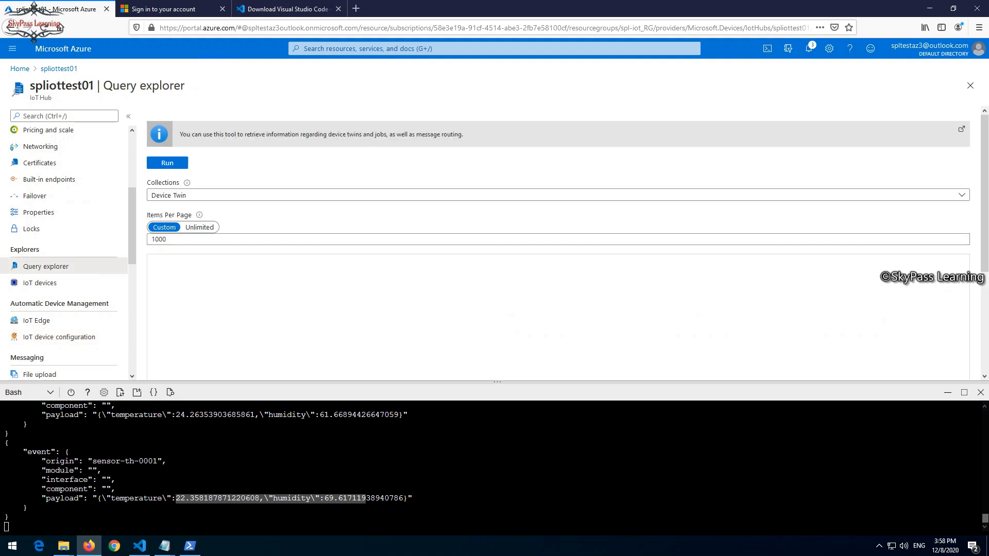
text(SELECT * FROM c)
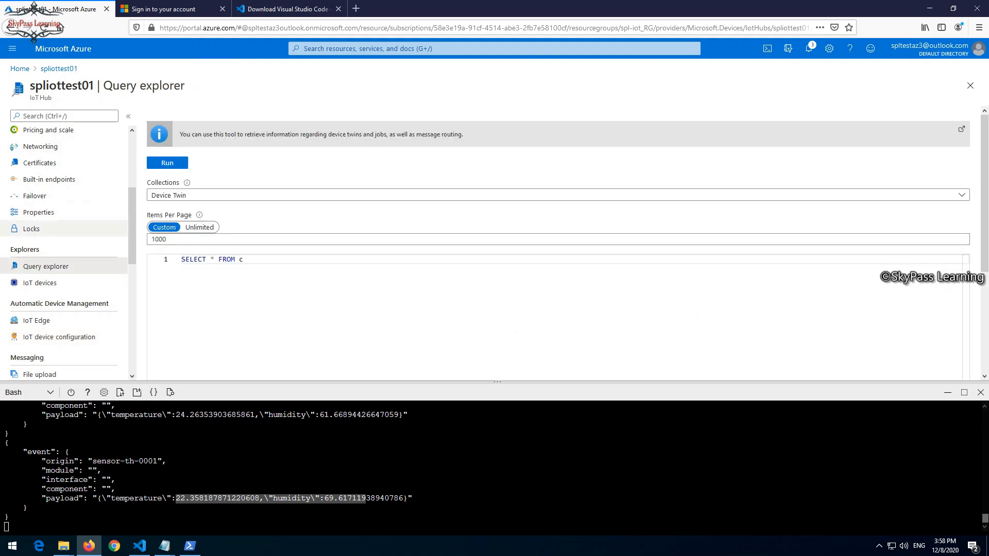
scroll(down, 3)
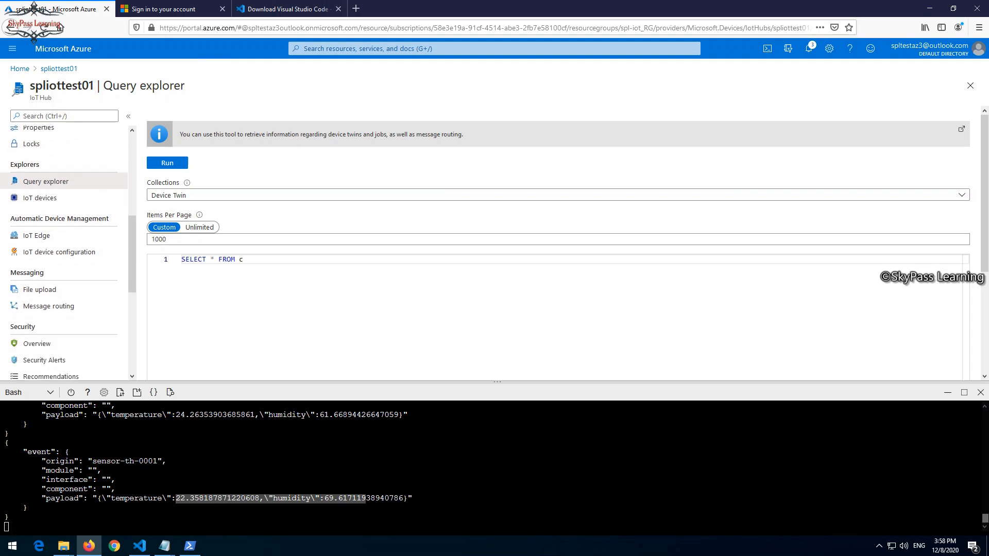
scroll(down, 3)
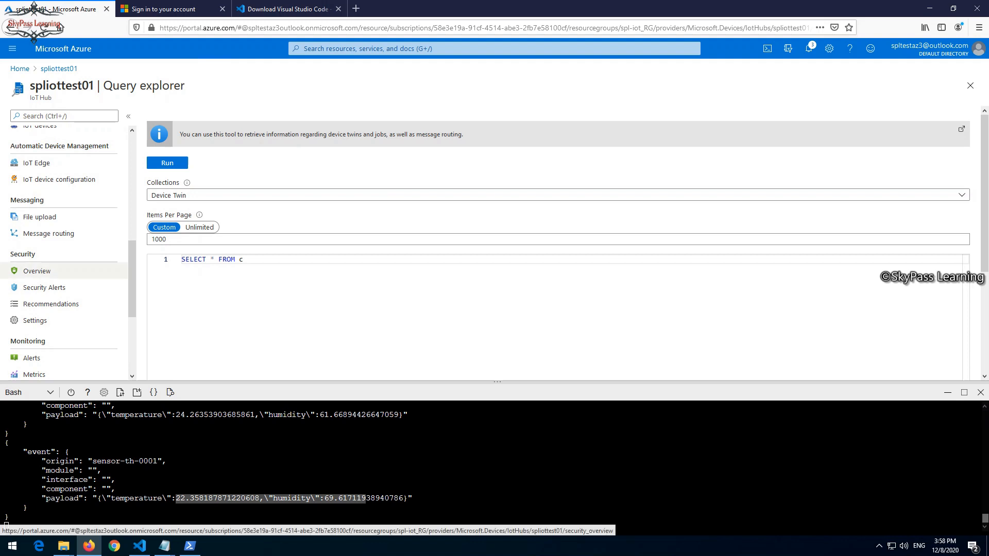
scroll(down, 3)
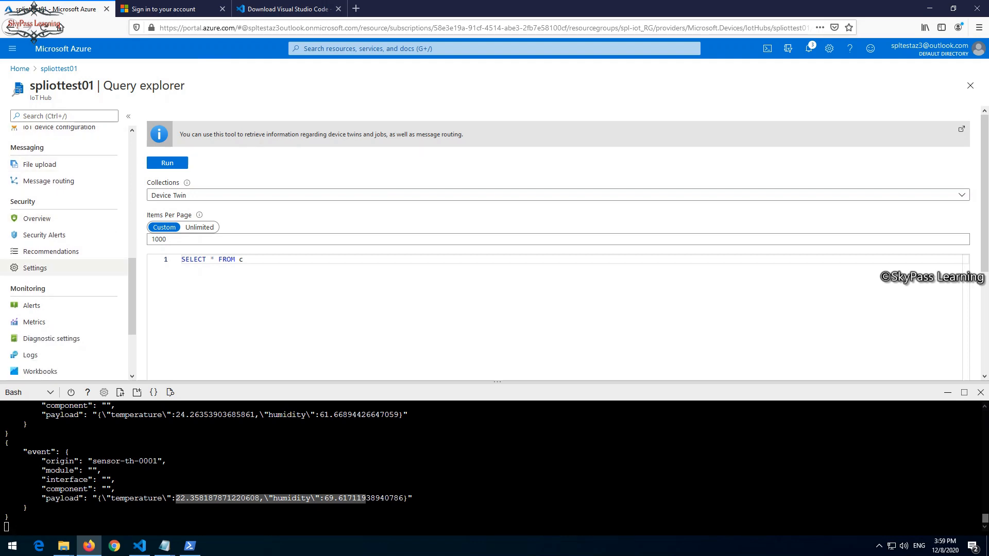
scroll(down, 3)
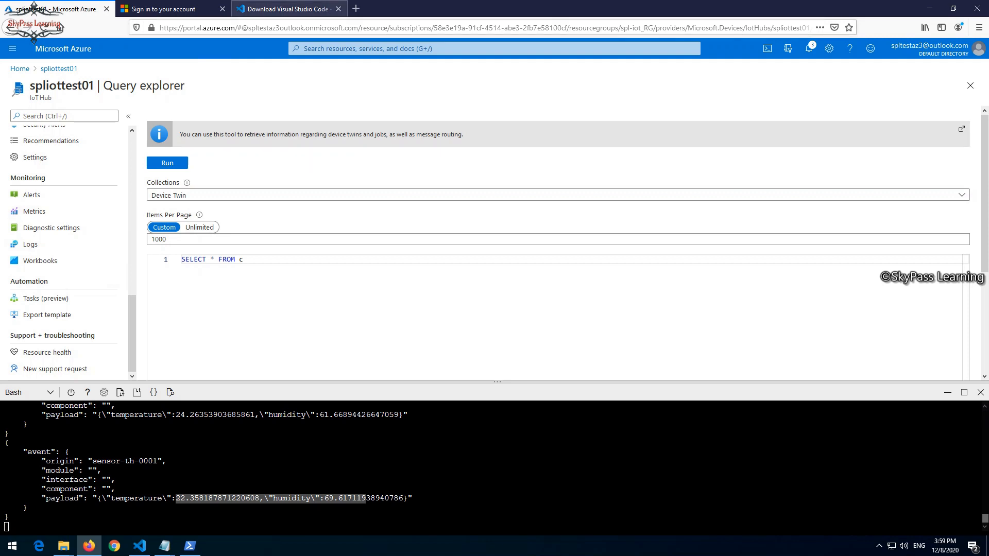
mouse_move(288, 9)
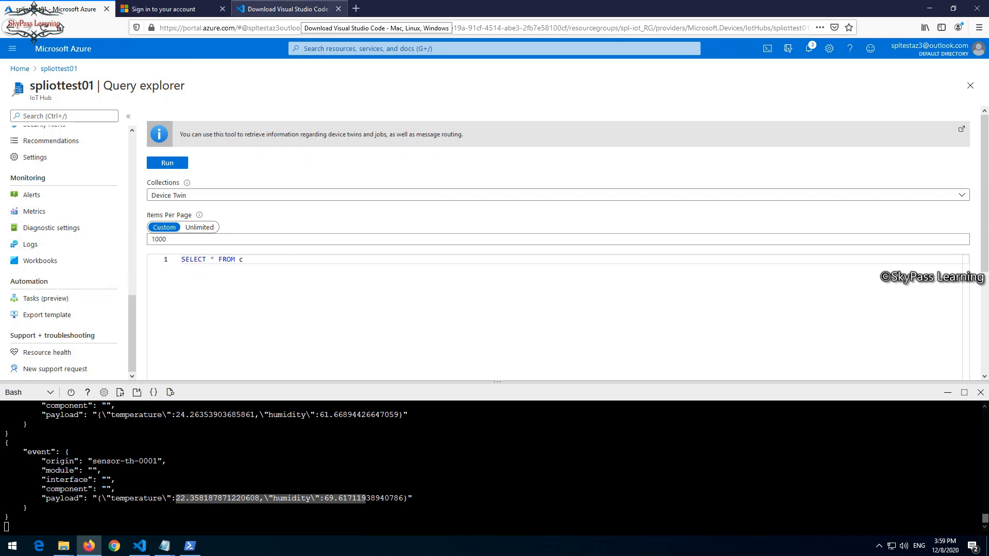
click(287, 10)
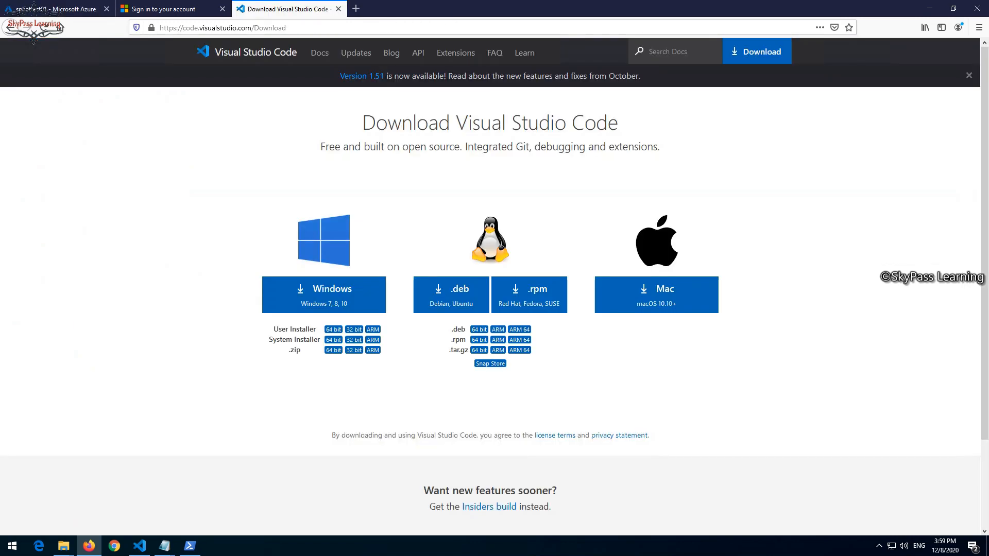
click(53, 9)
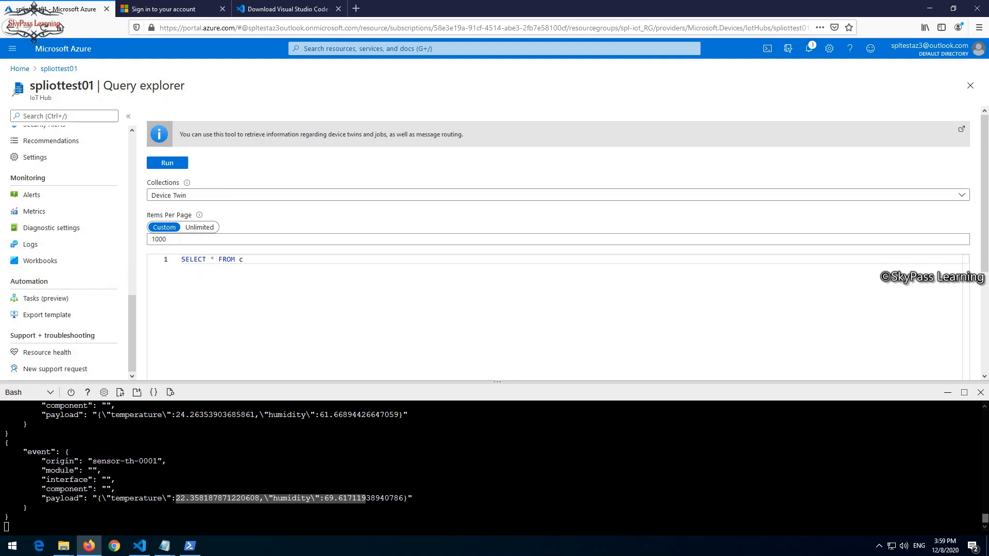
click(284, 8)
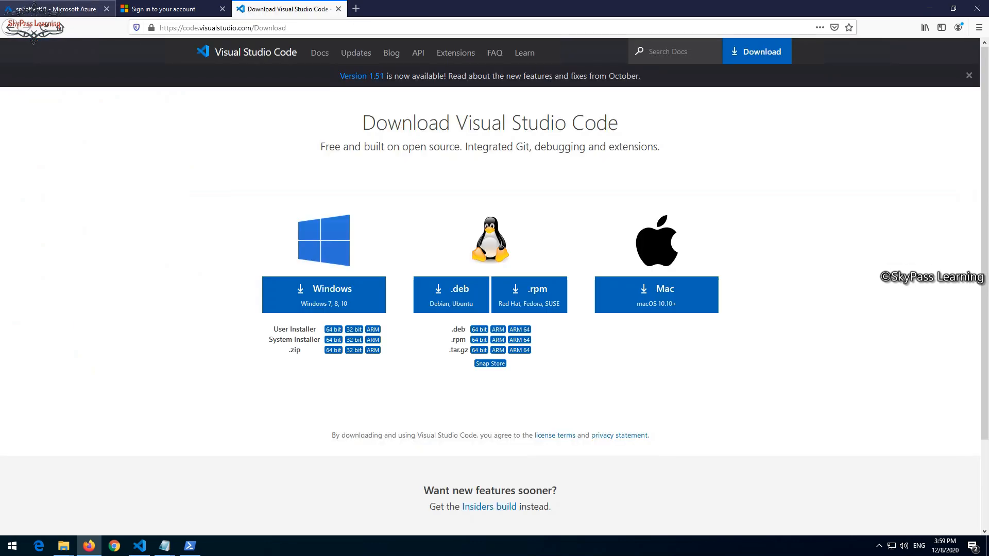
click(56, 9)
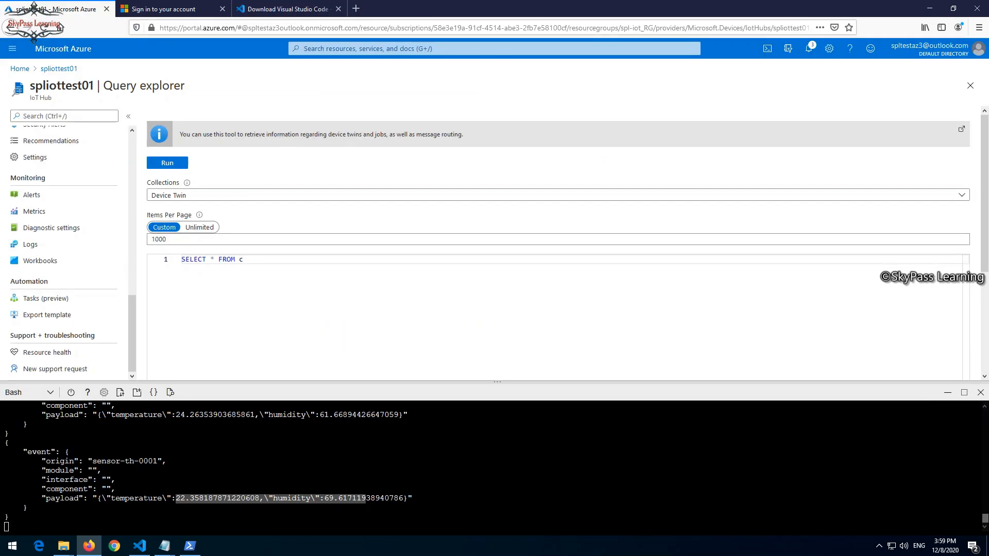